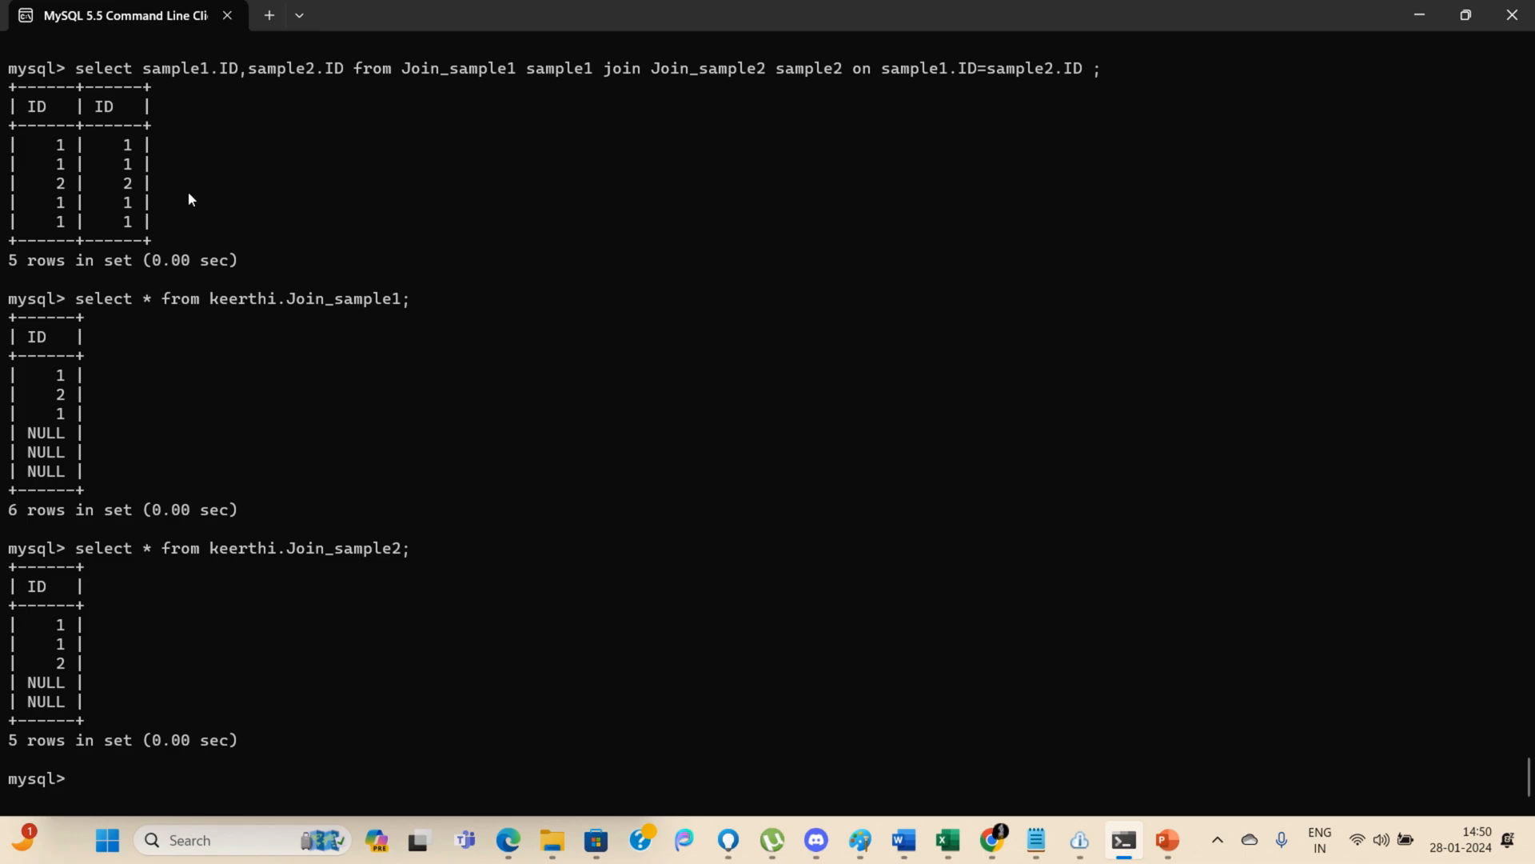
mouse_move(80, 77)
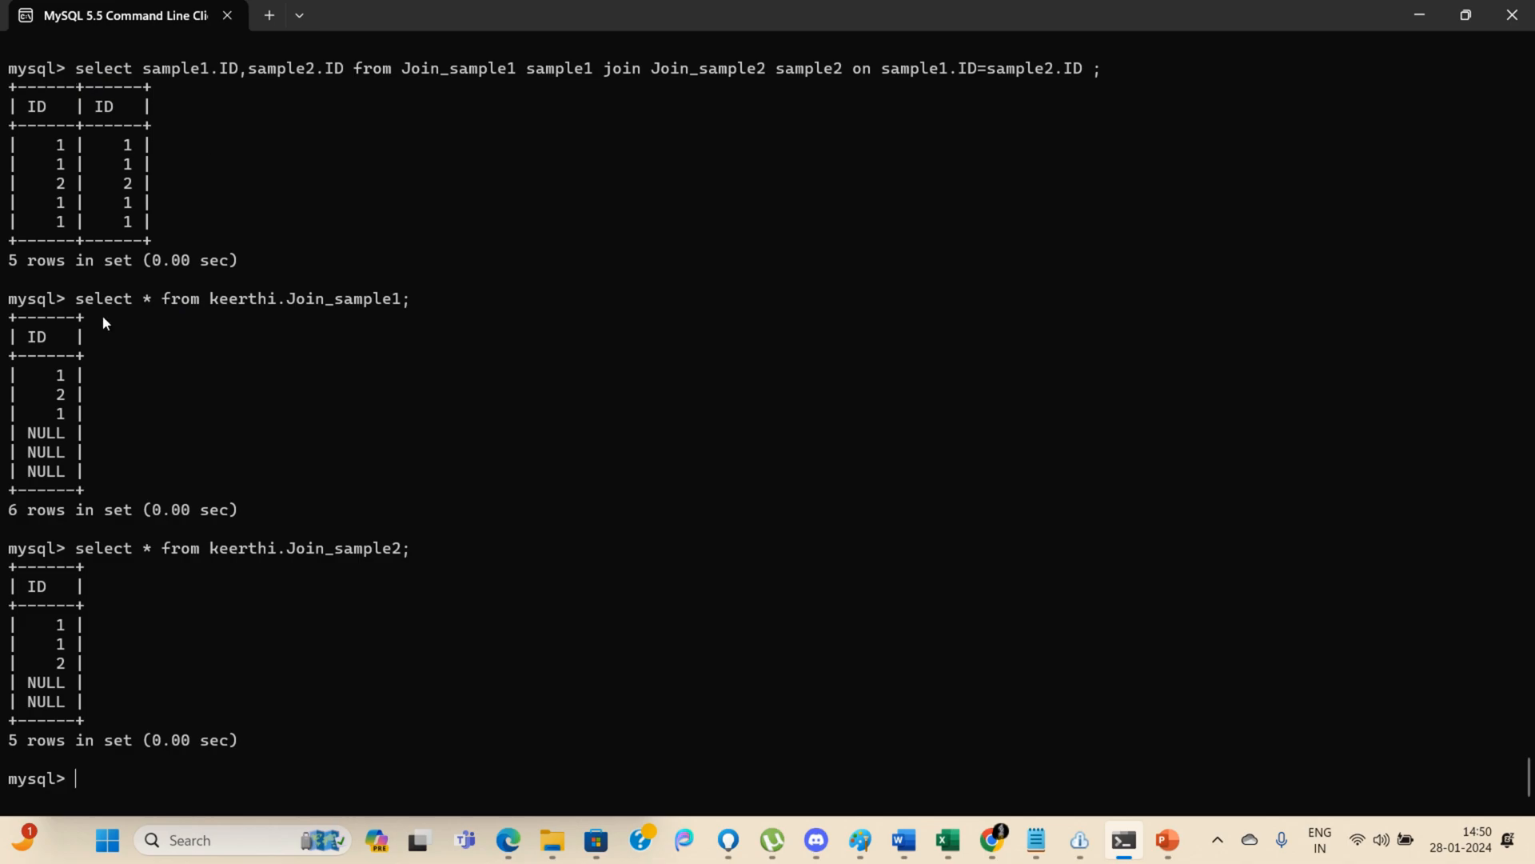
mouse_move(78, 307)
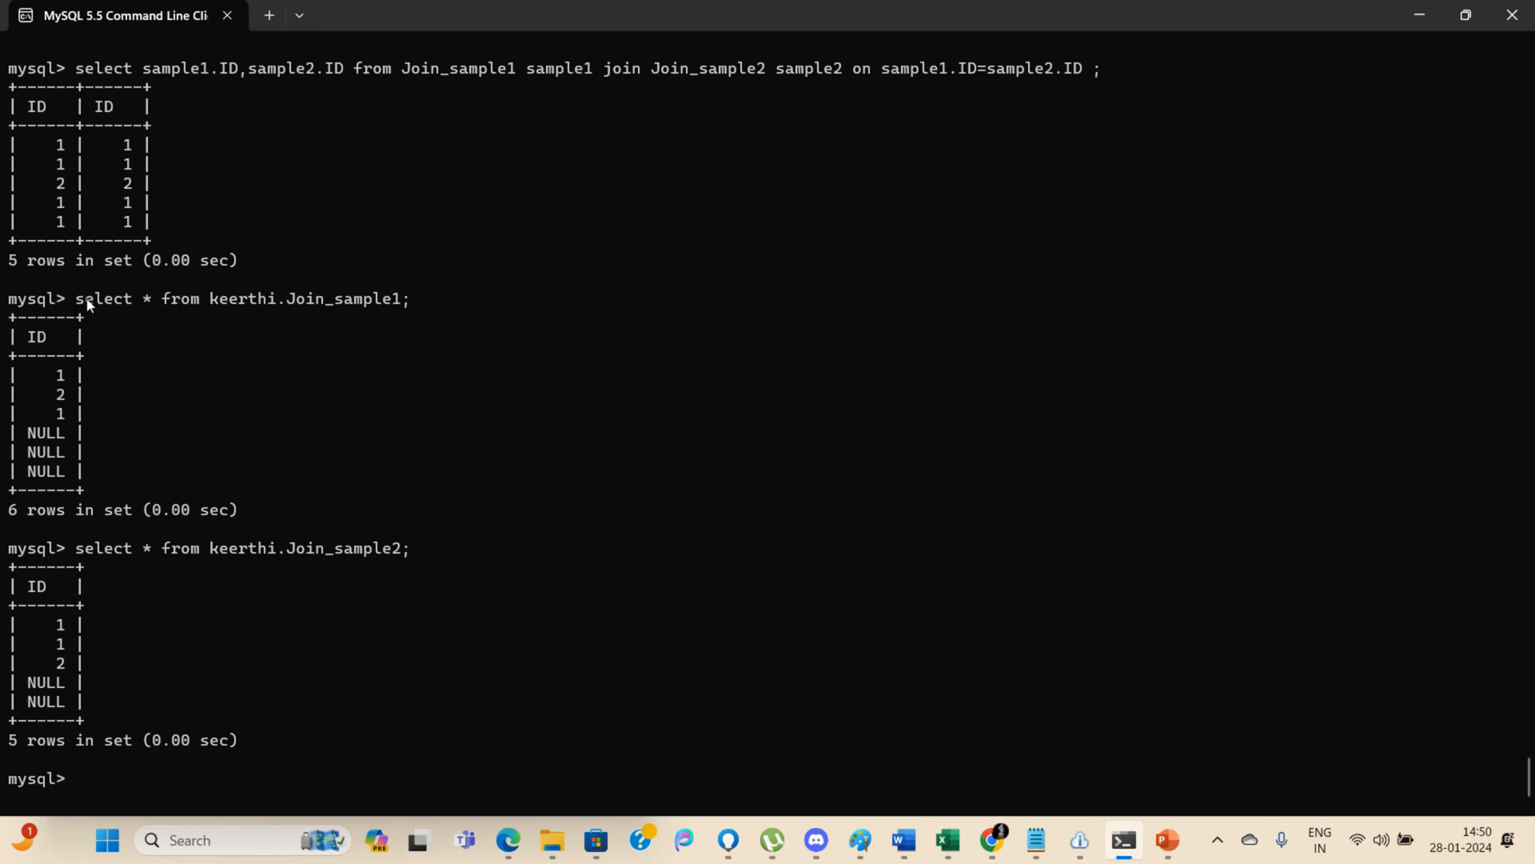
mouse_move(300, 304)
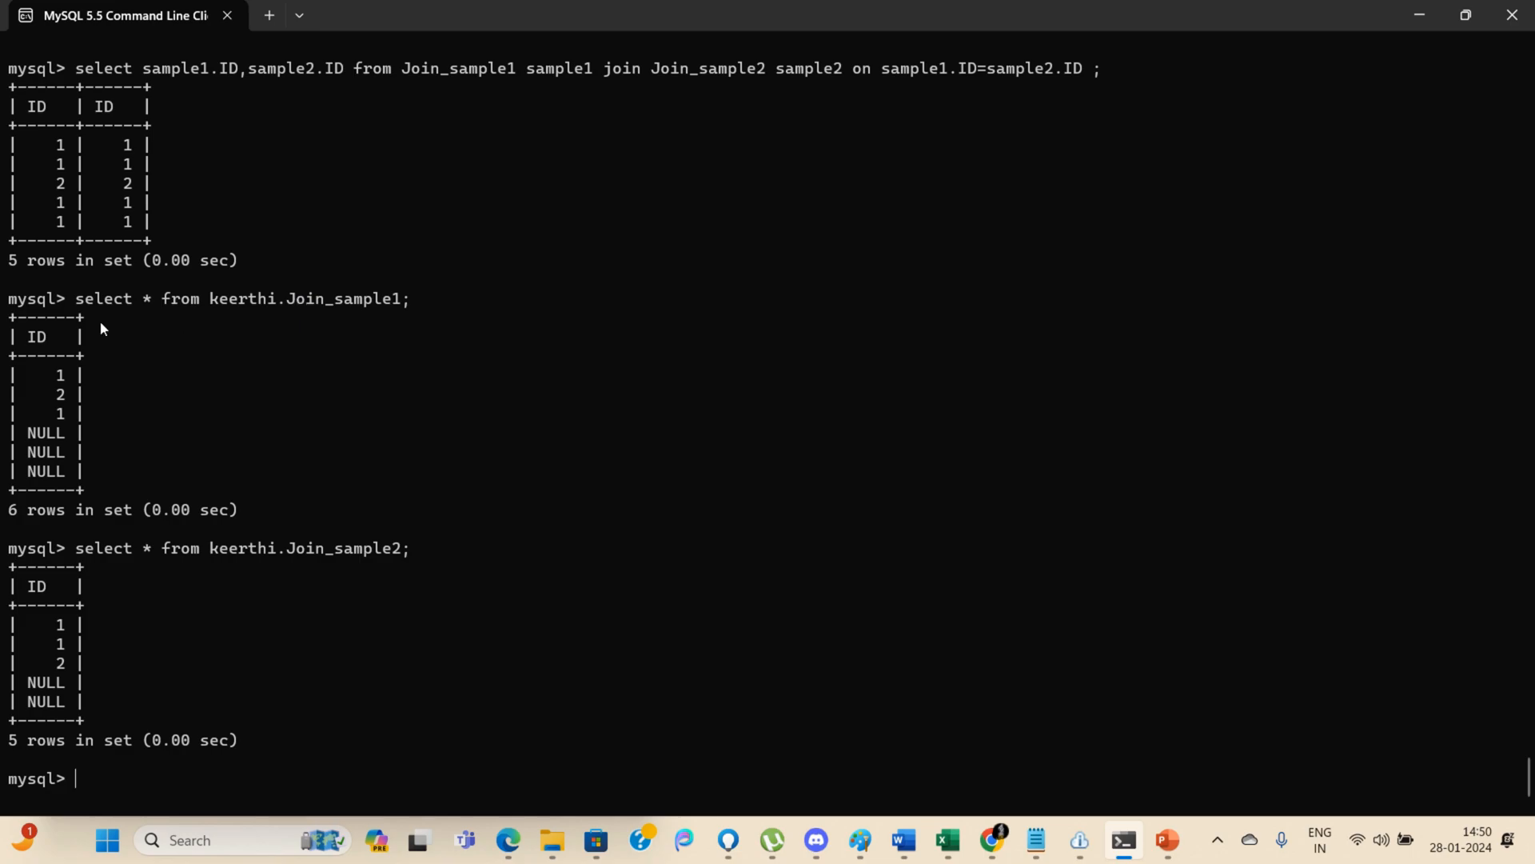
mouse_move(29, 364)
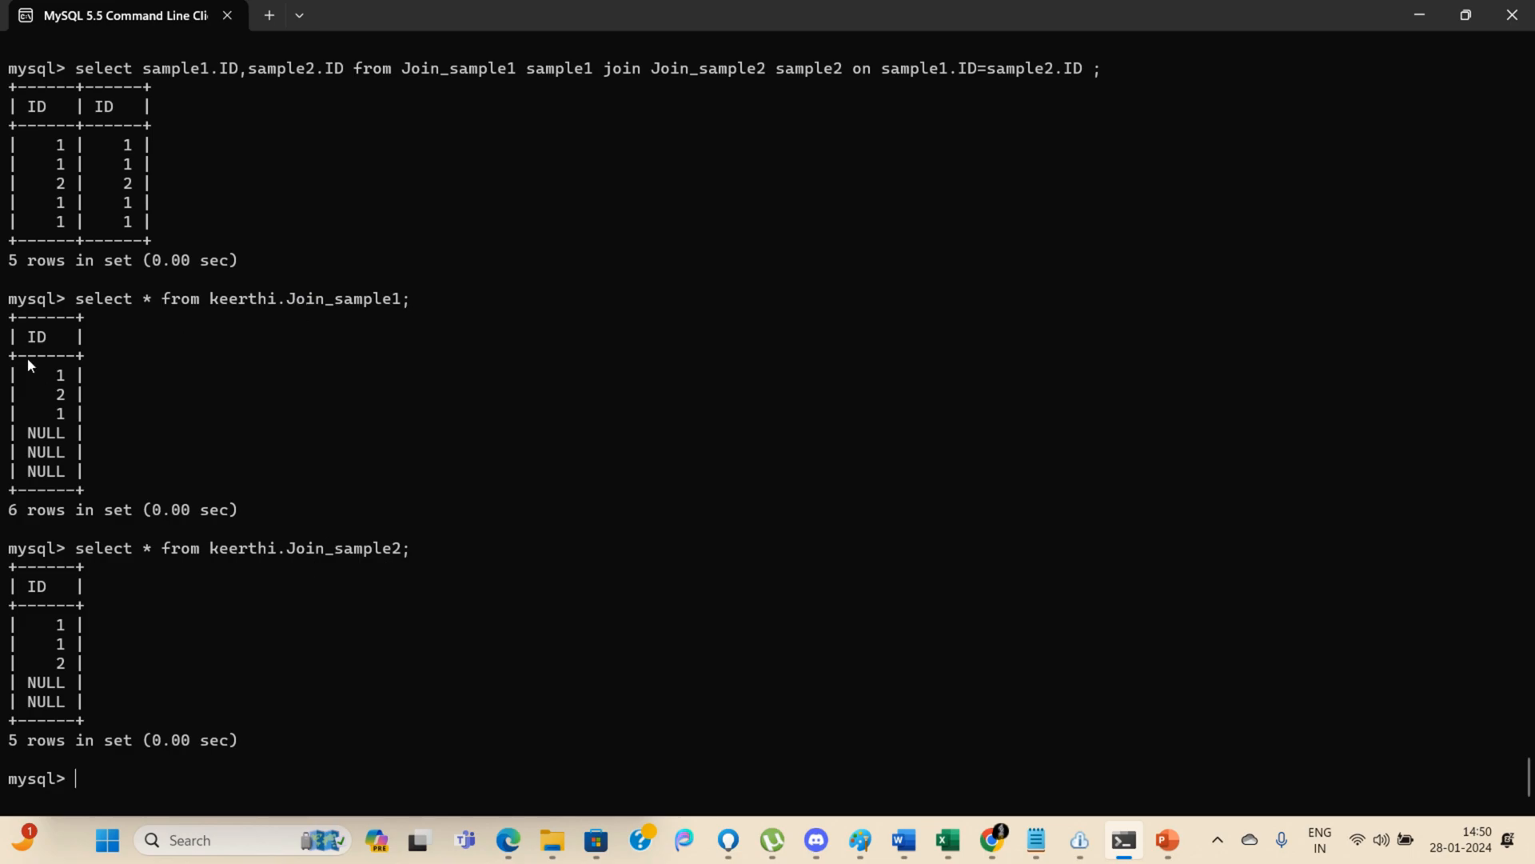
Query all rows of keerthi.Join_sample1 and highlight the table contents on screen.
left_click_drag(27, 336, 73, 483)
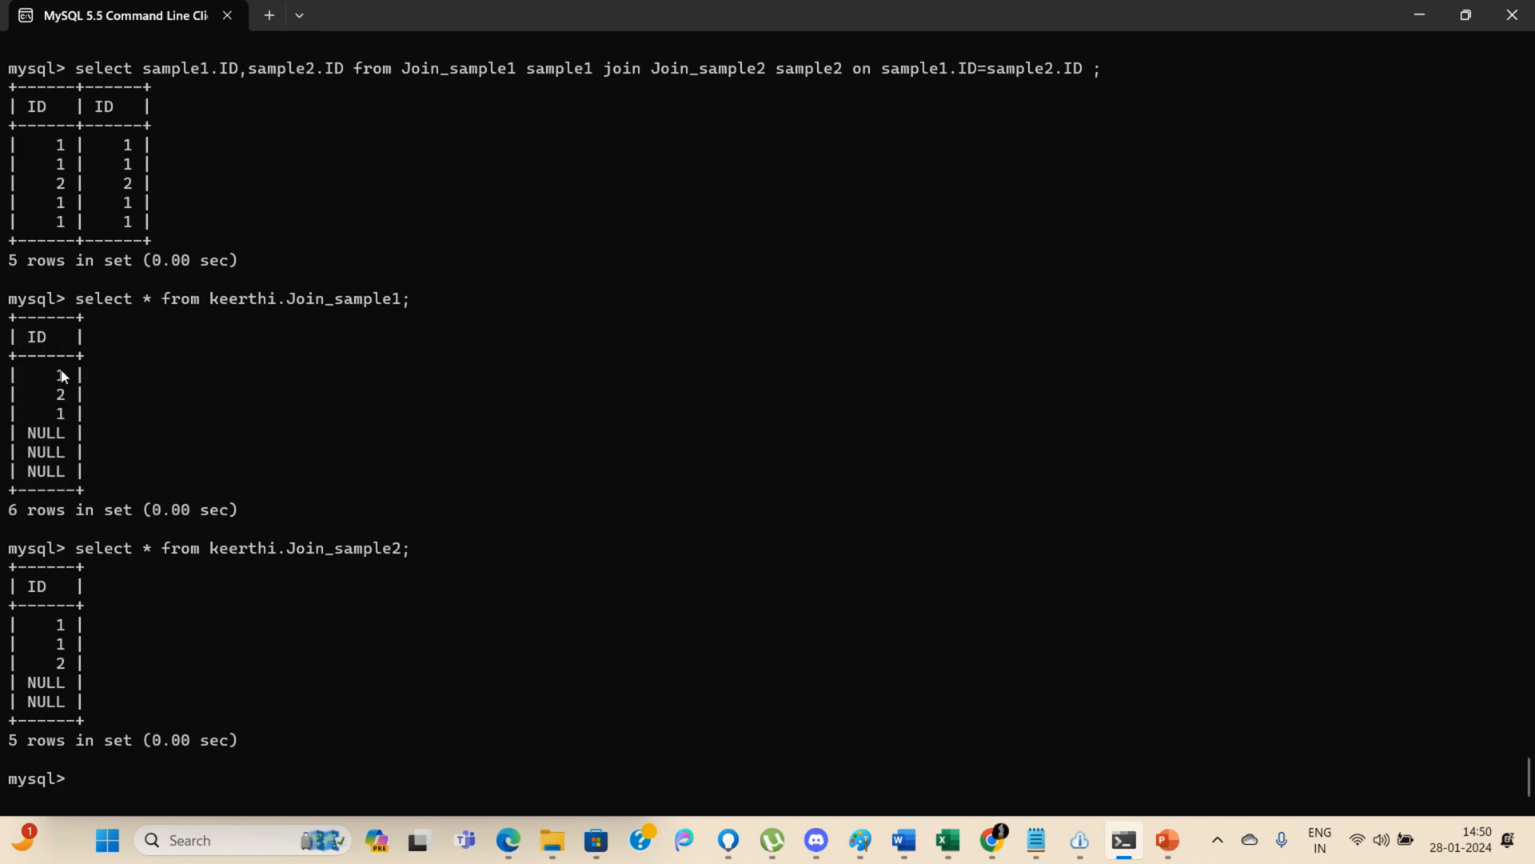
mouse_move(45, 538)
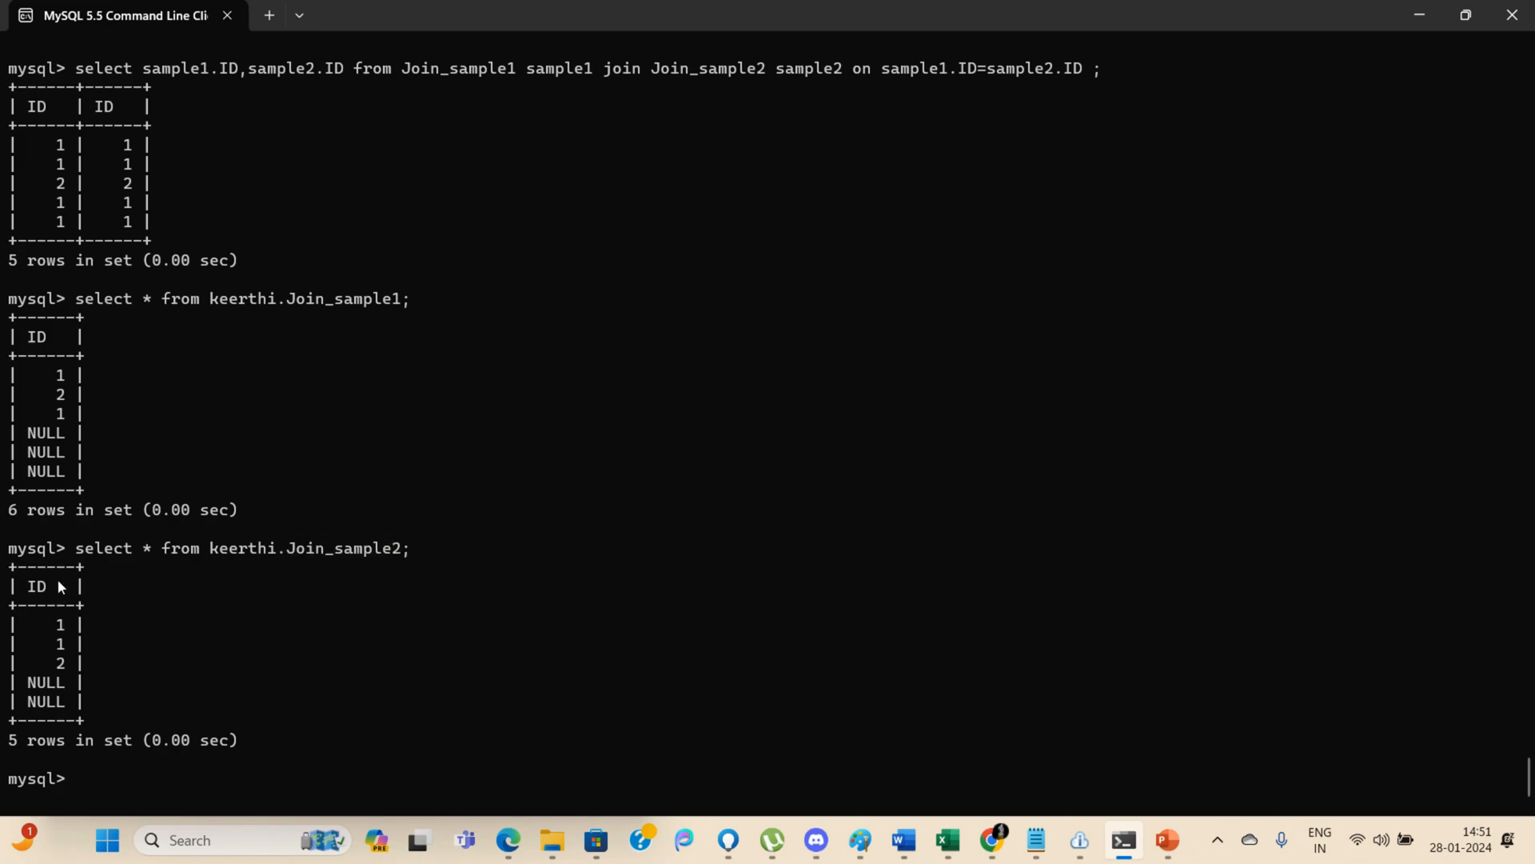
mouse_move(63, 651)
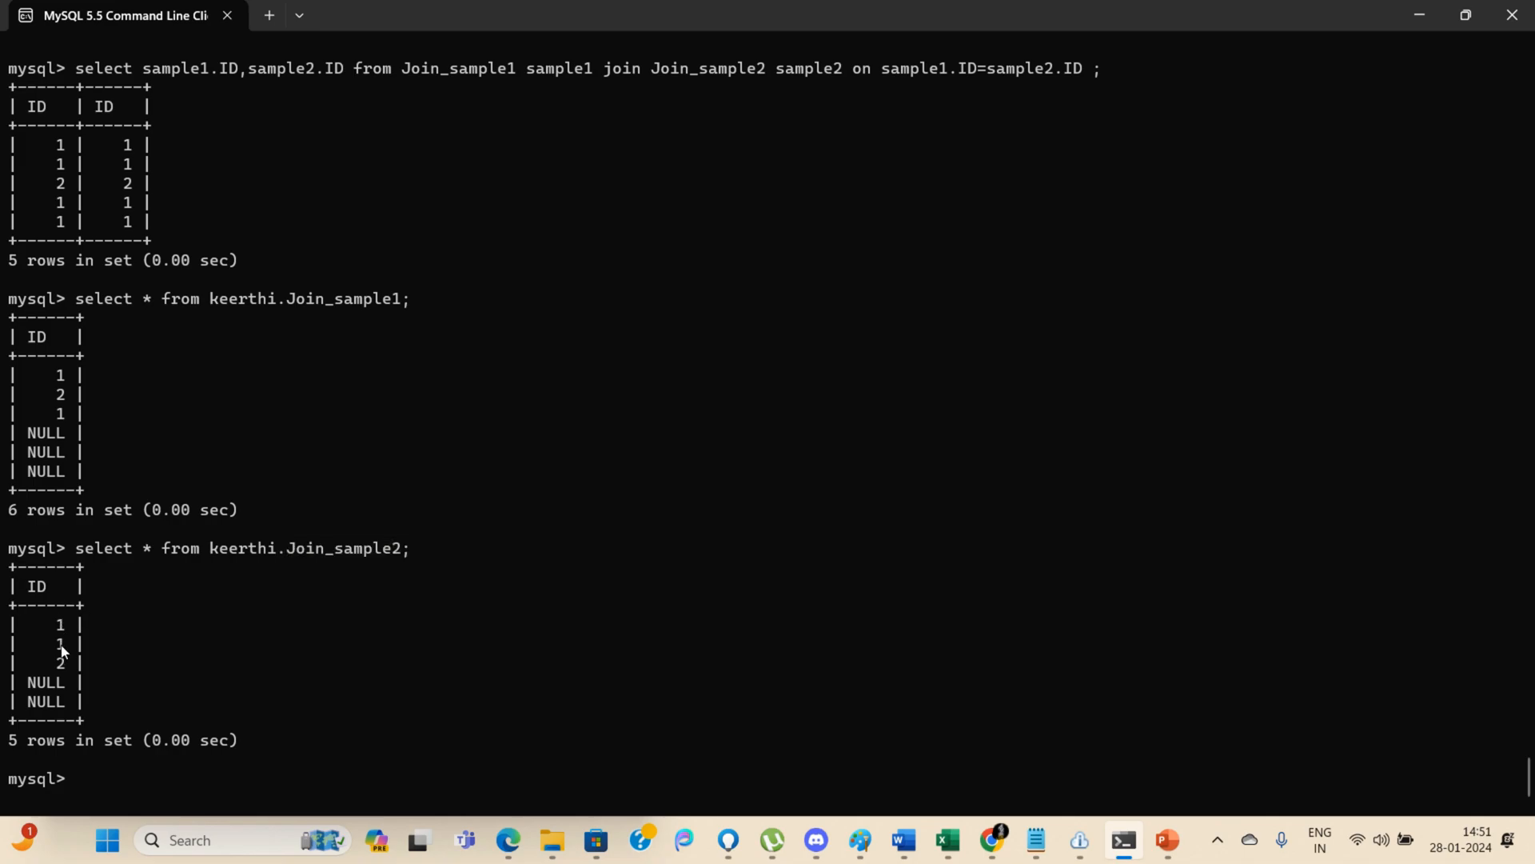
mouse_move(62, 673)
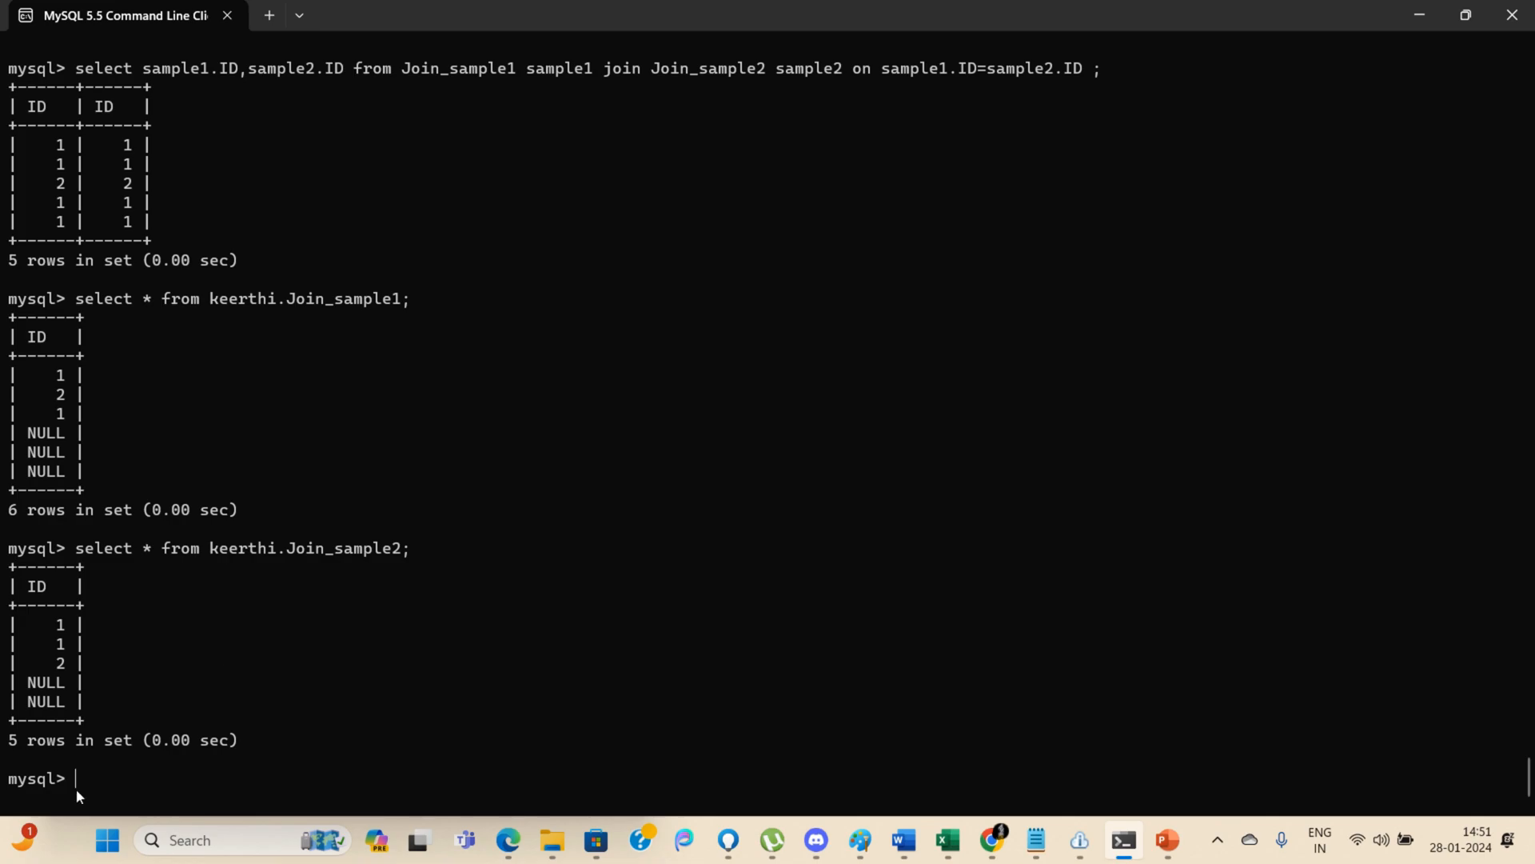
mouse_move(115, 766)
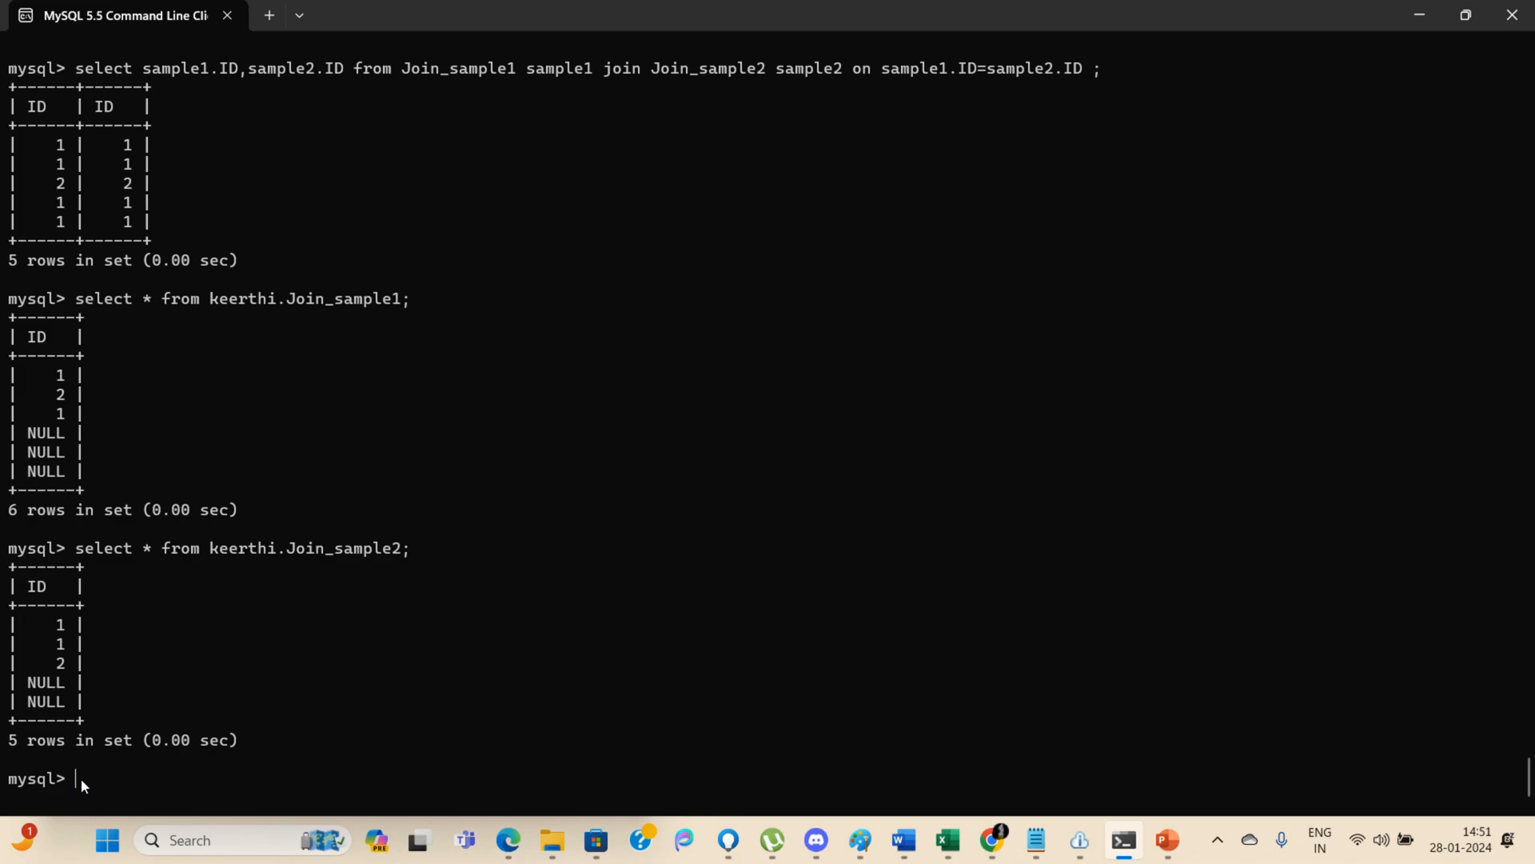
mouse_move(137, 730)
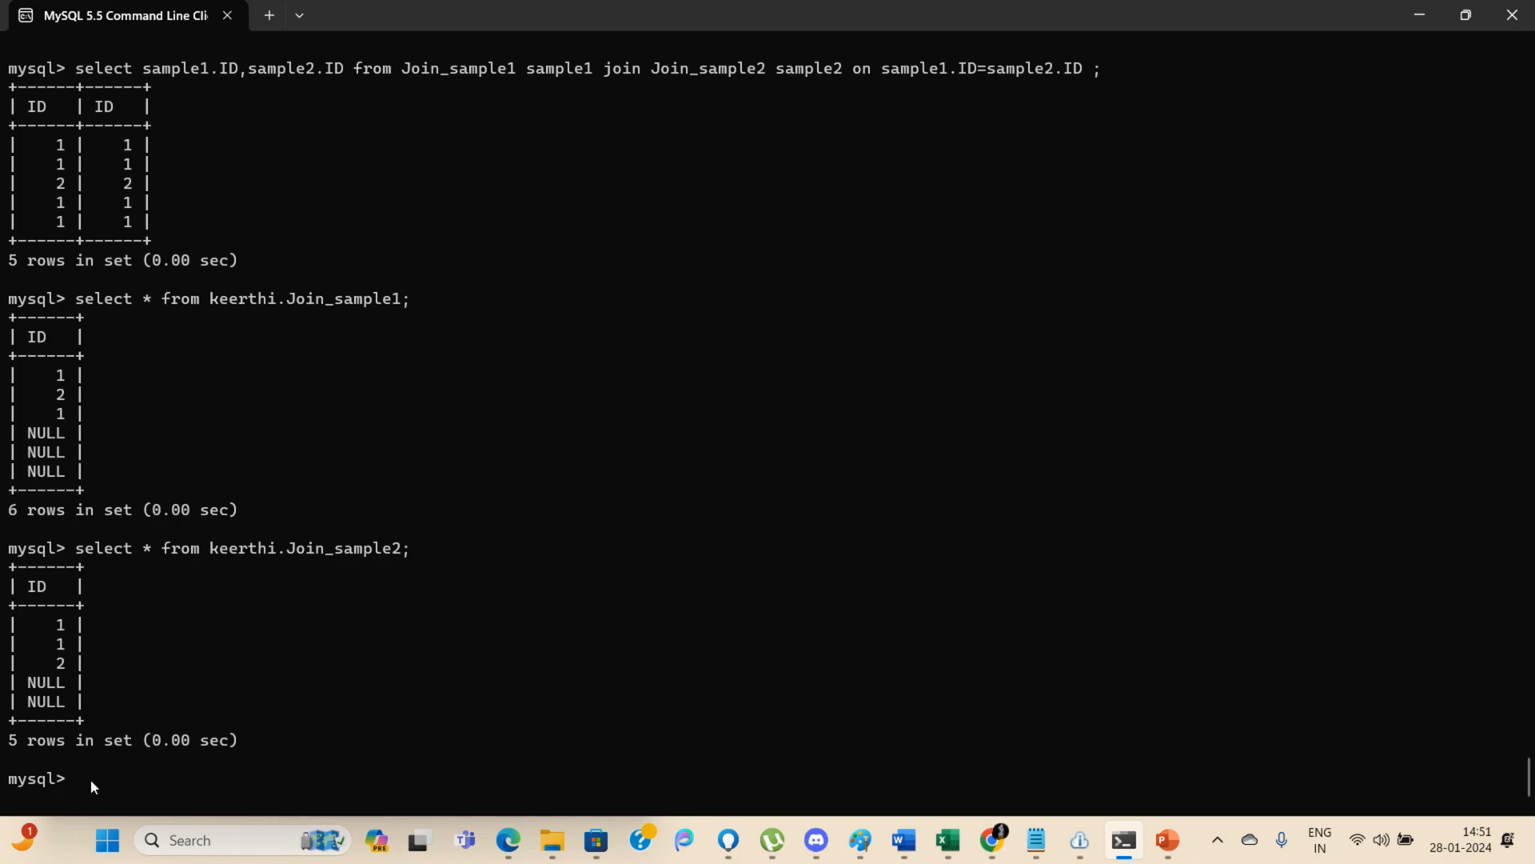
mouse_move(370, 681)
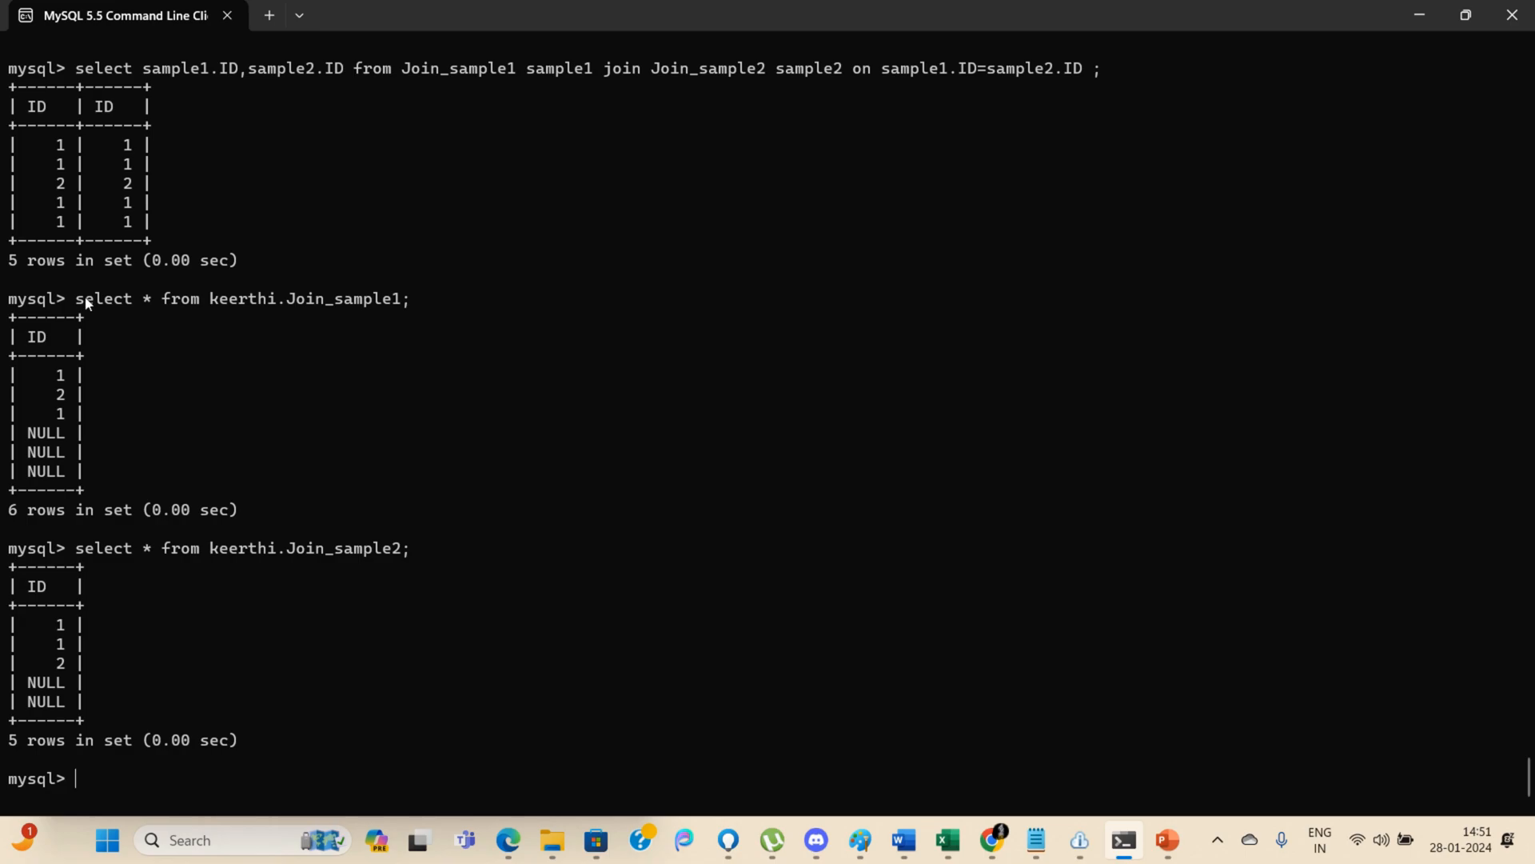
left_click_drag(83, 299, 401, 299)
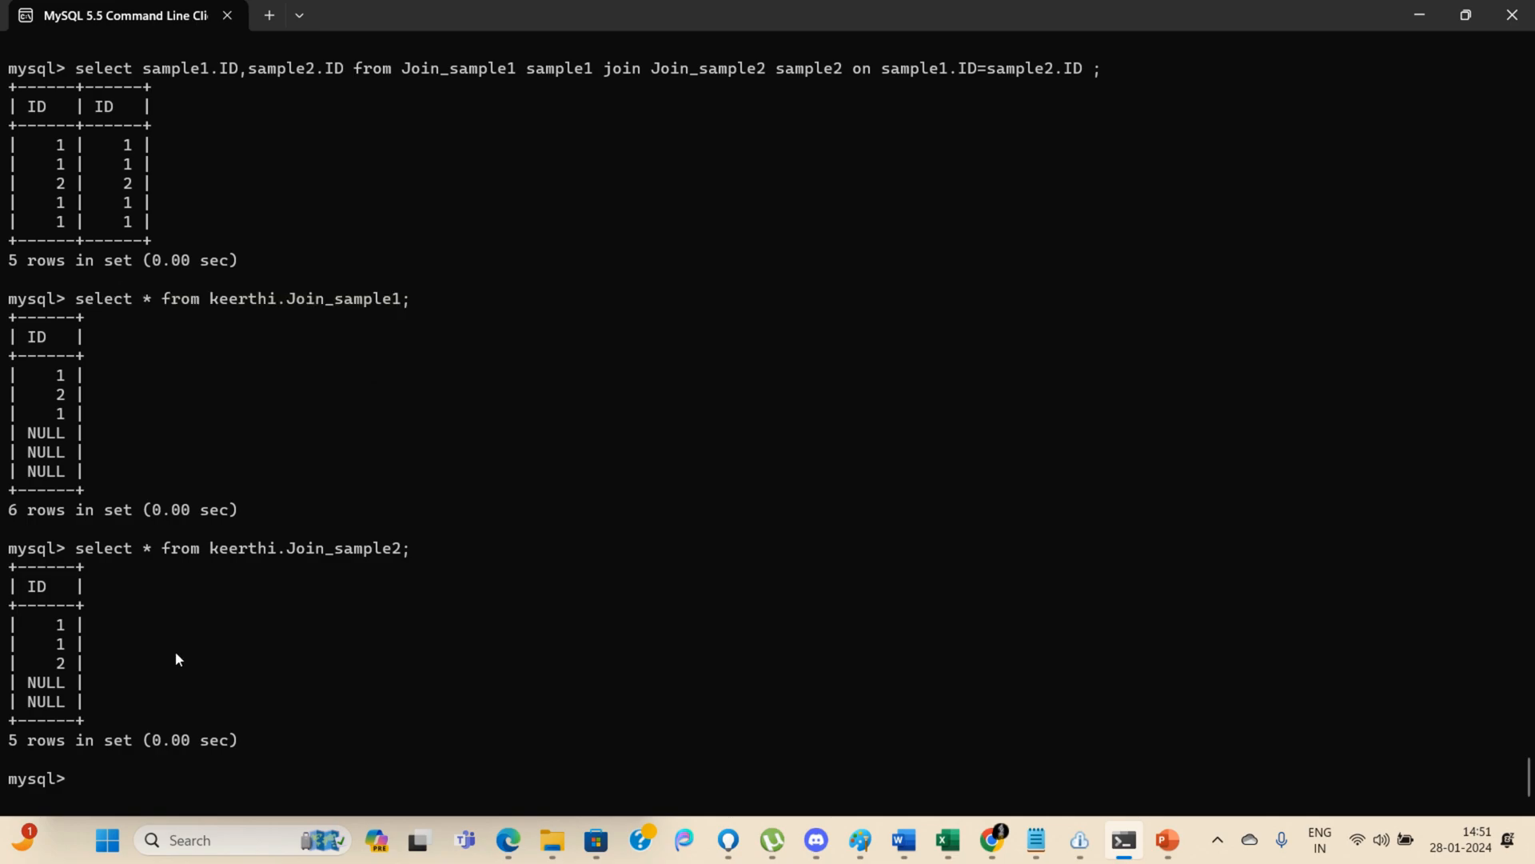
type("select * from keerthi.Join_sample1;")
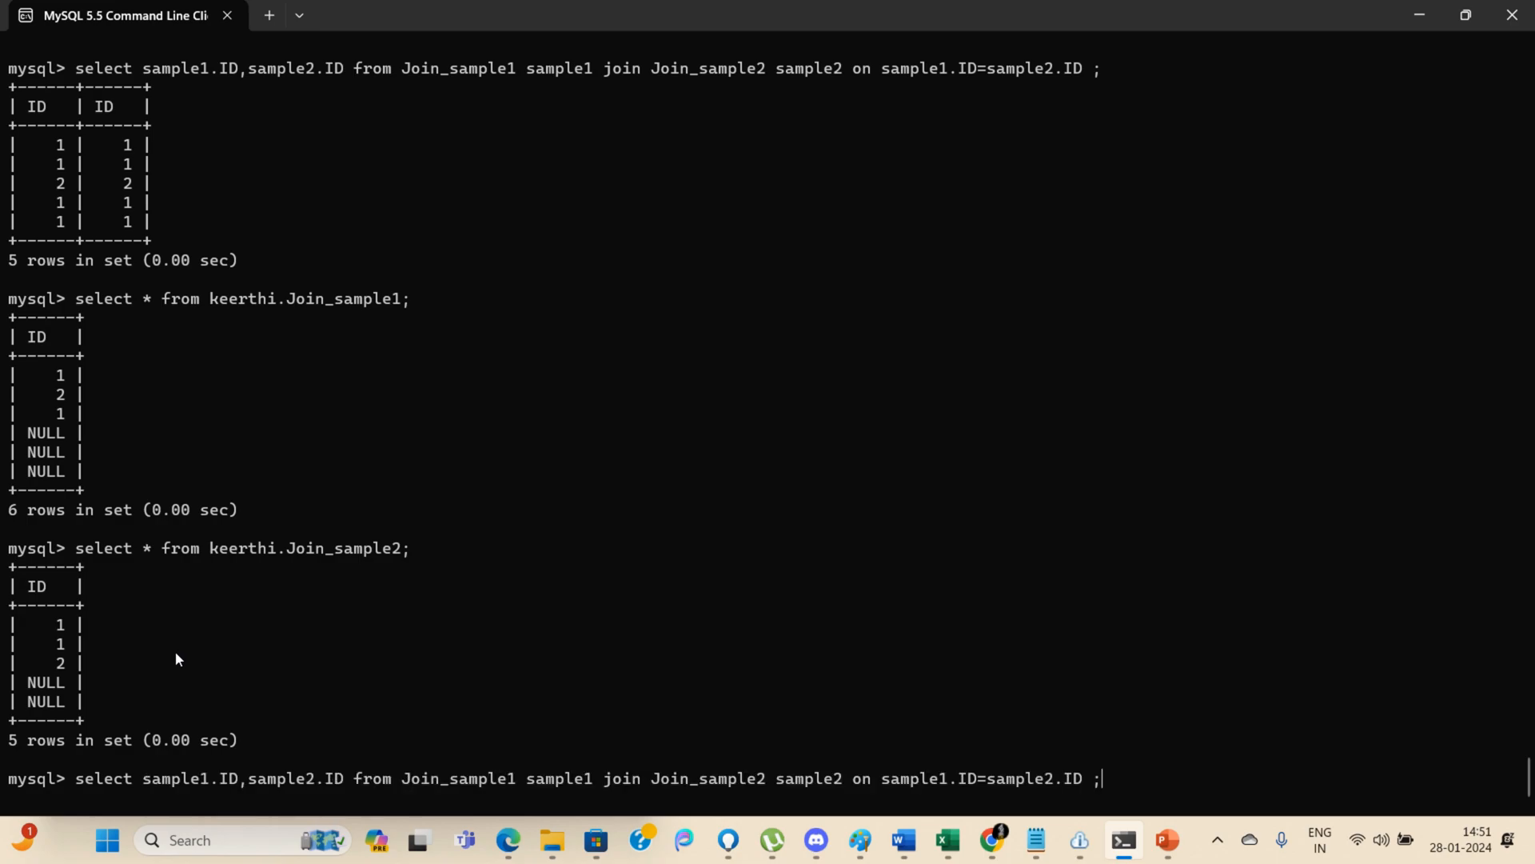
double_click(89, 778)
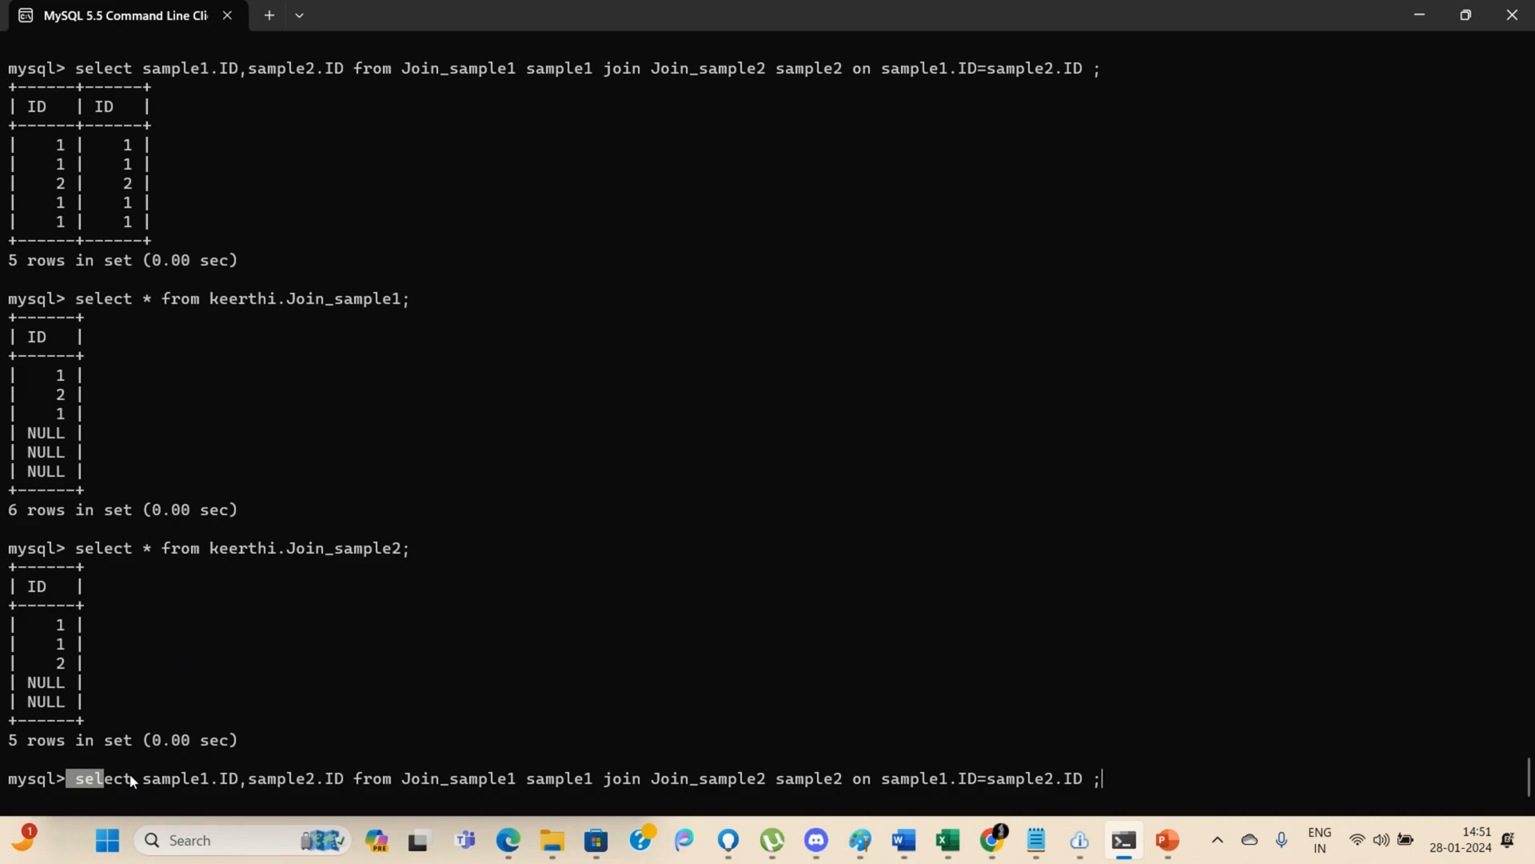
double_click(622, 778)
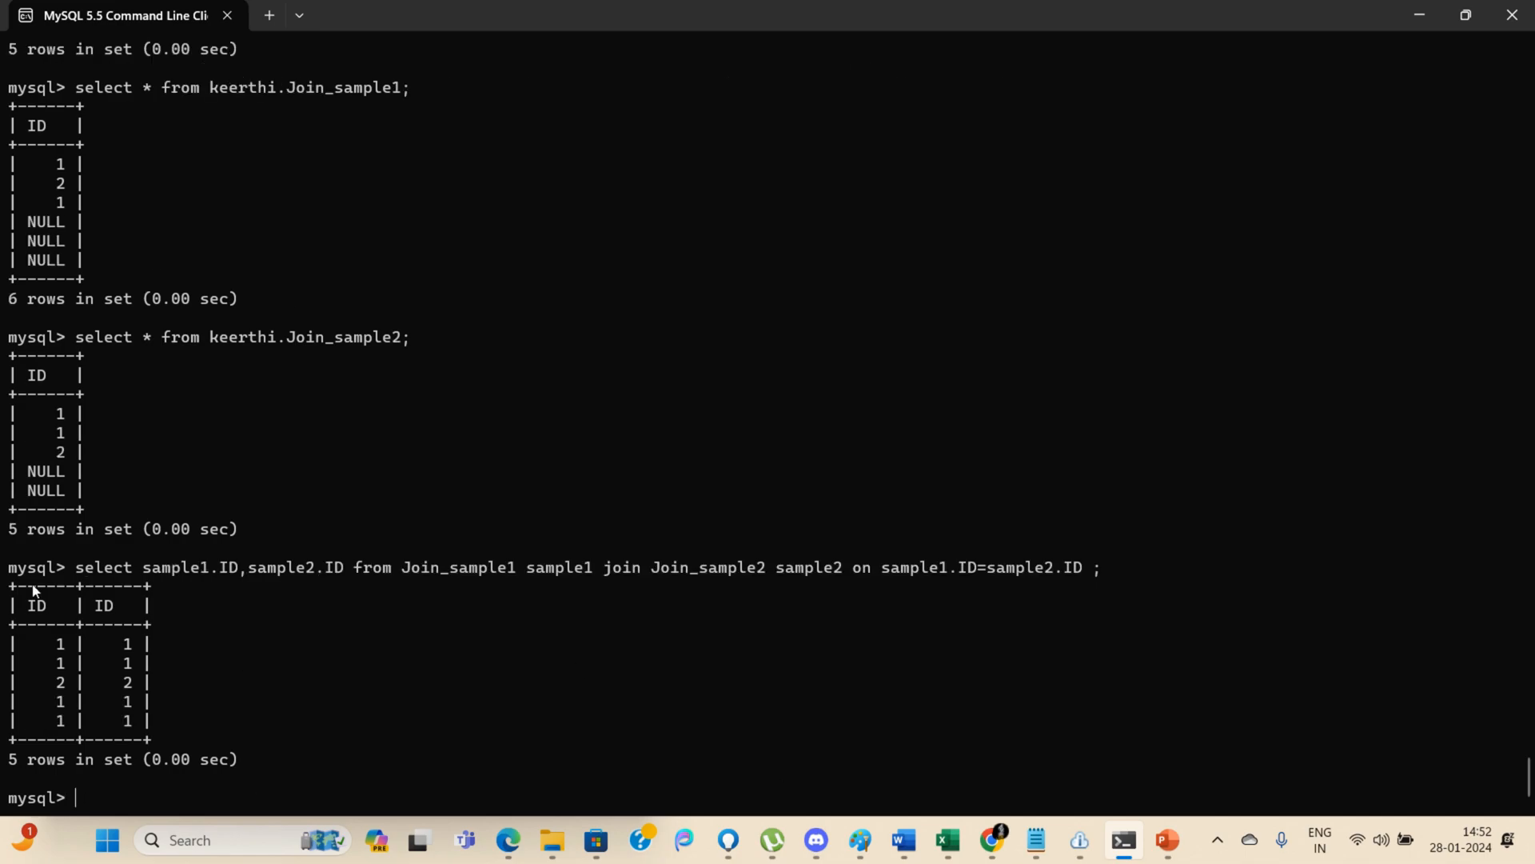
Highlight the five inner-join result rows and the three NULL rows of Join_sample1.
left_click_drag(29, 587, 190, 739)
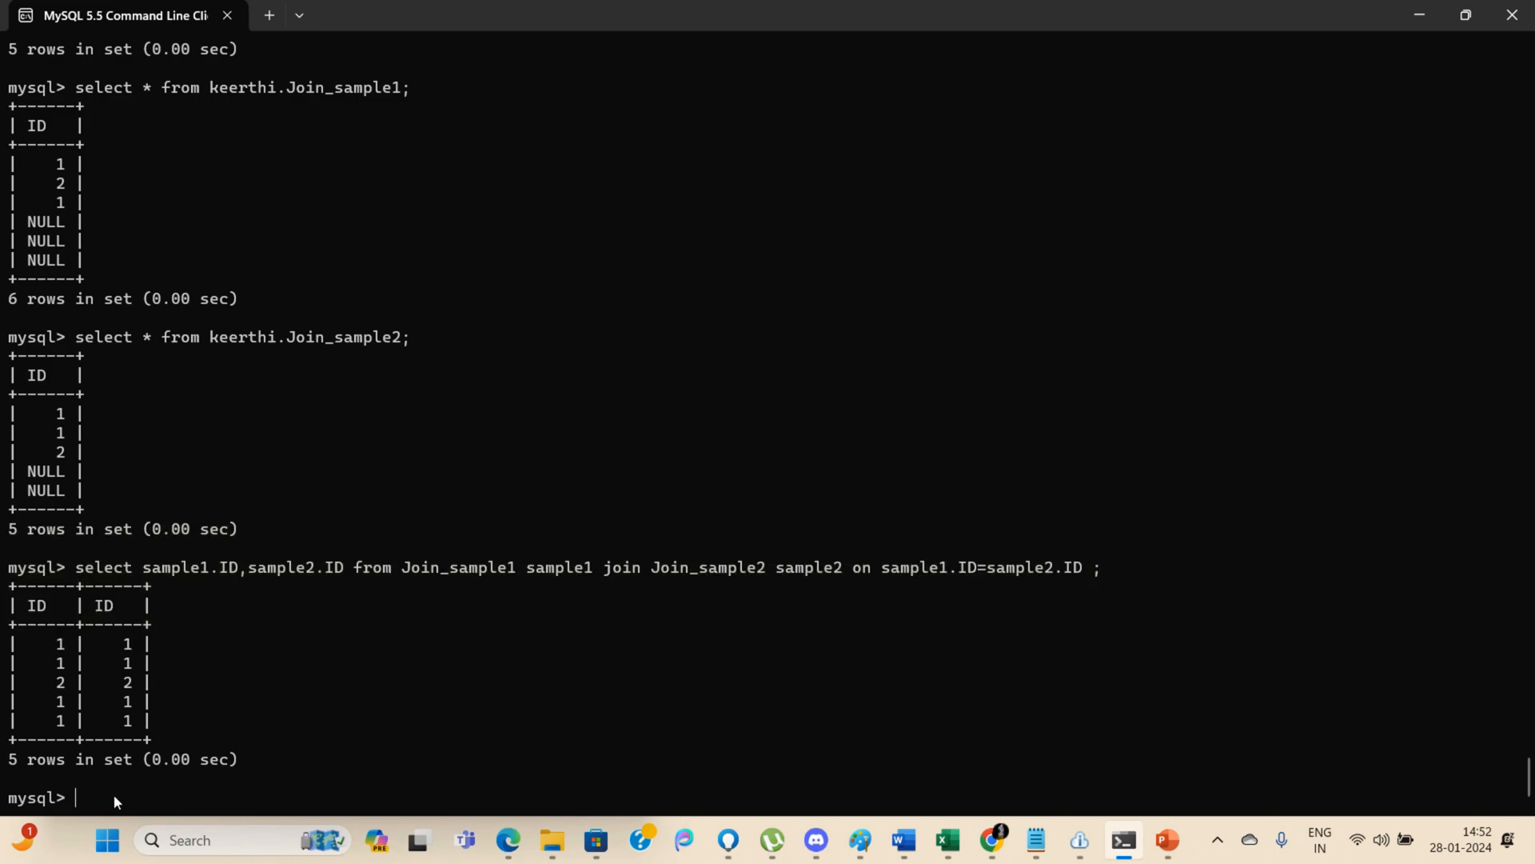
mouse_move(62, 372)
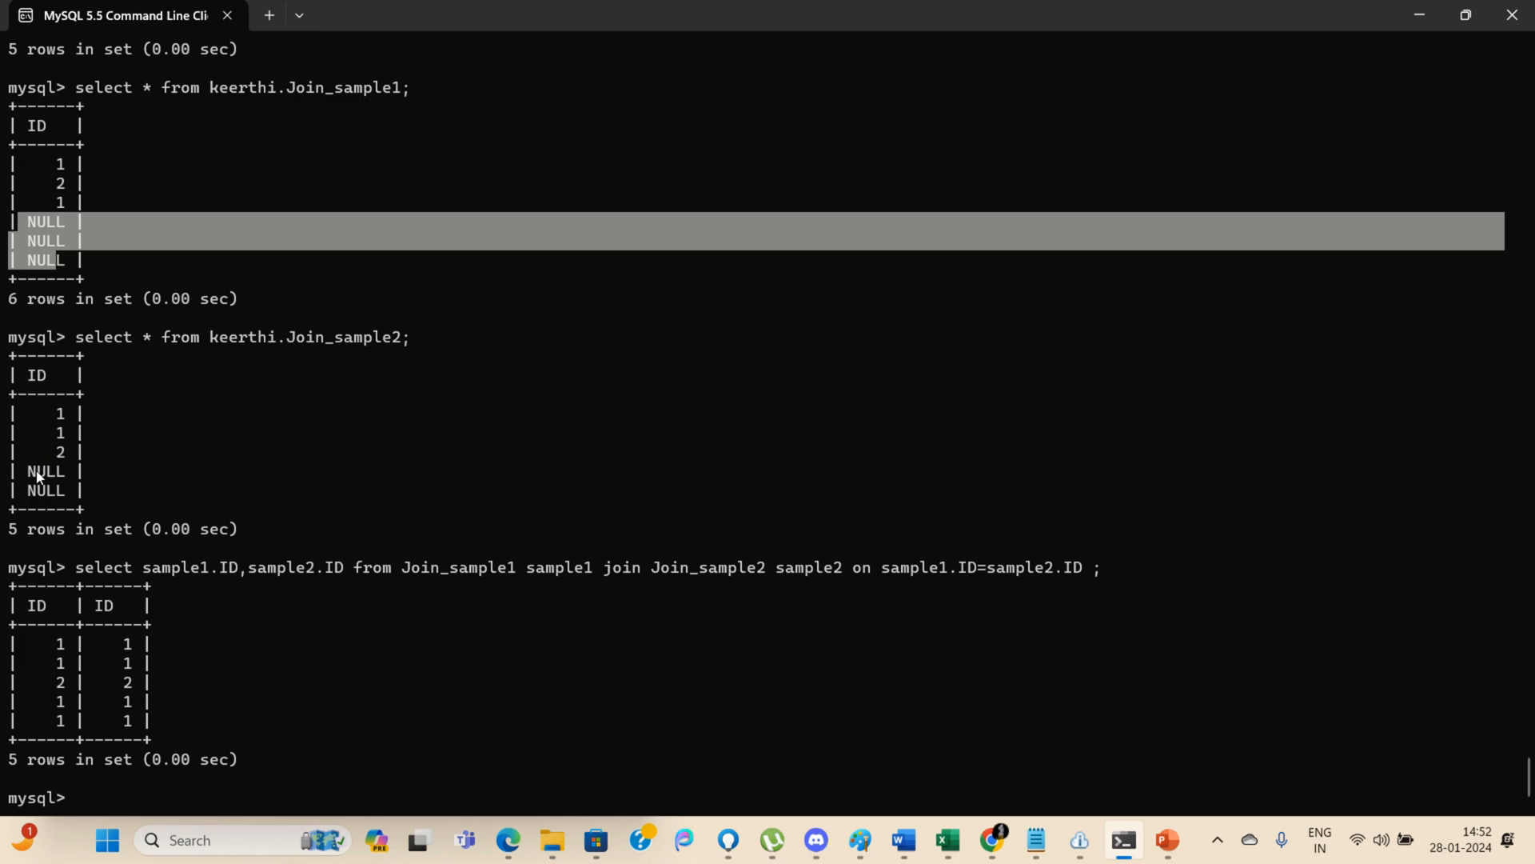
left_click_drag(45, 221, 79, 489)
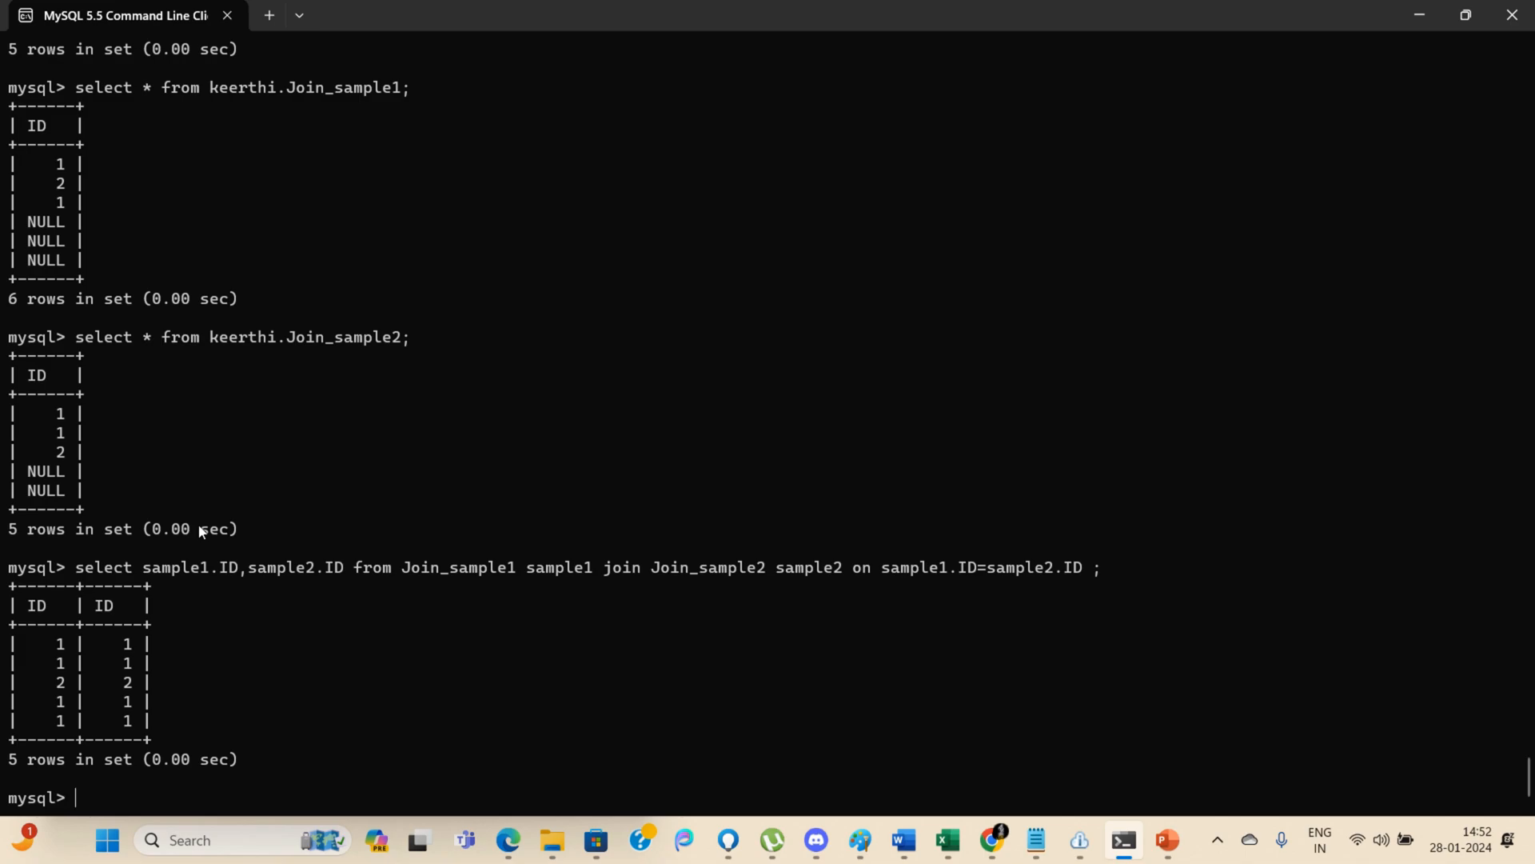
mouse_move(112, 777)
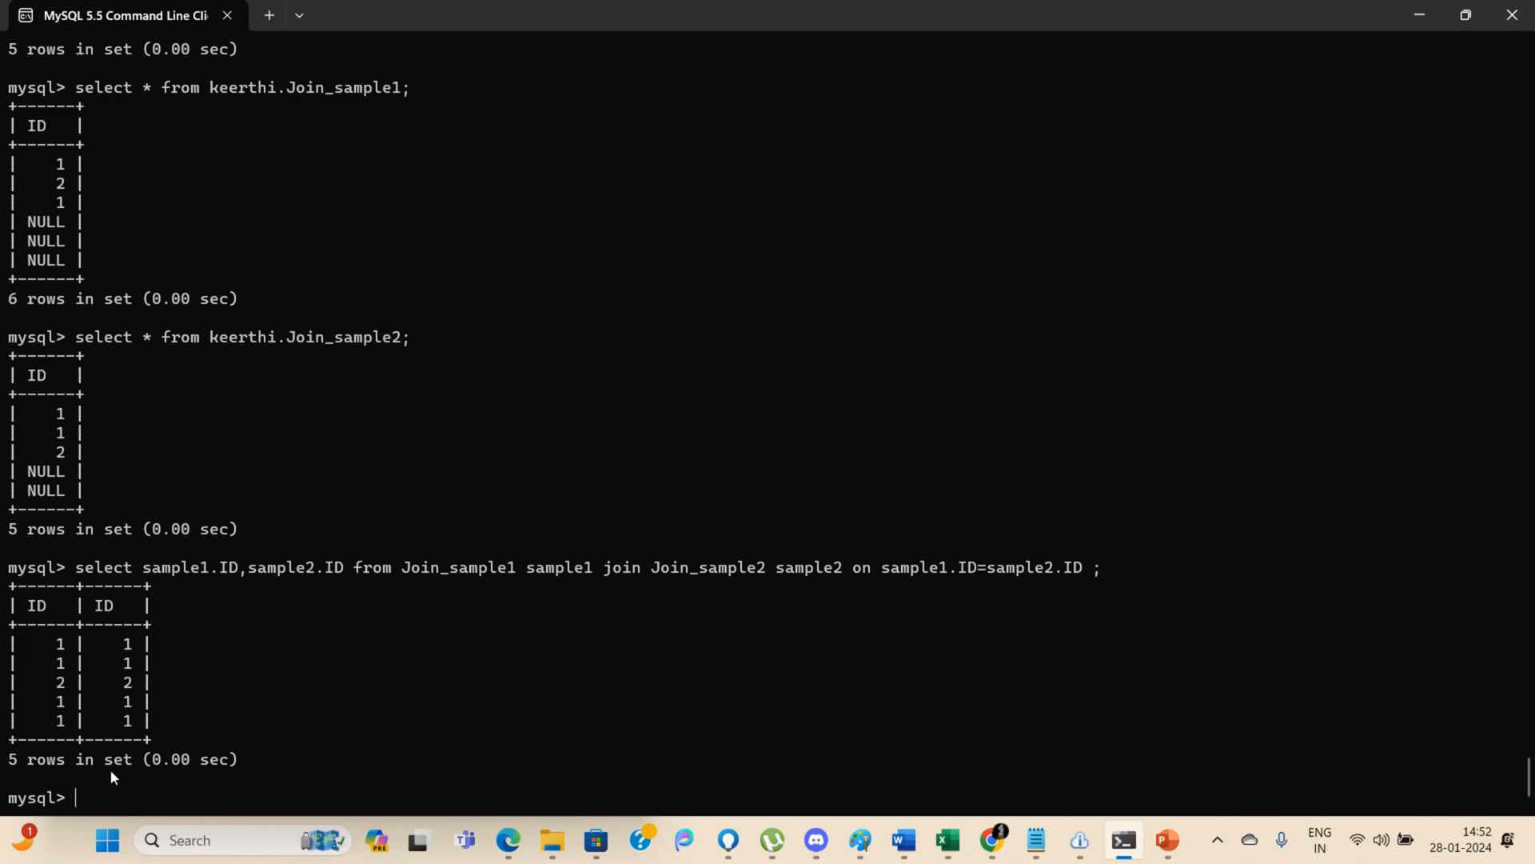
mouse_move(69, 312)
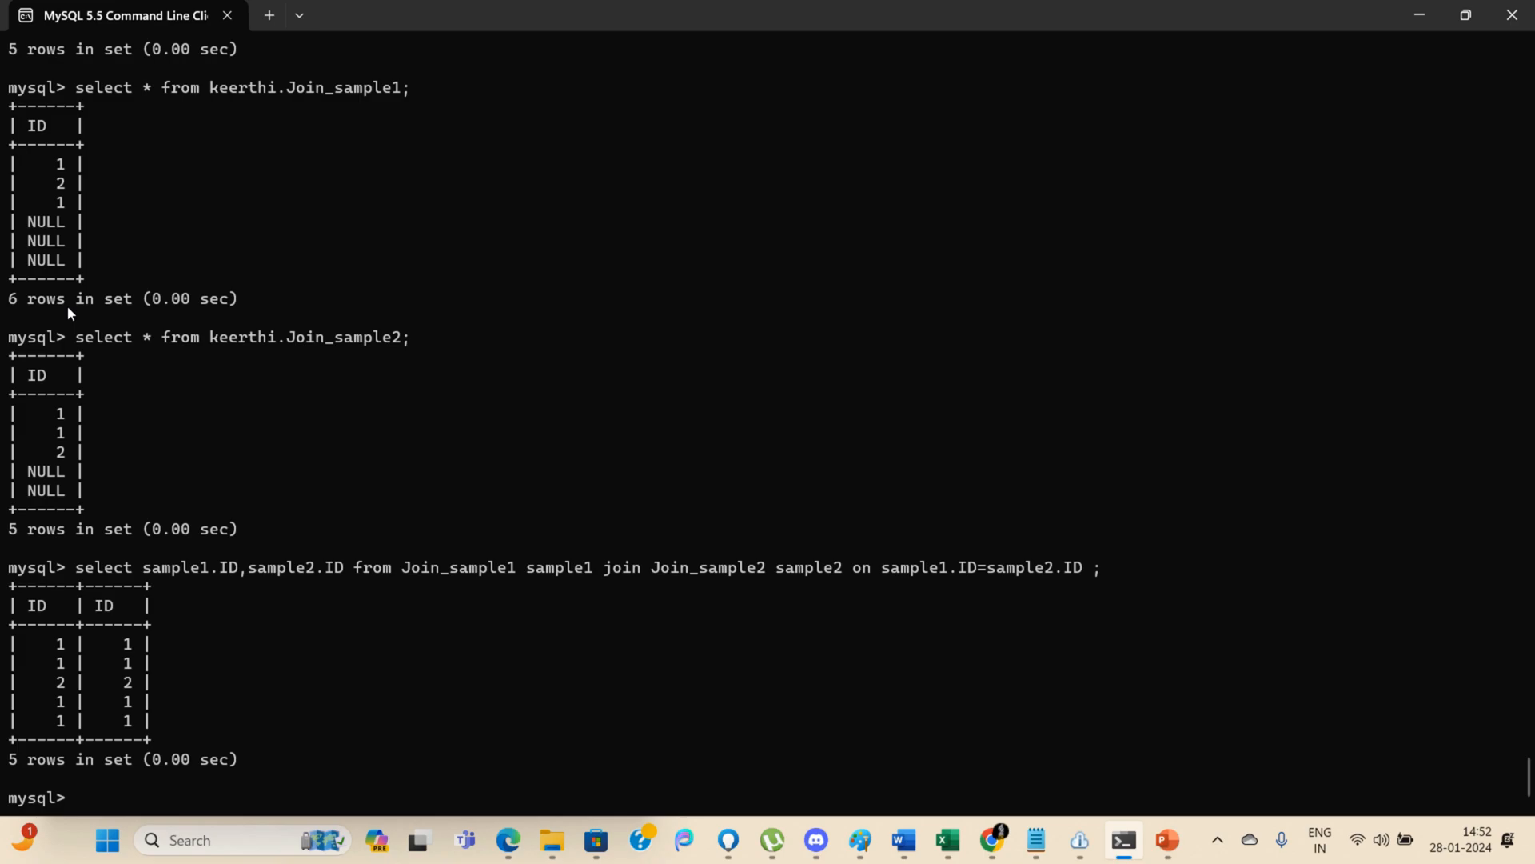
mouse_move(42, 227)
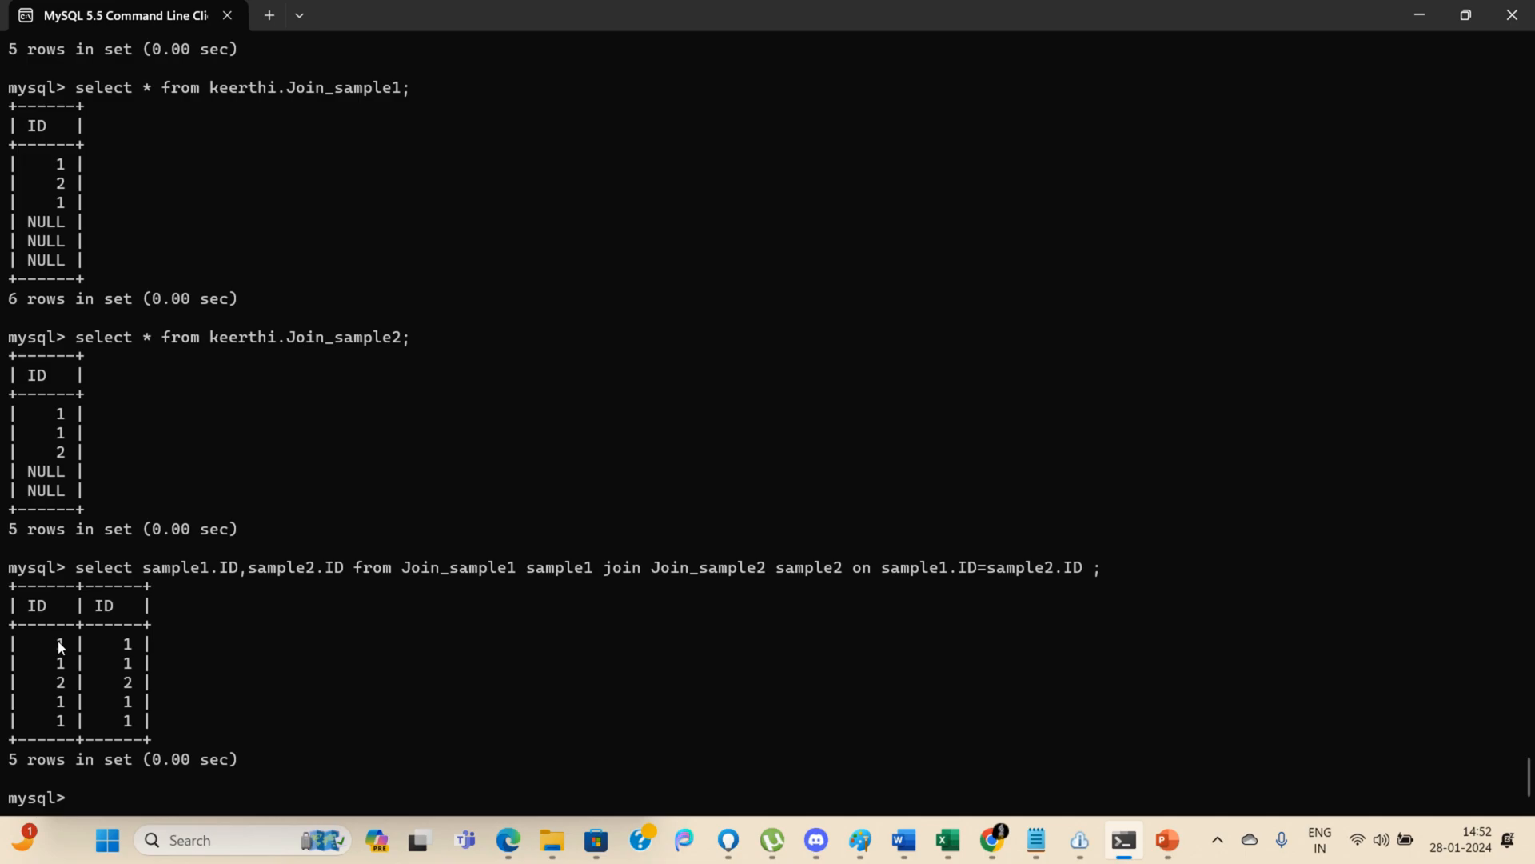
left_click_drag(59, 643, 128, 719)
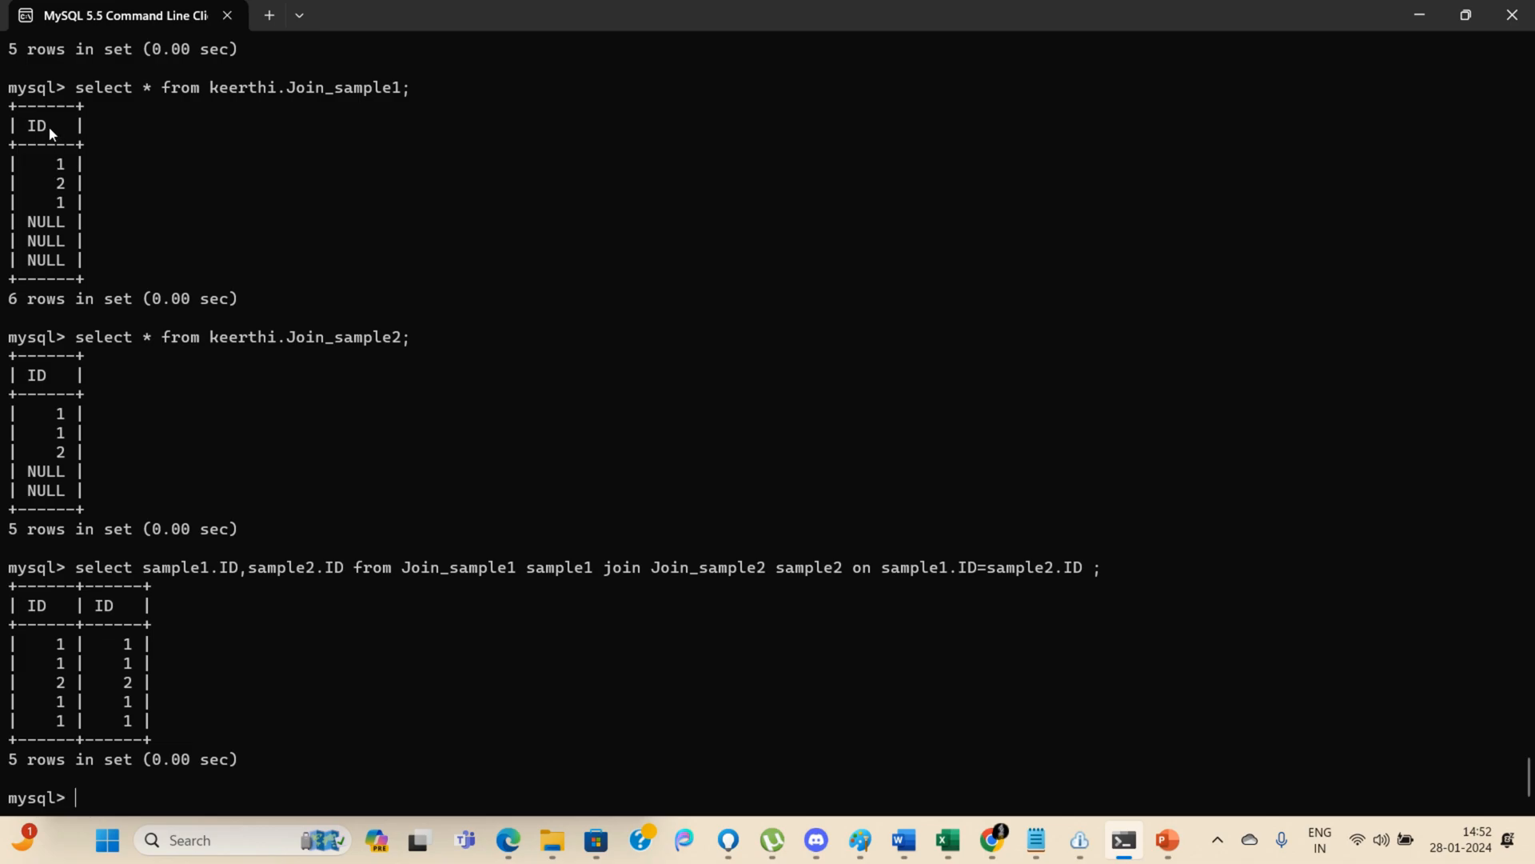
mouse_move(69, 206)
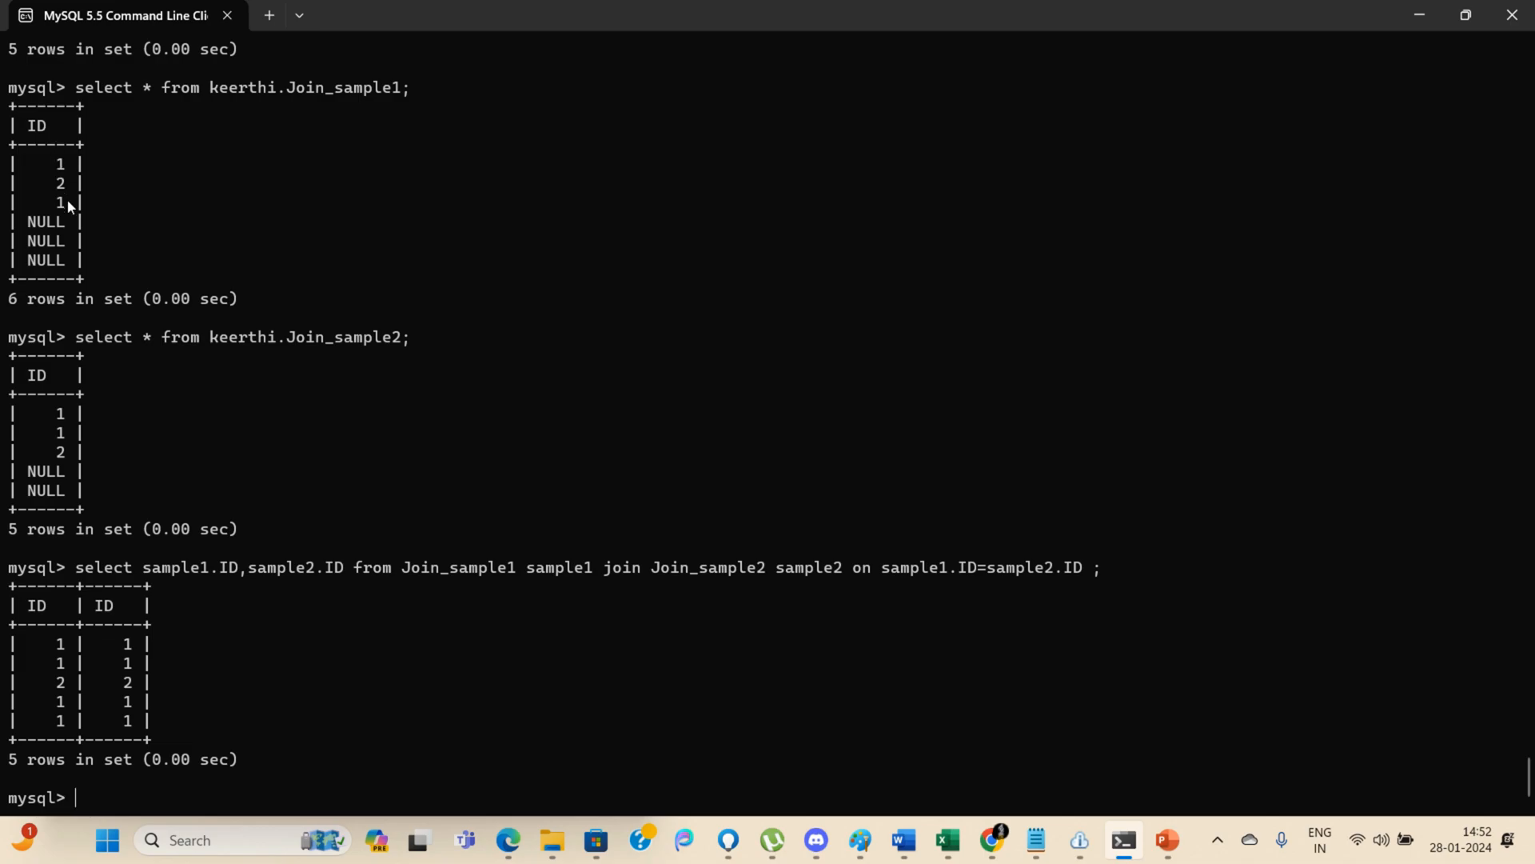
mouse_move(64, 420)
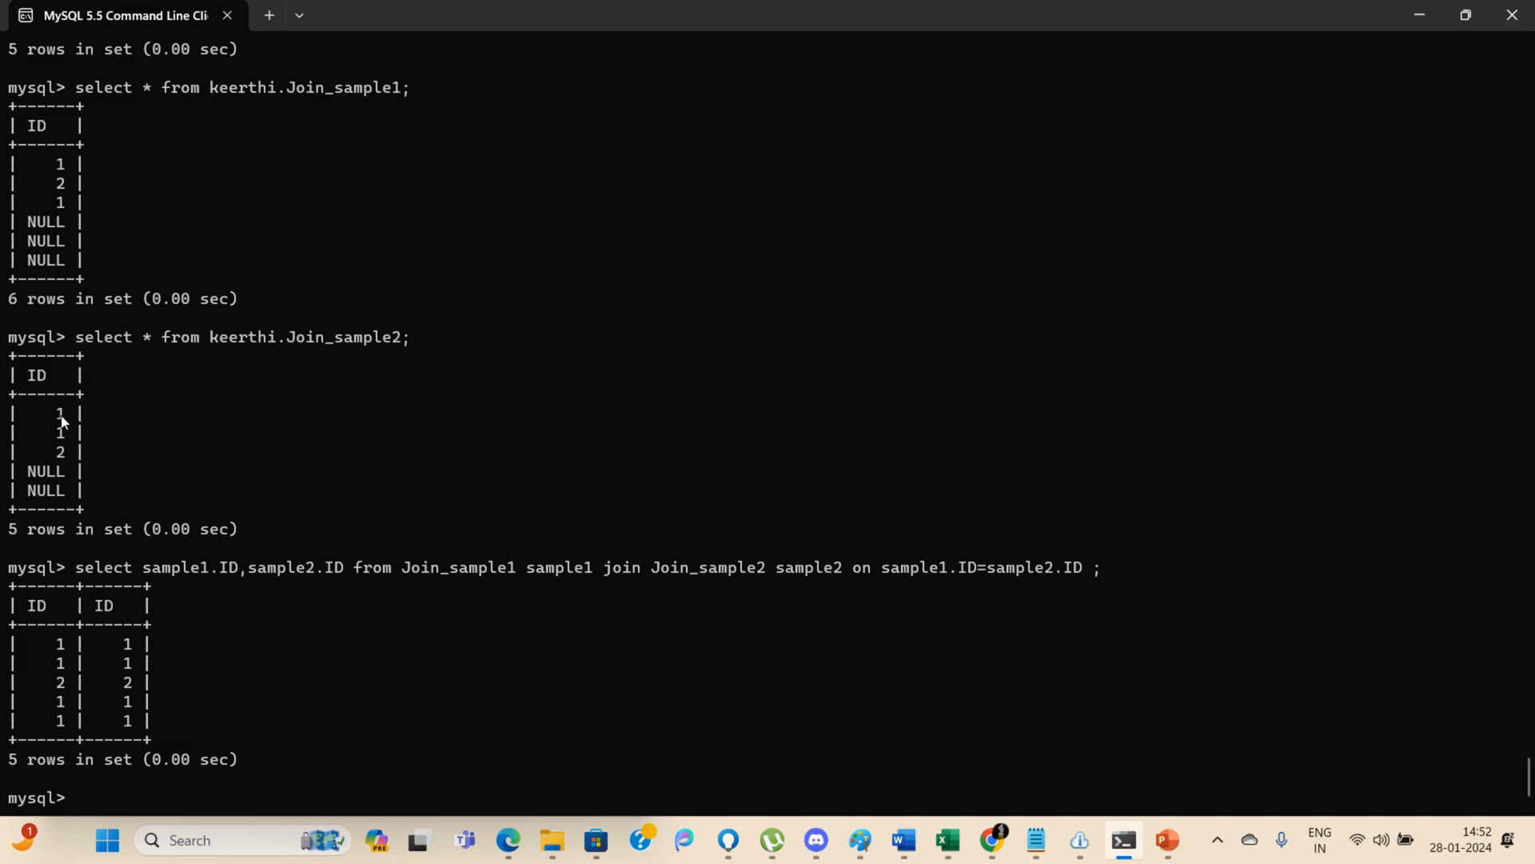
mouse_move(47, 410)
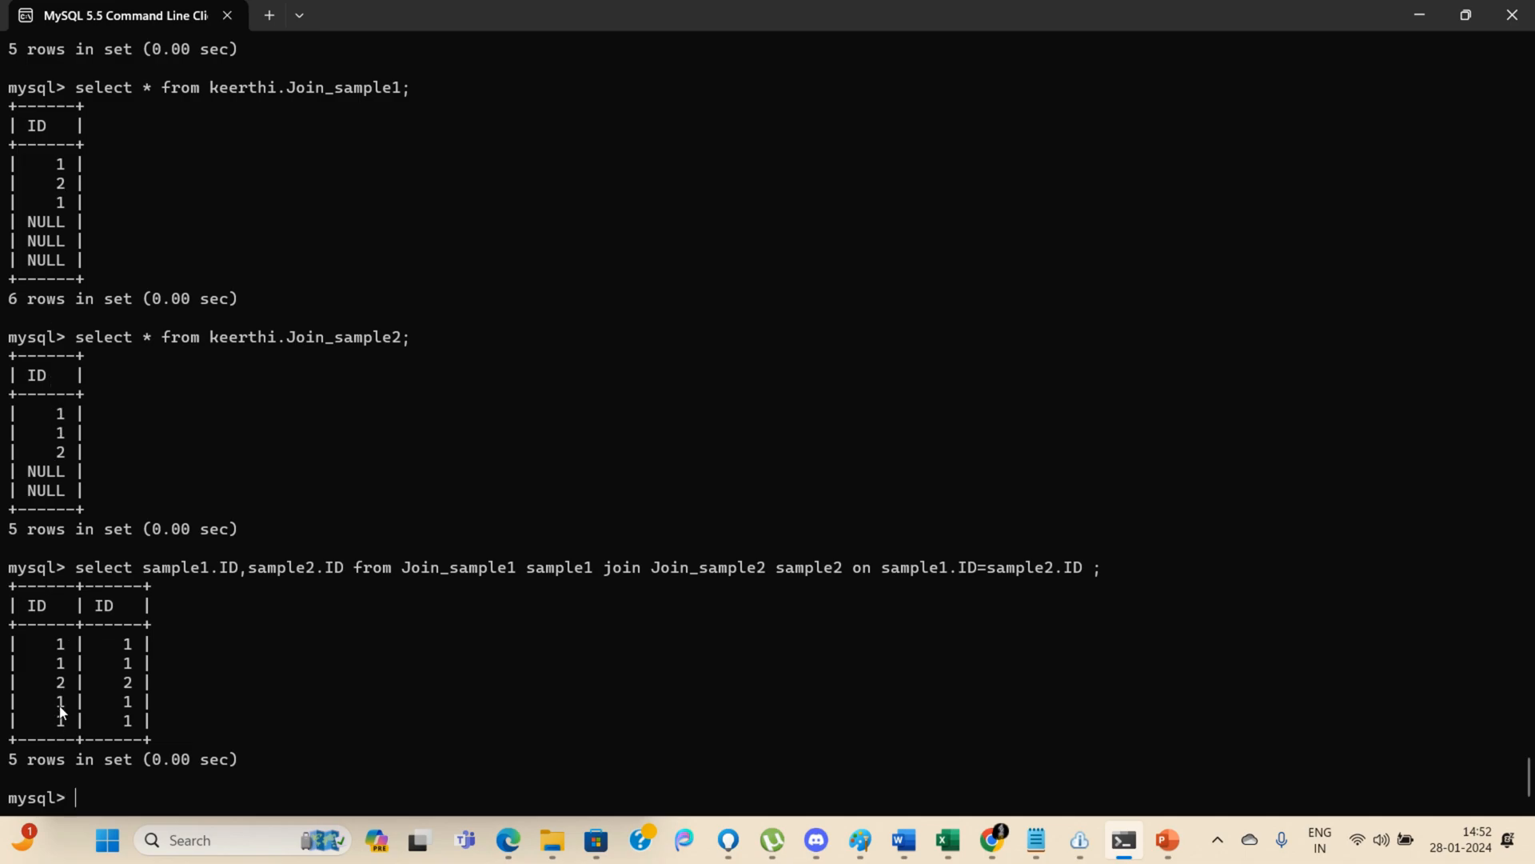
mouse_move(125, 664)
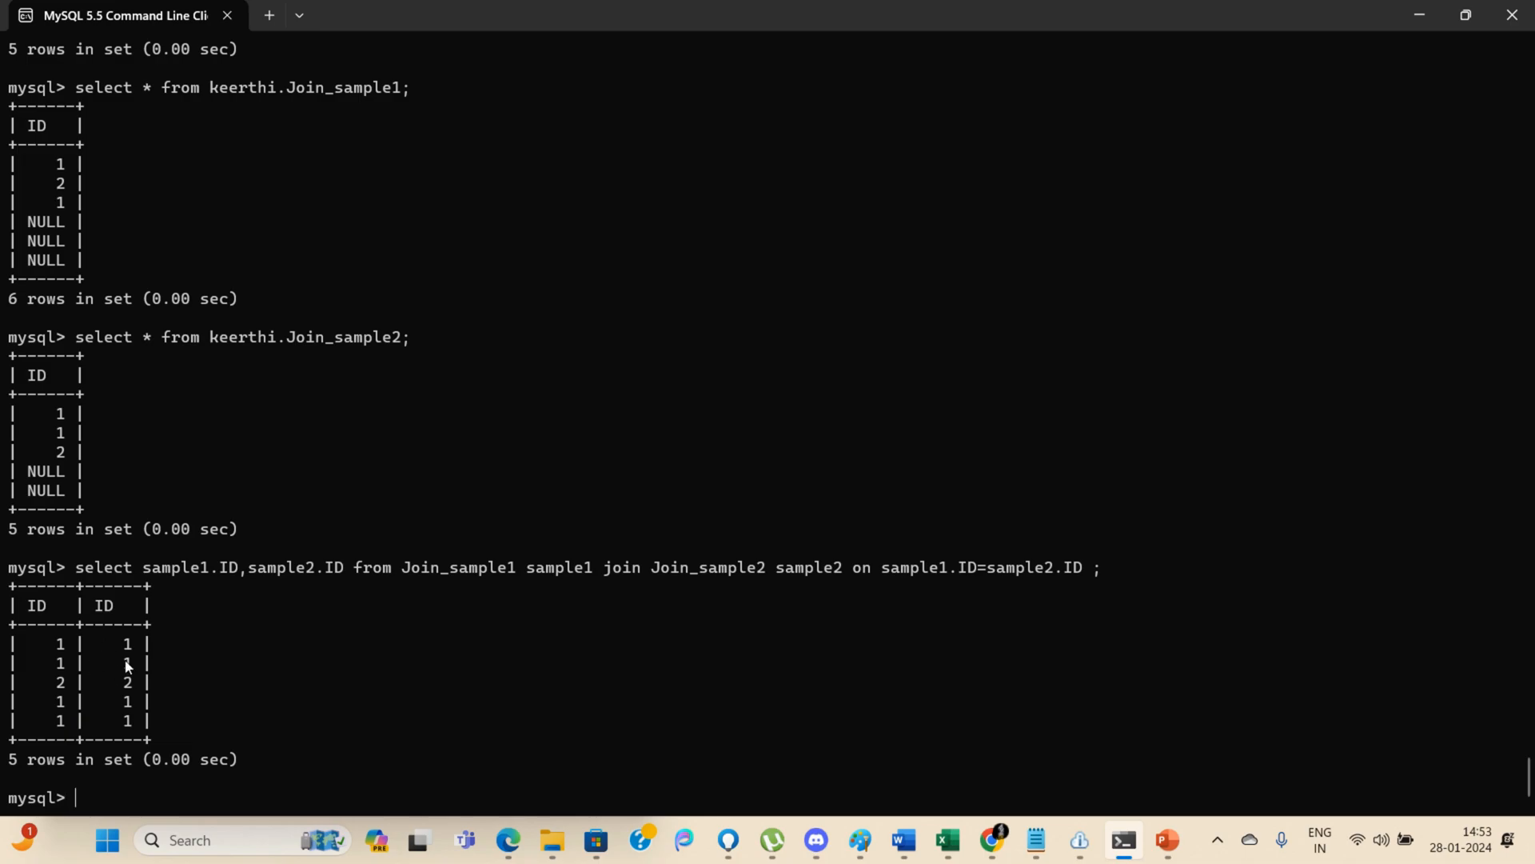
mouse_move(141, 260)
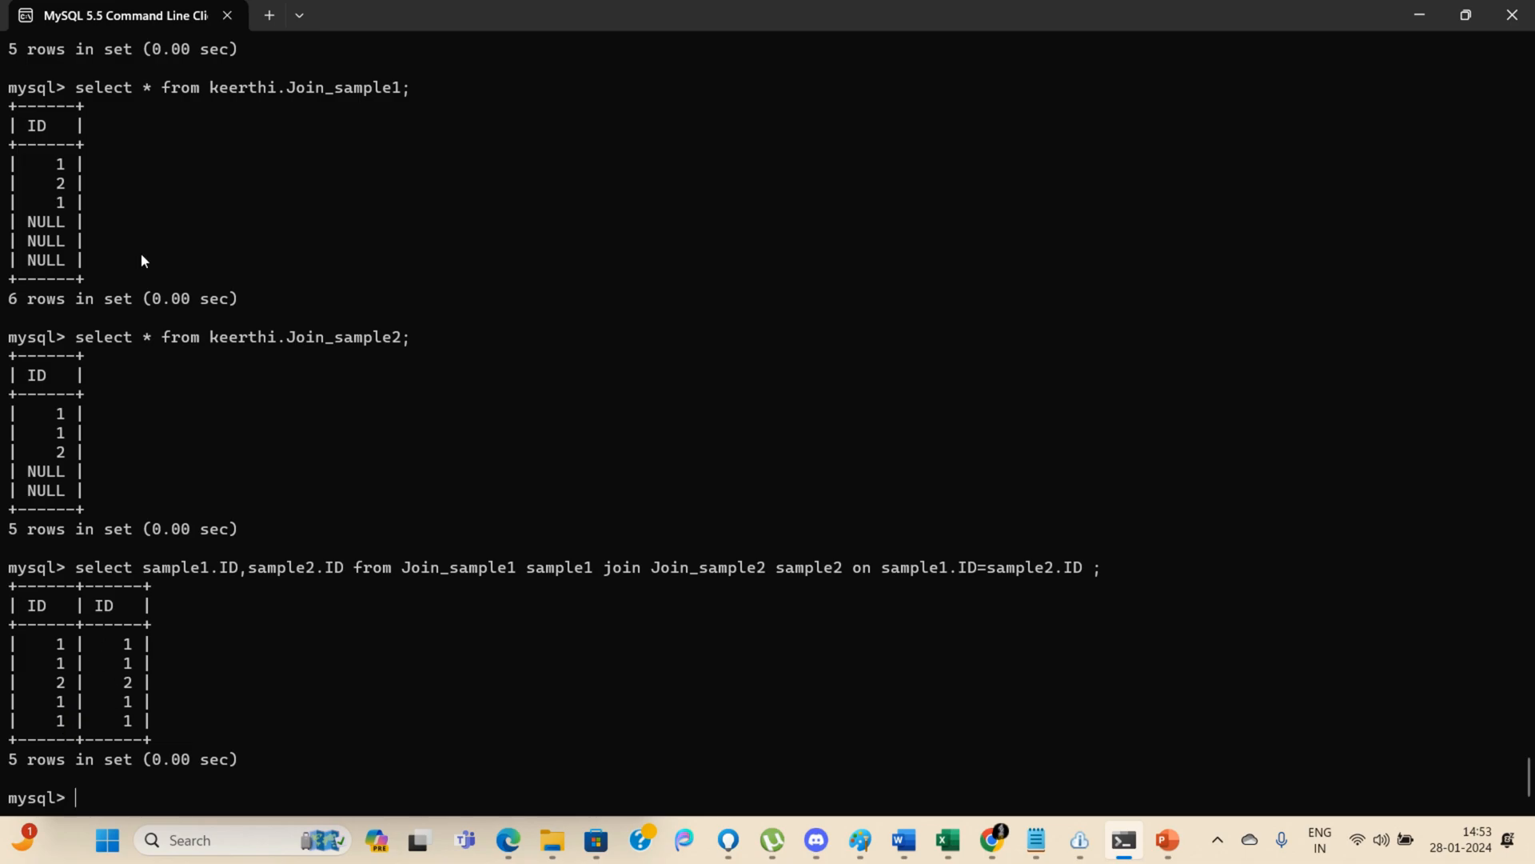
mouse_move(68, 166)
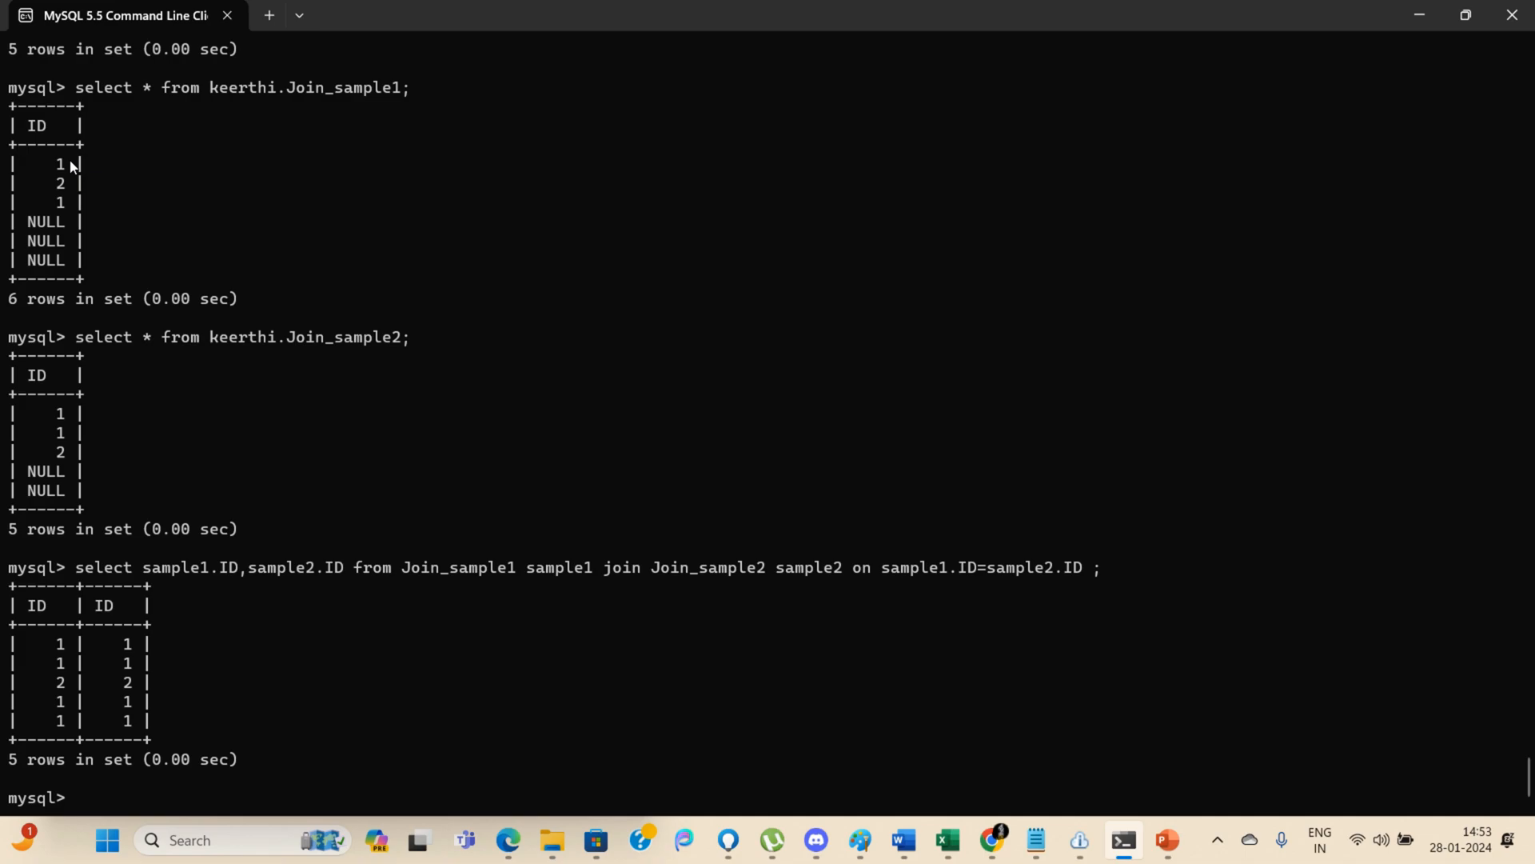
mouse_move(70, 167)
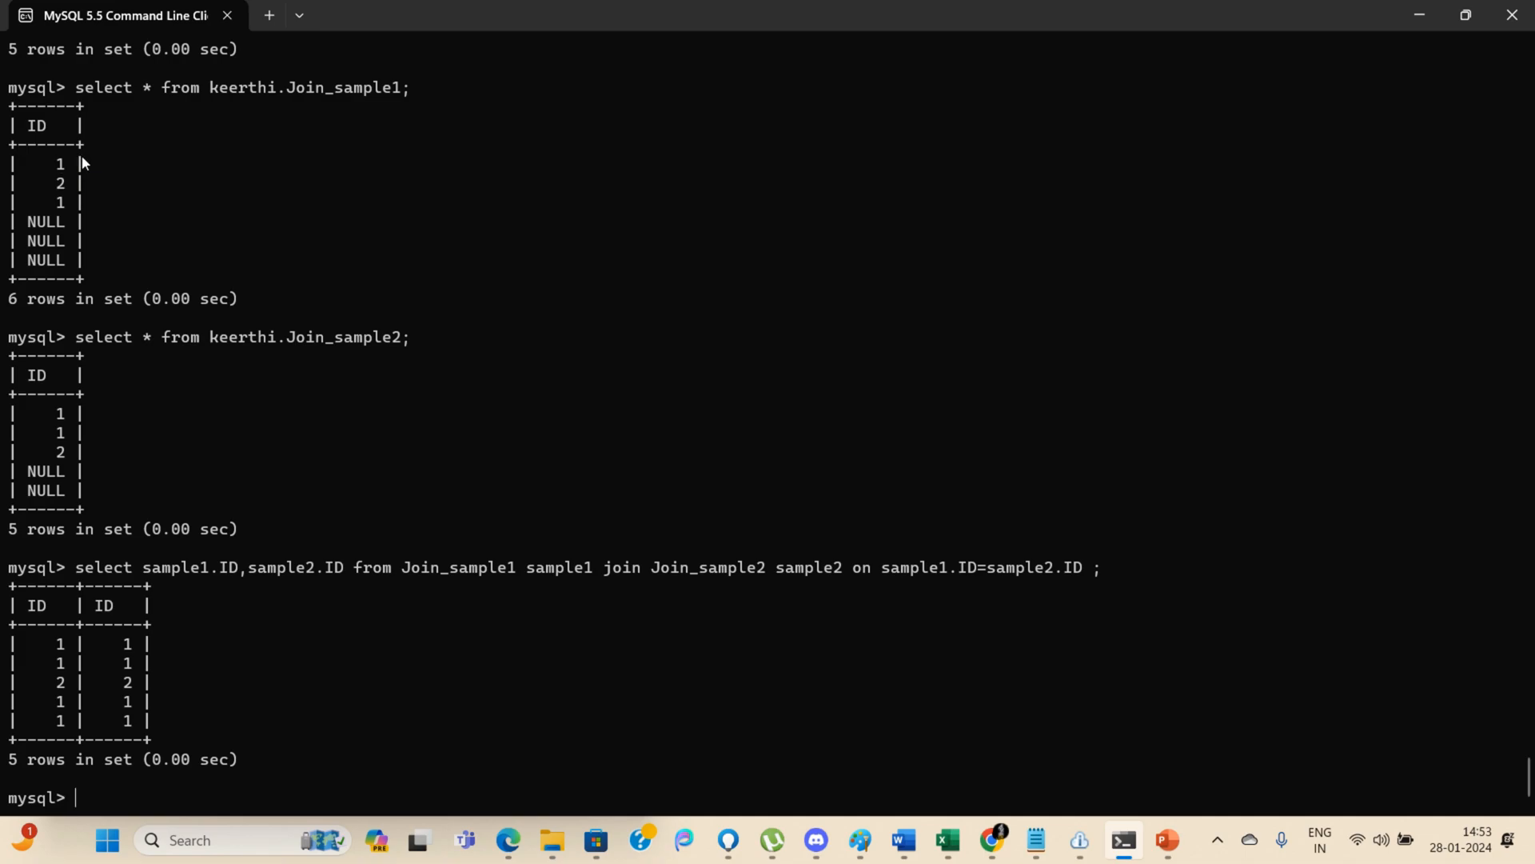
mouse_move(64, 171)
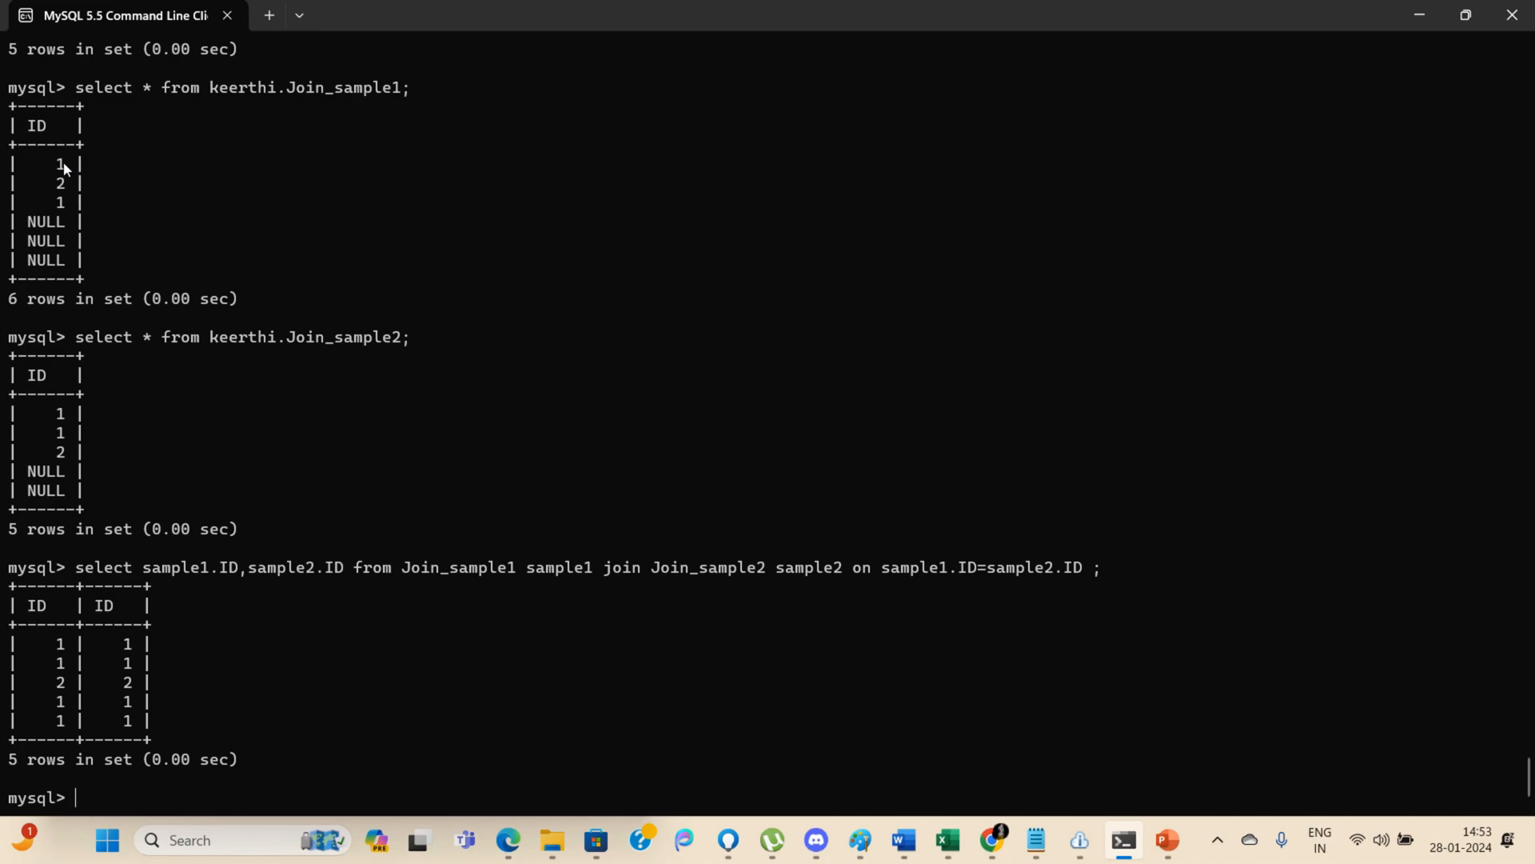
mouse_move(59, 162)
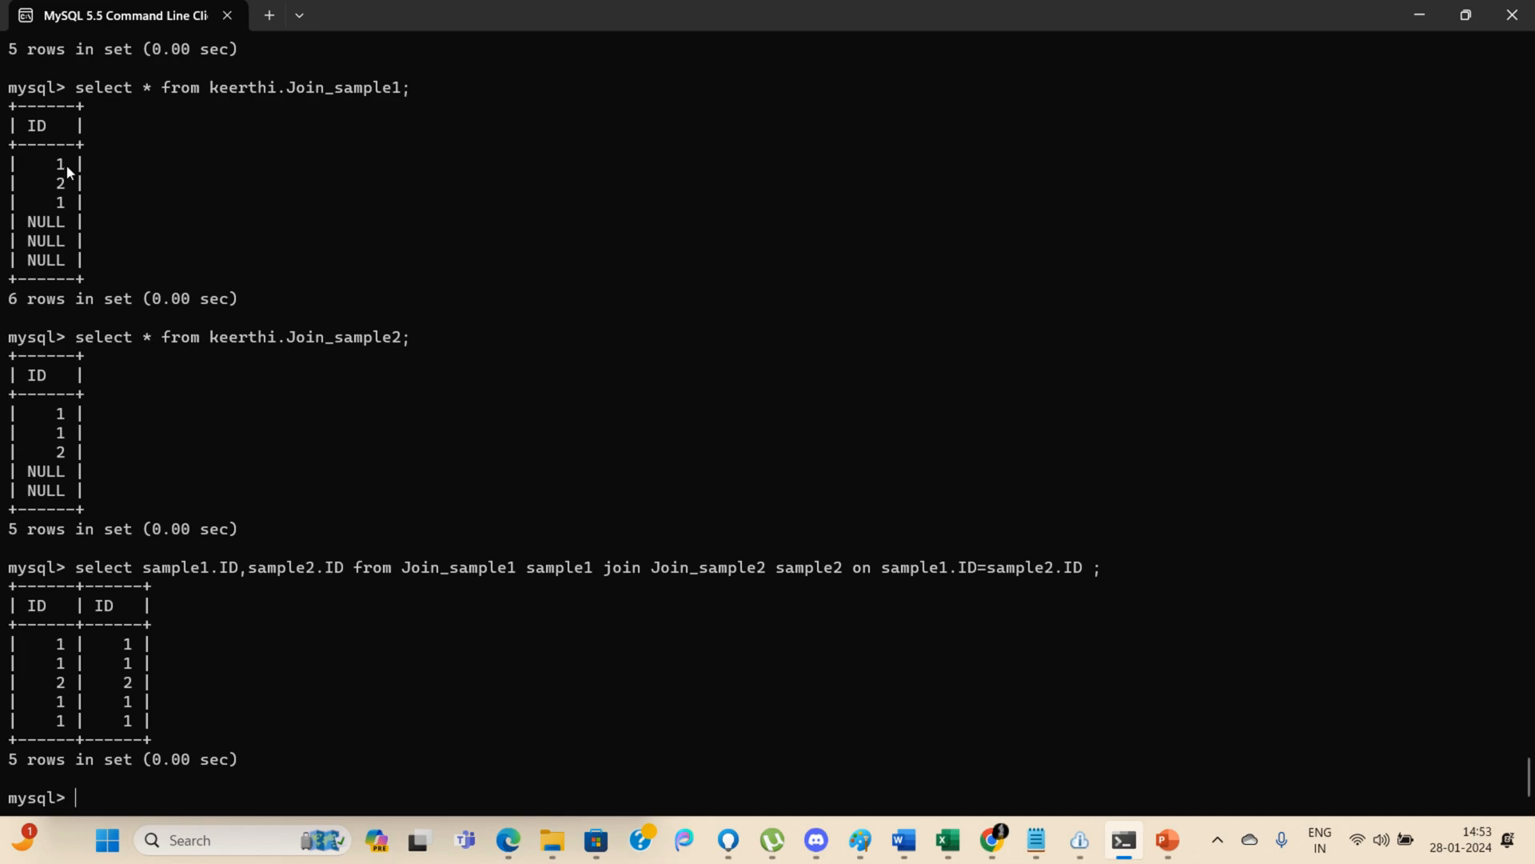
mouse_move(88, 163)
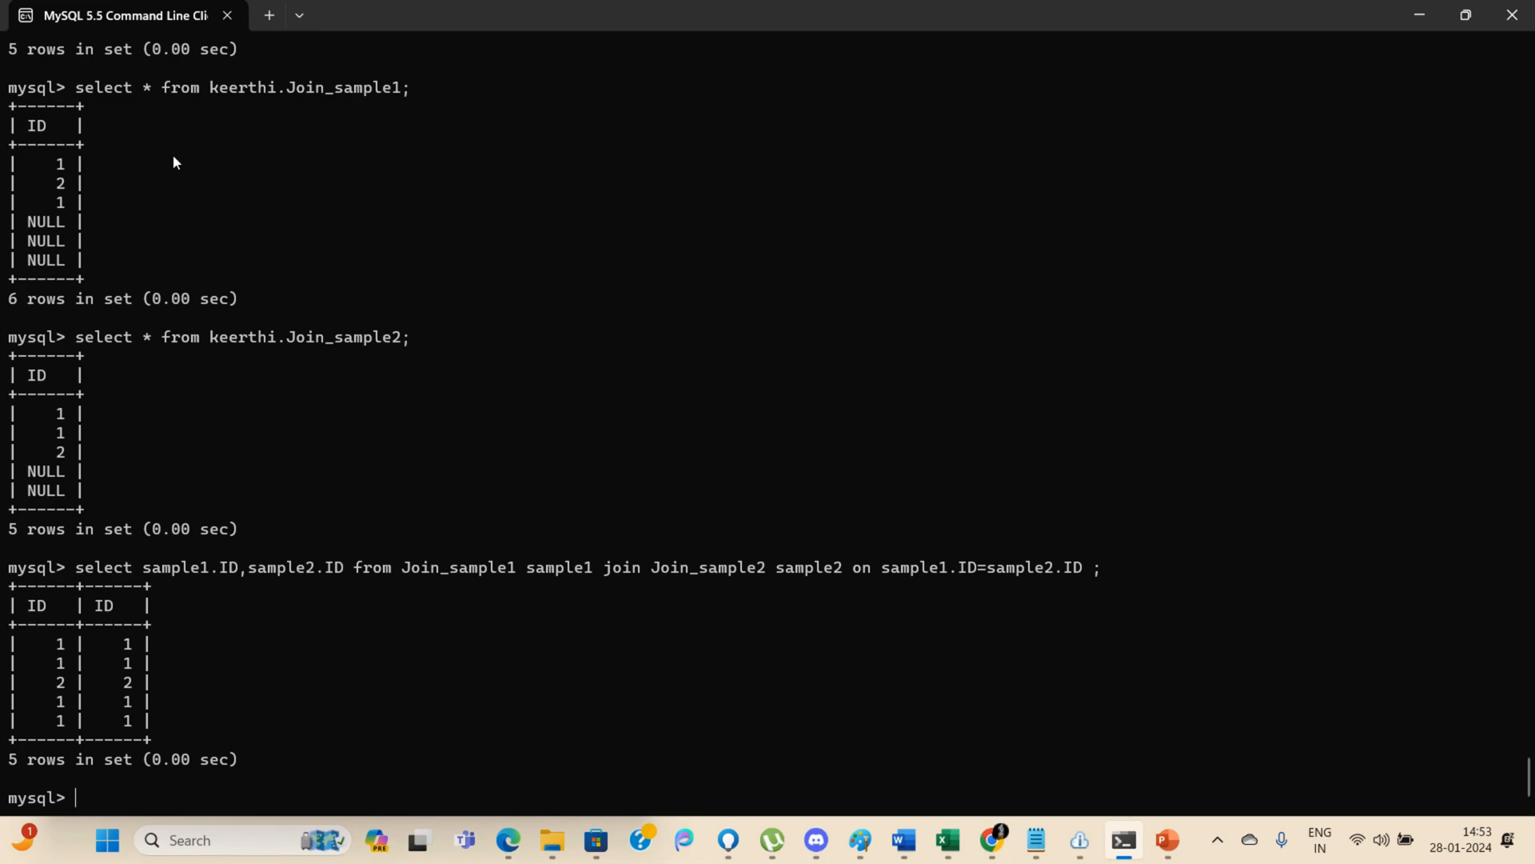
mouse_move(66, 429)
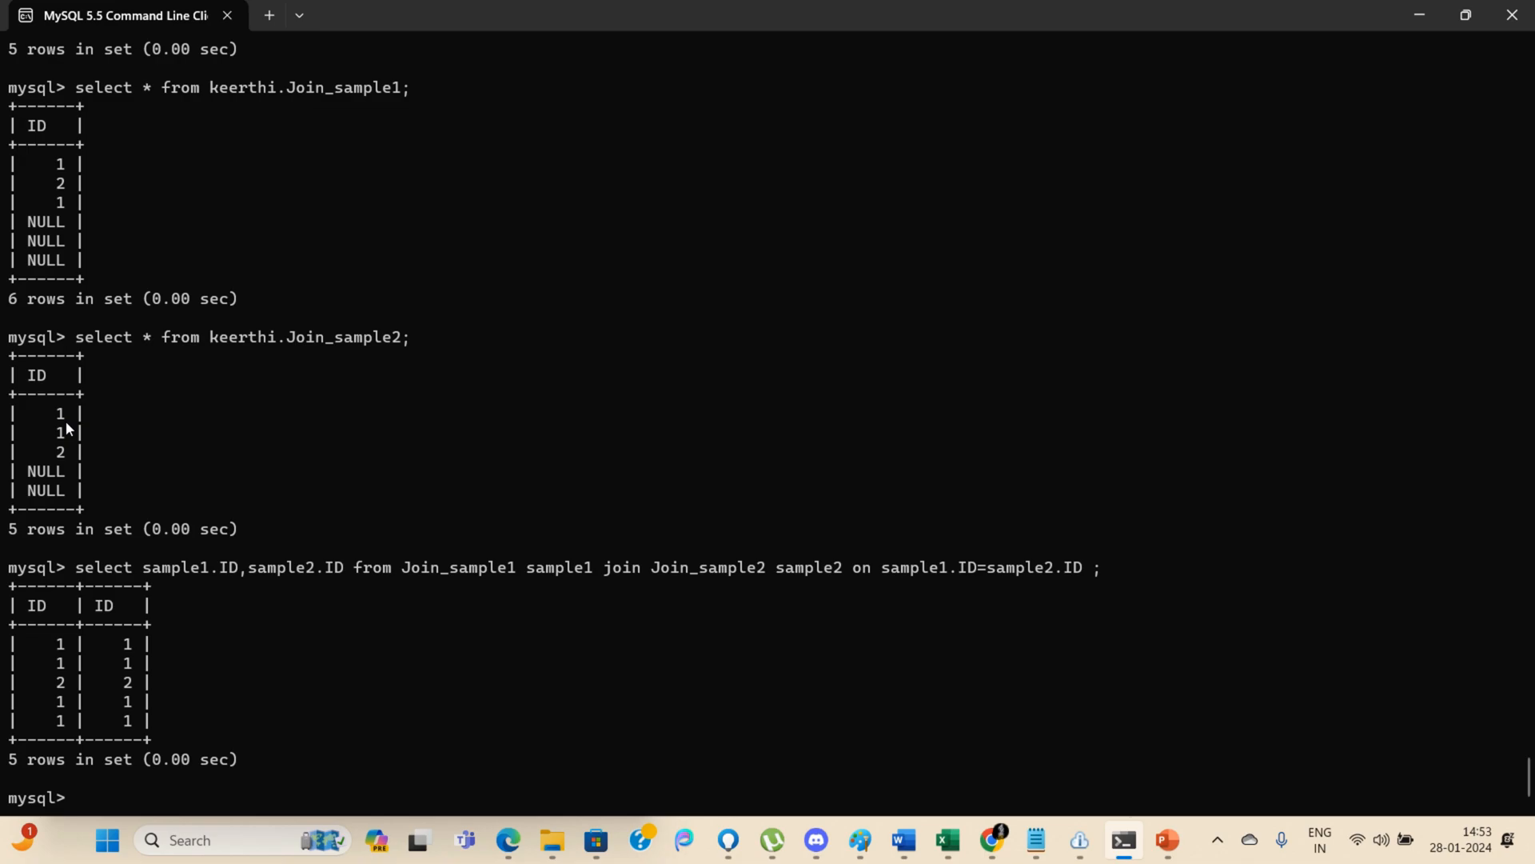
mouse_move(67, 213)
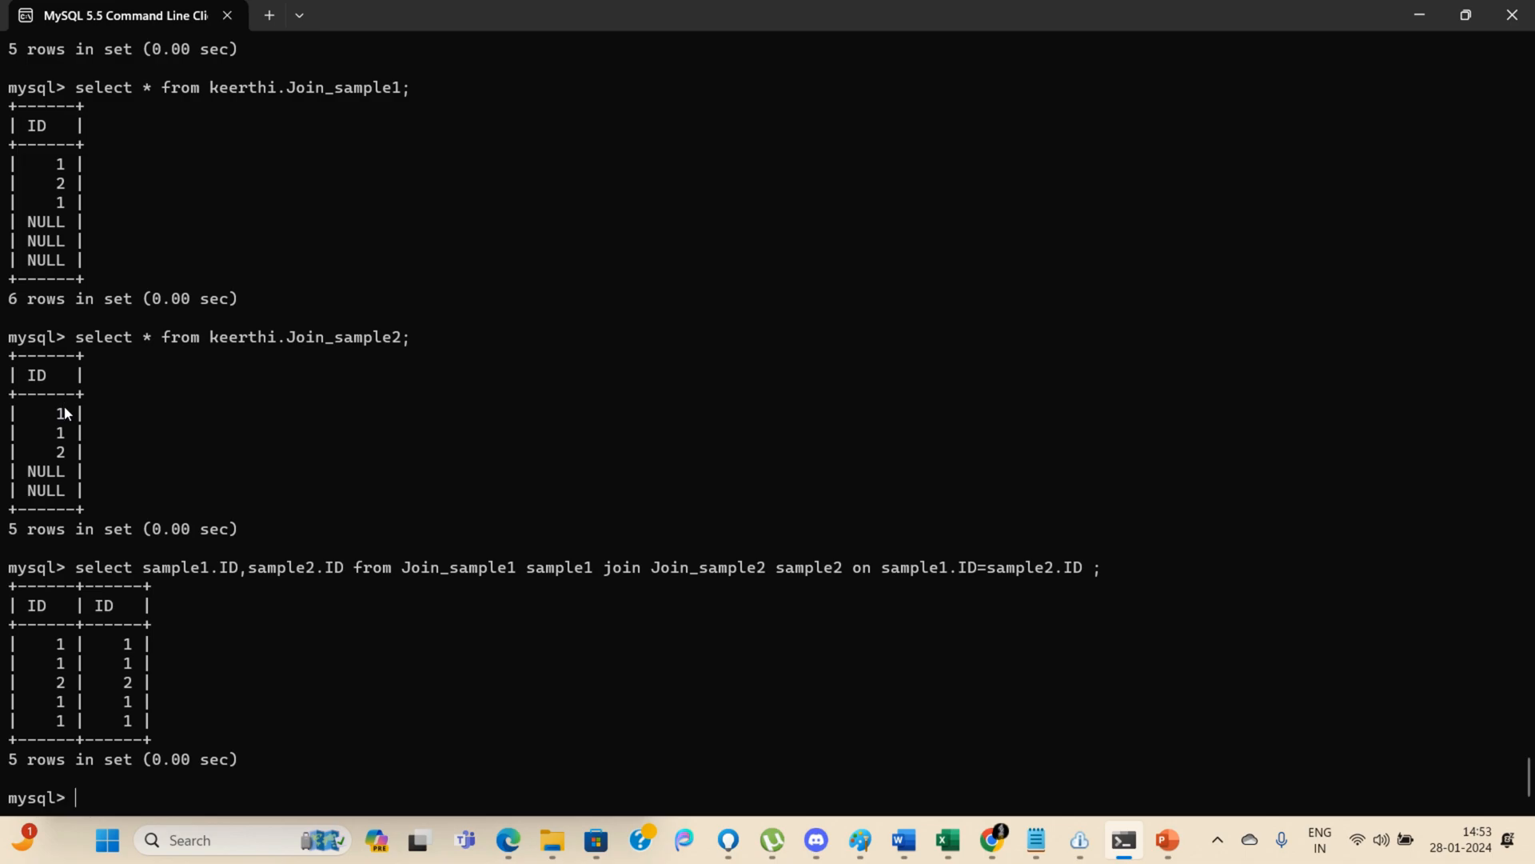
left_click_drag(59, 413, 60, 432)
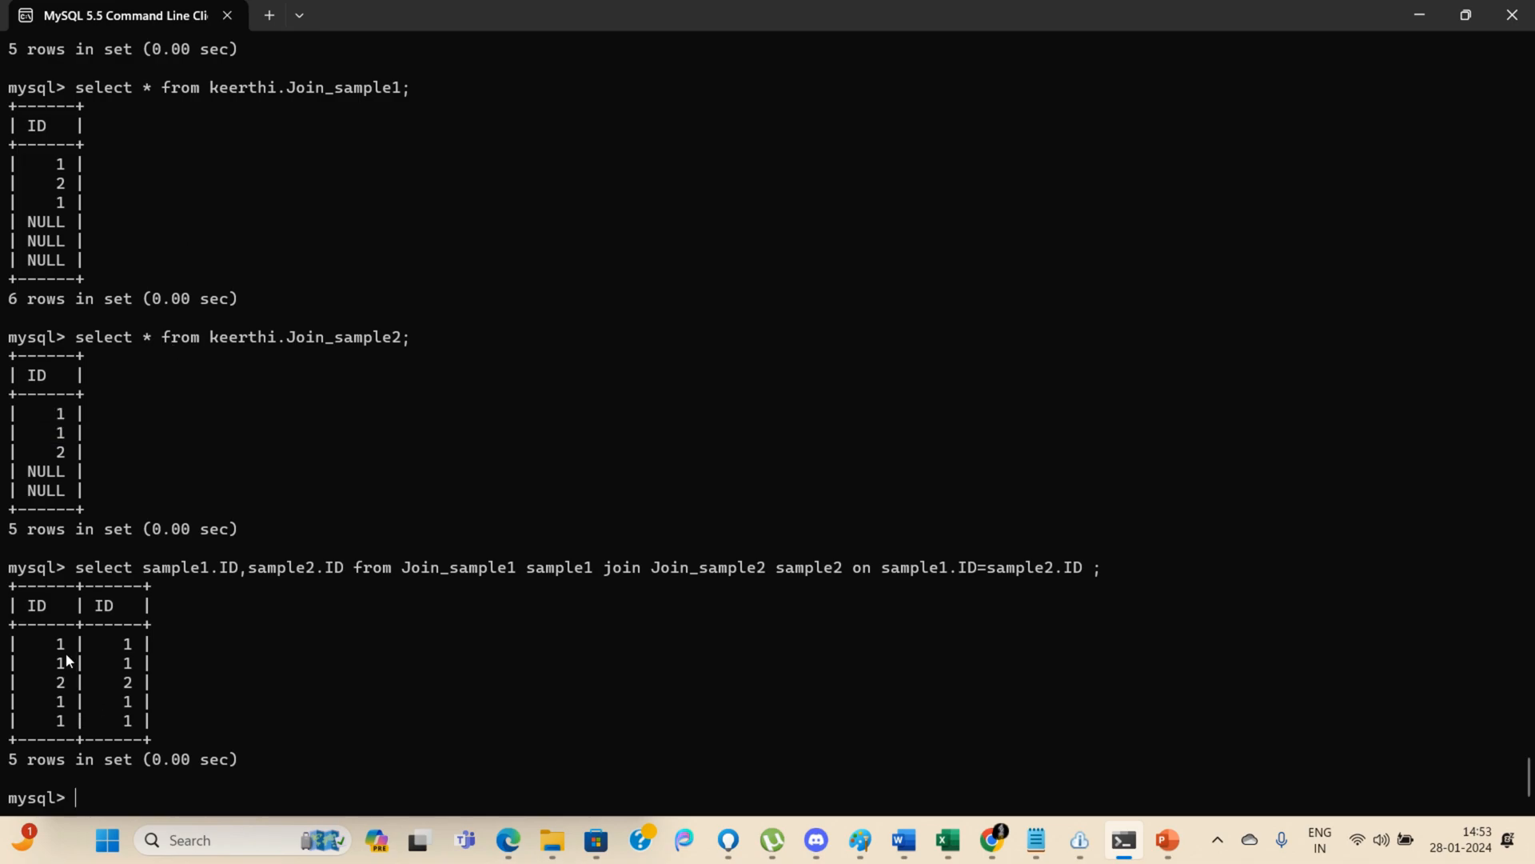
mouse_move(152, 231)
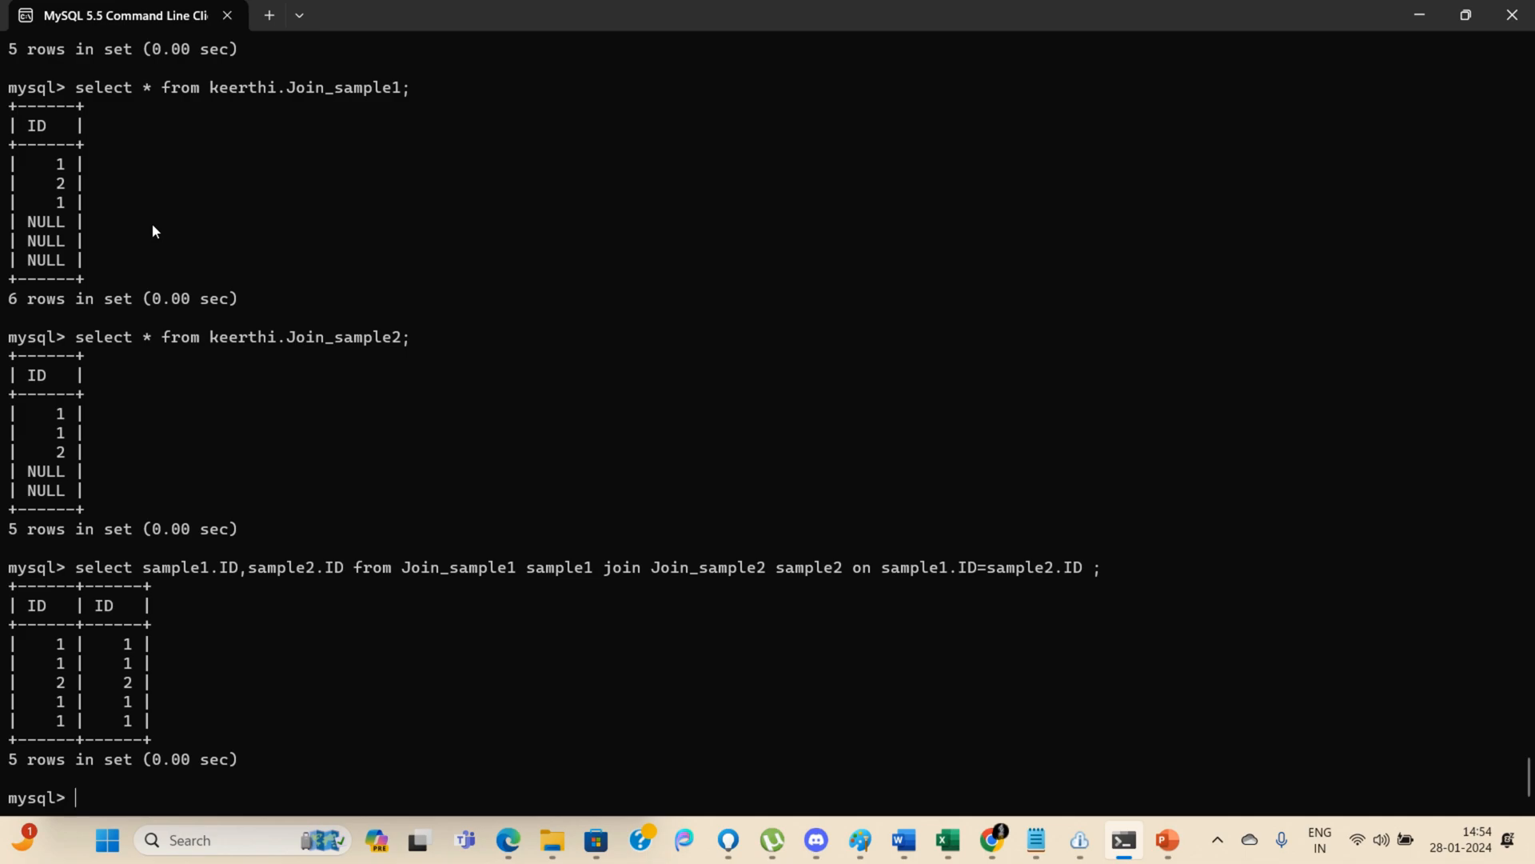
mouse_move(64, 191)
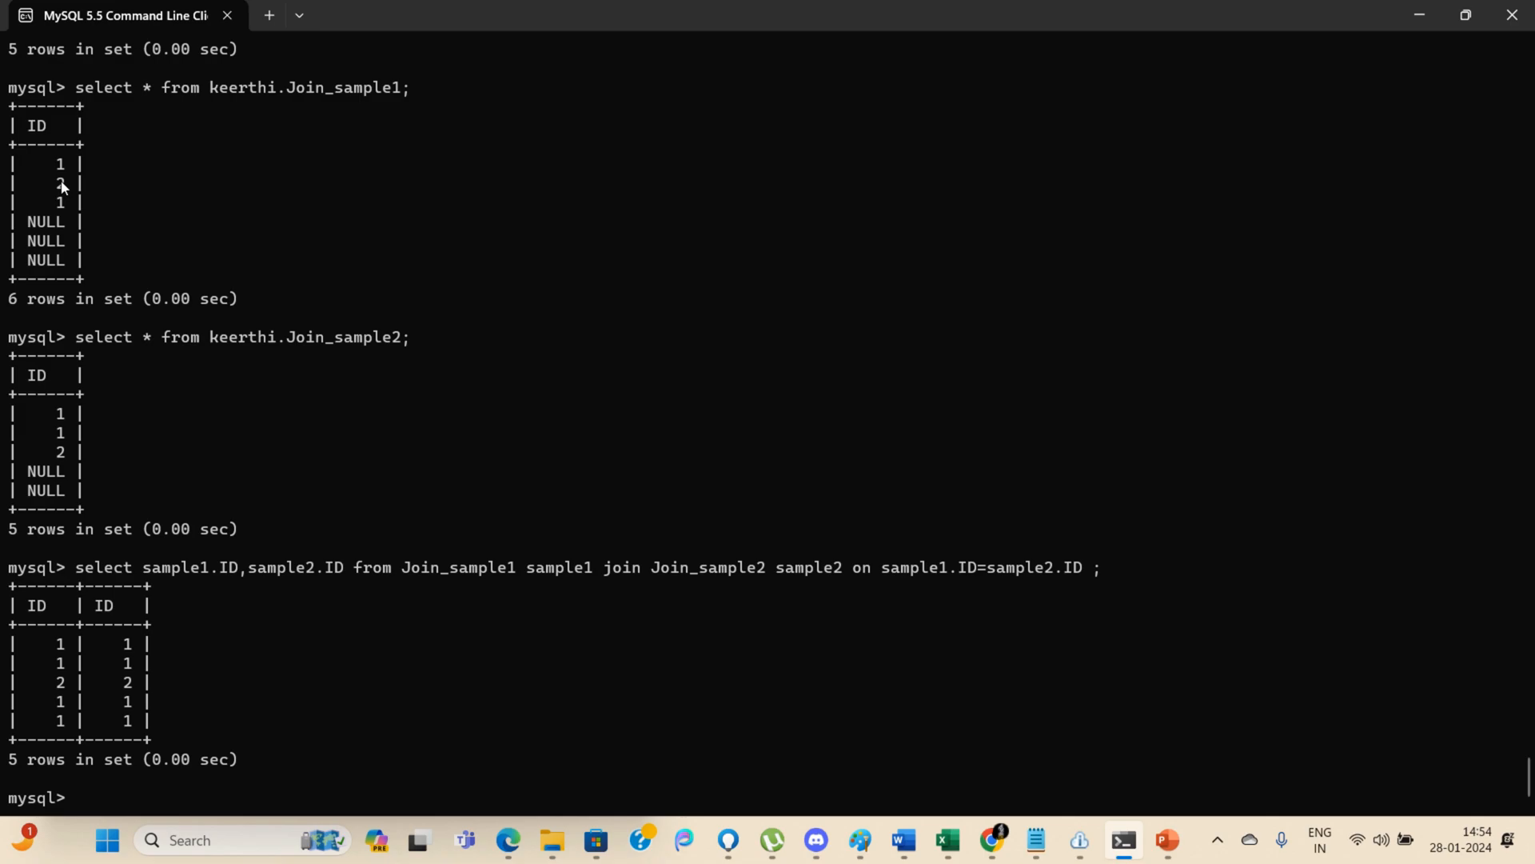
mouse_move(88, 191)
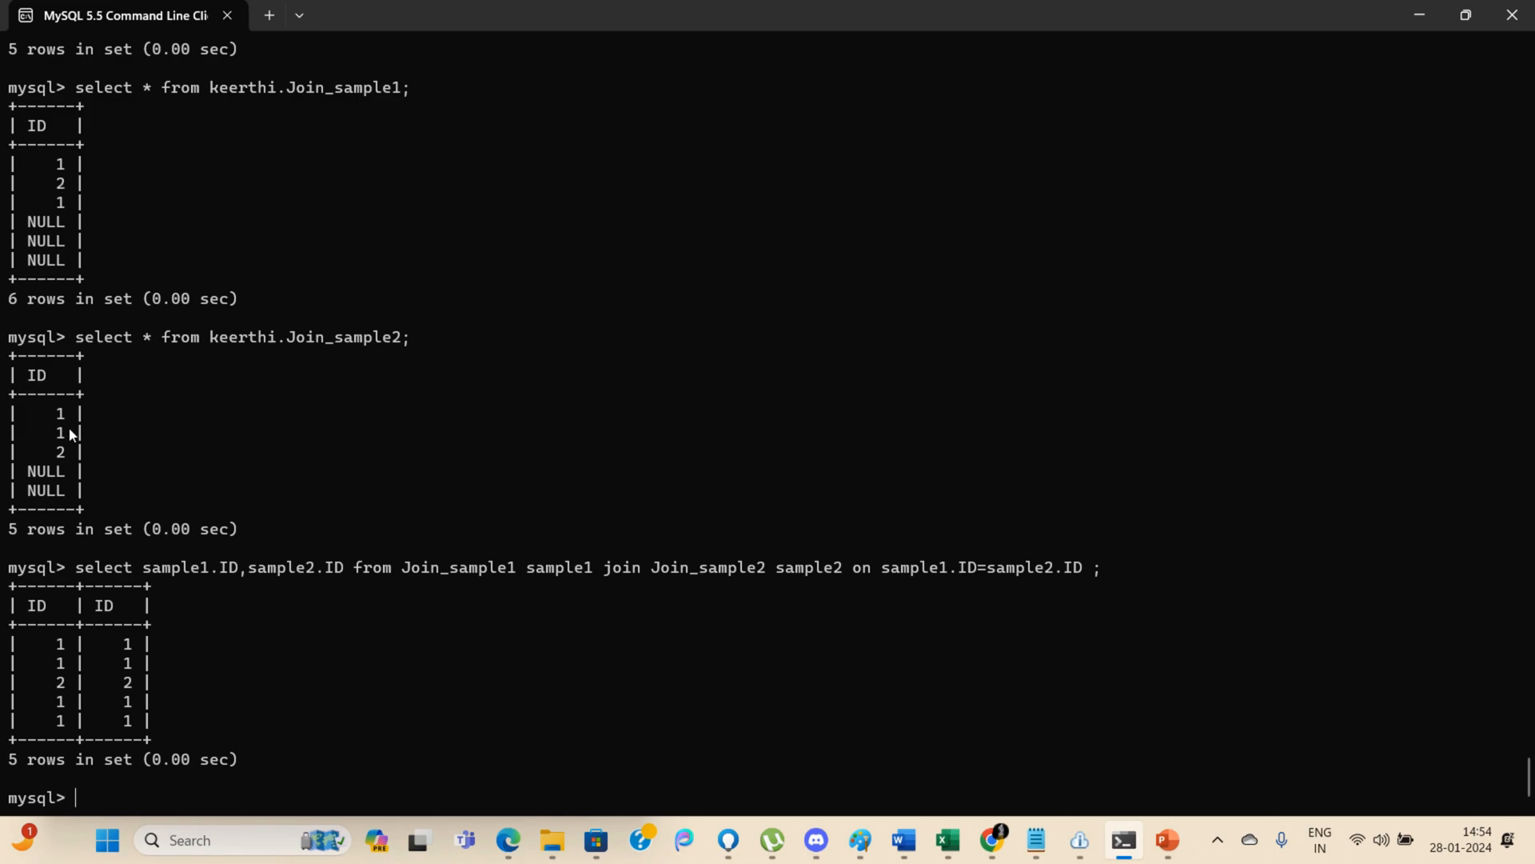
mouse_move(71, 451)
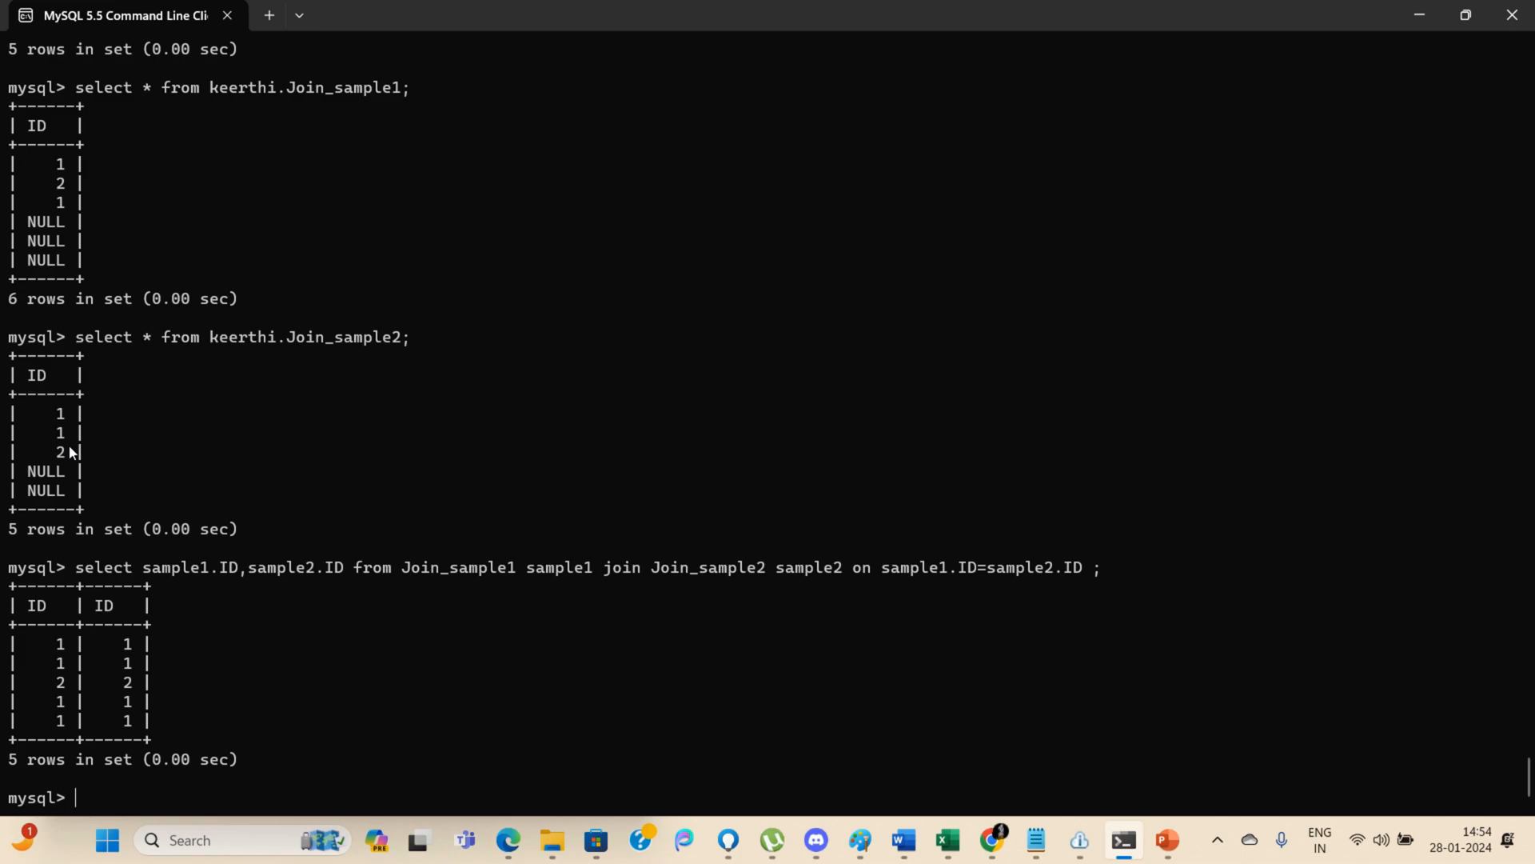
mouse_move(118, 433)
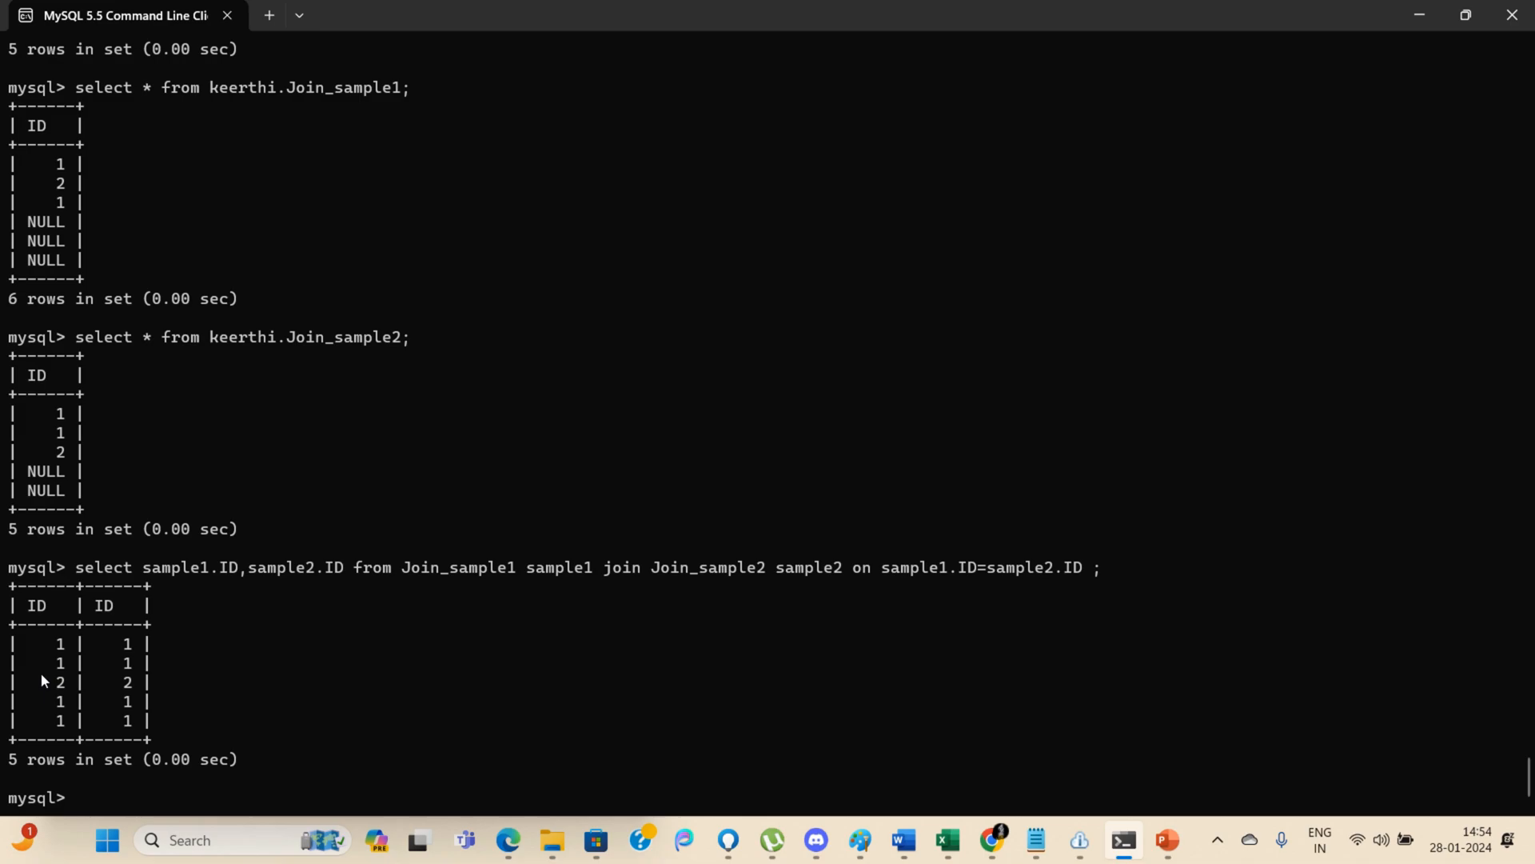
mouse_move(66, 686)
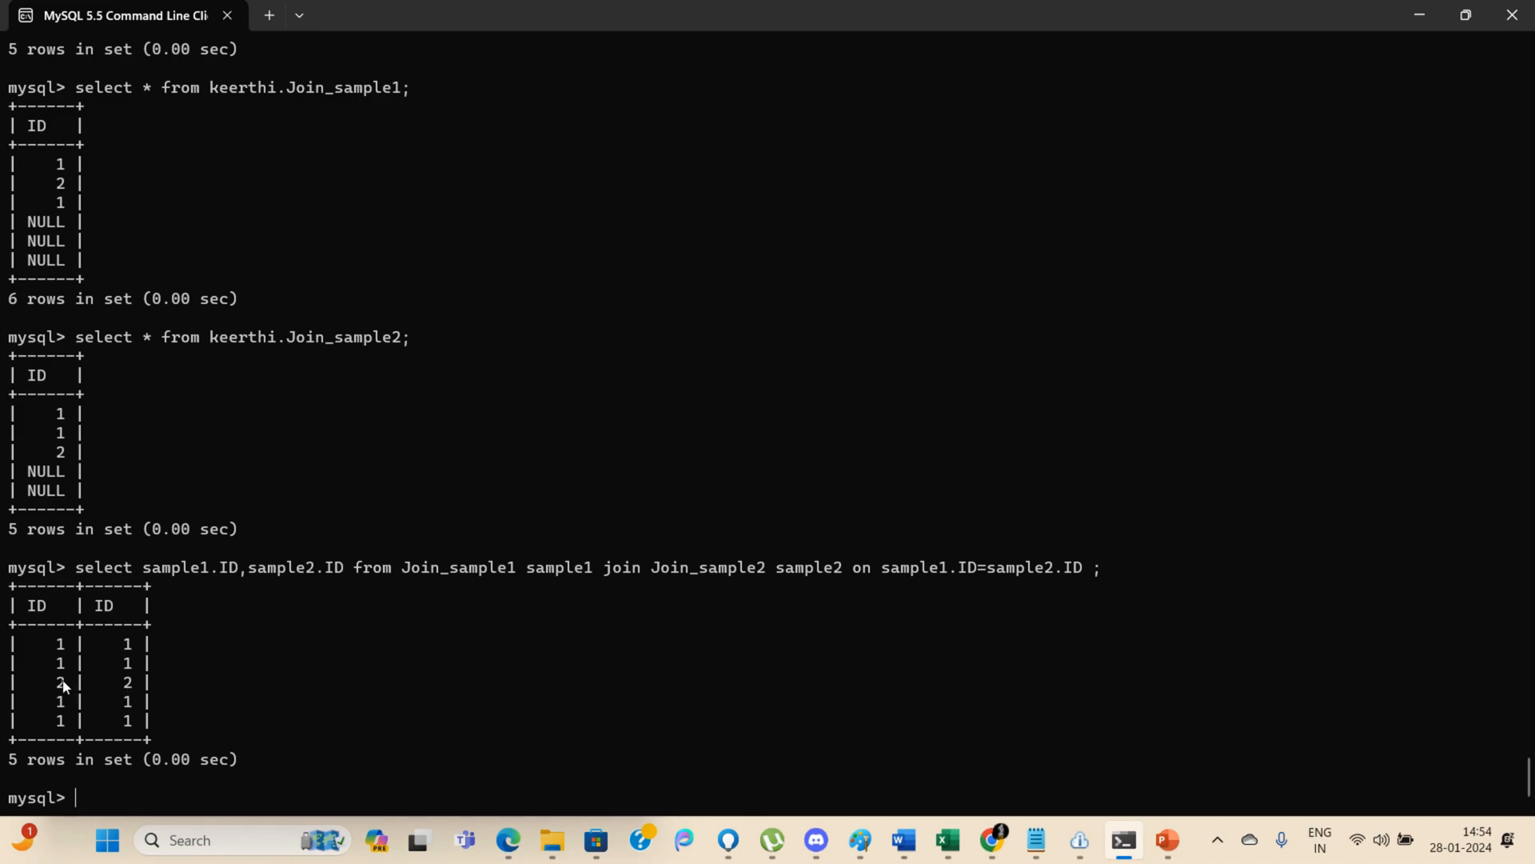
mouse_move(62, 702)
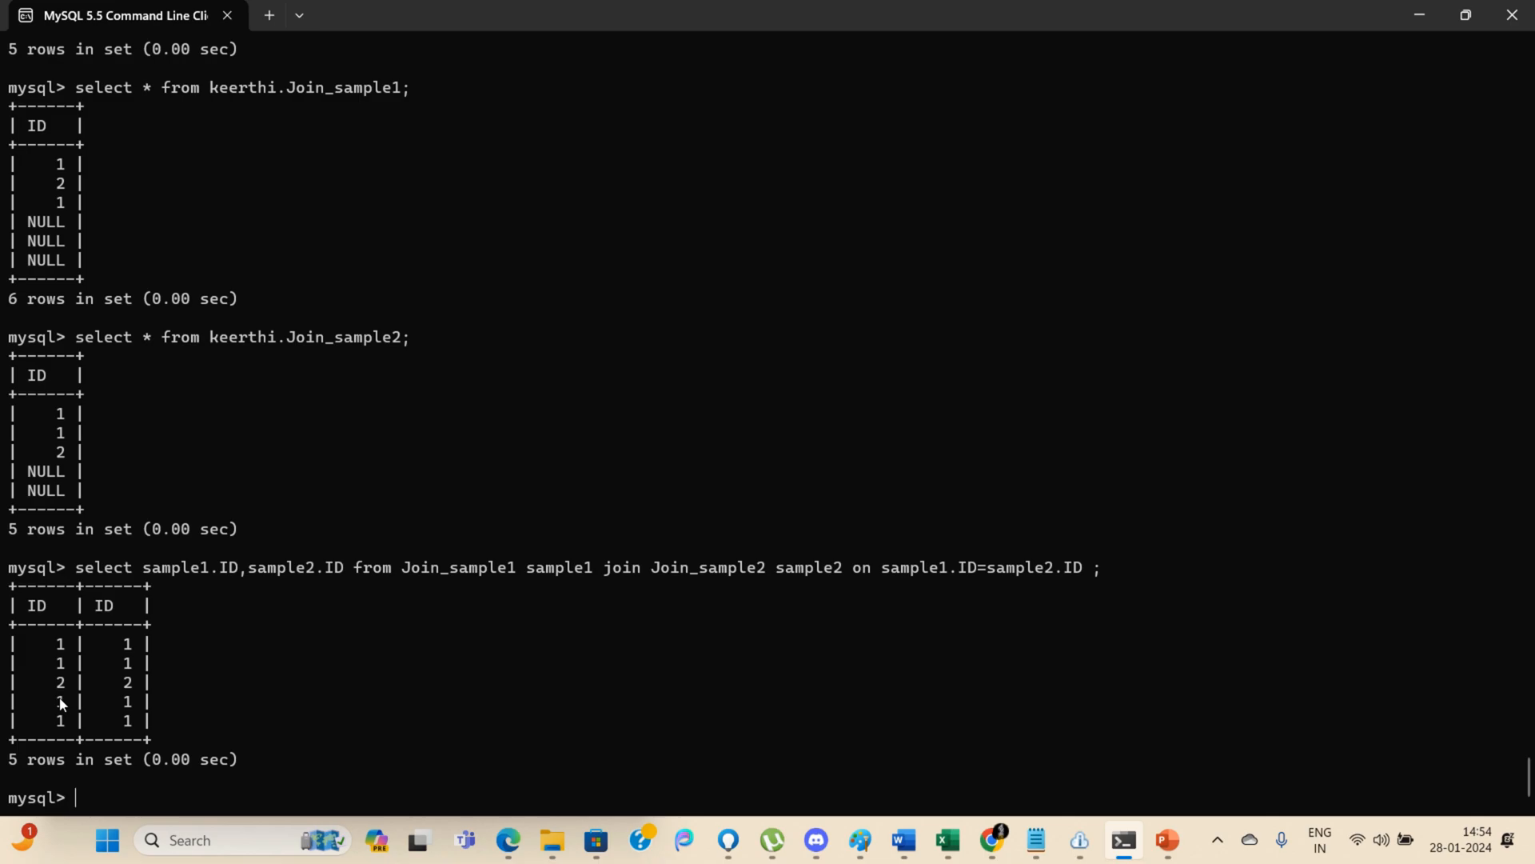
mouse_move(223, 720)
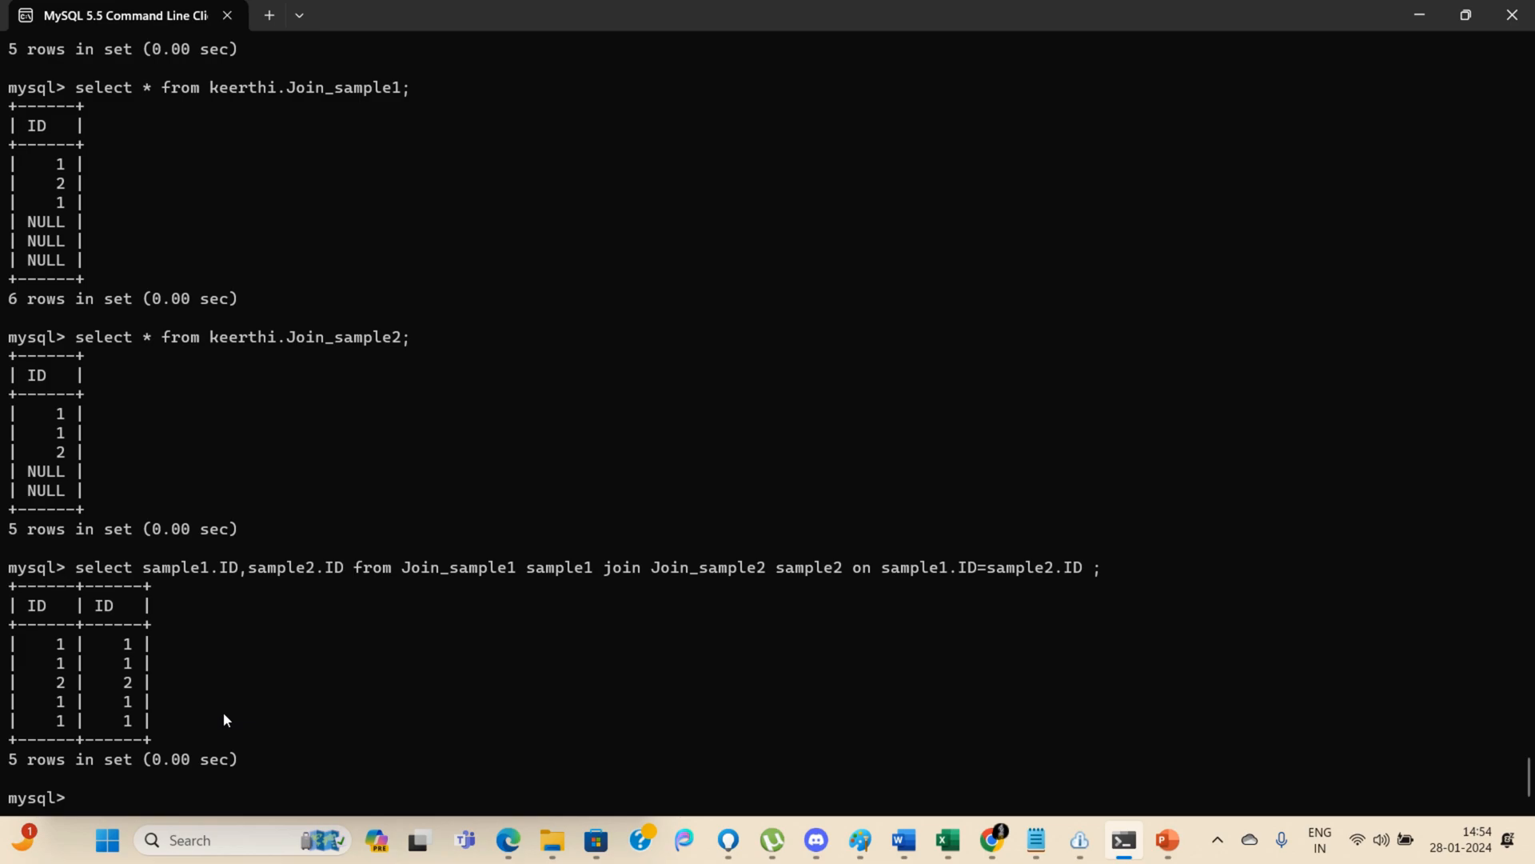
mouse_move(47, 224)
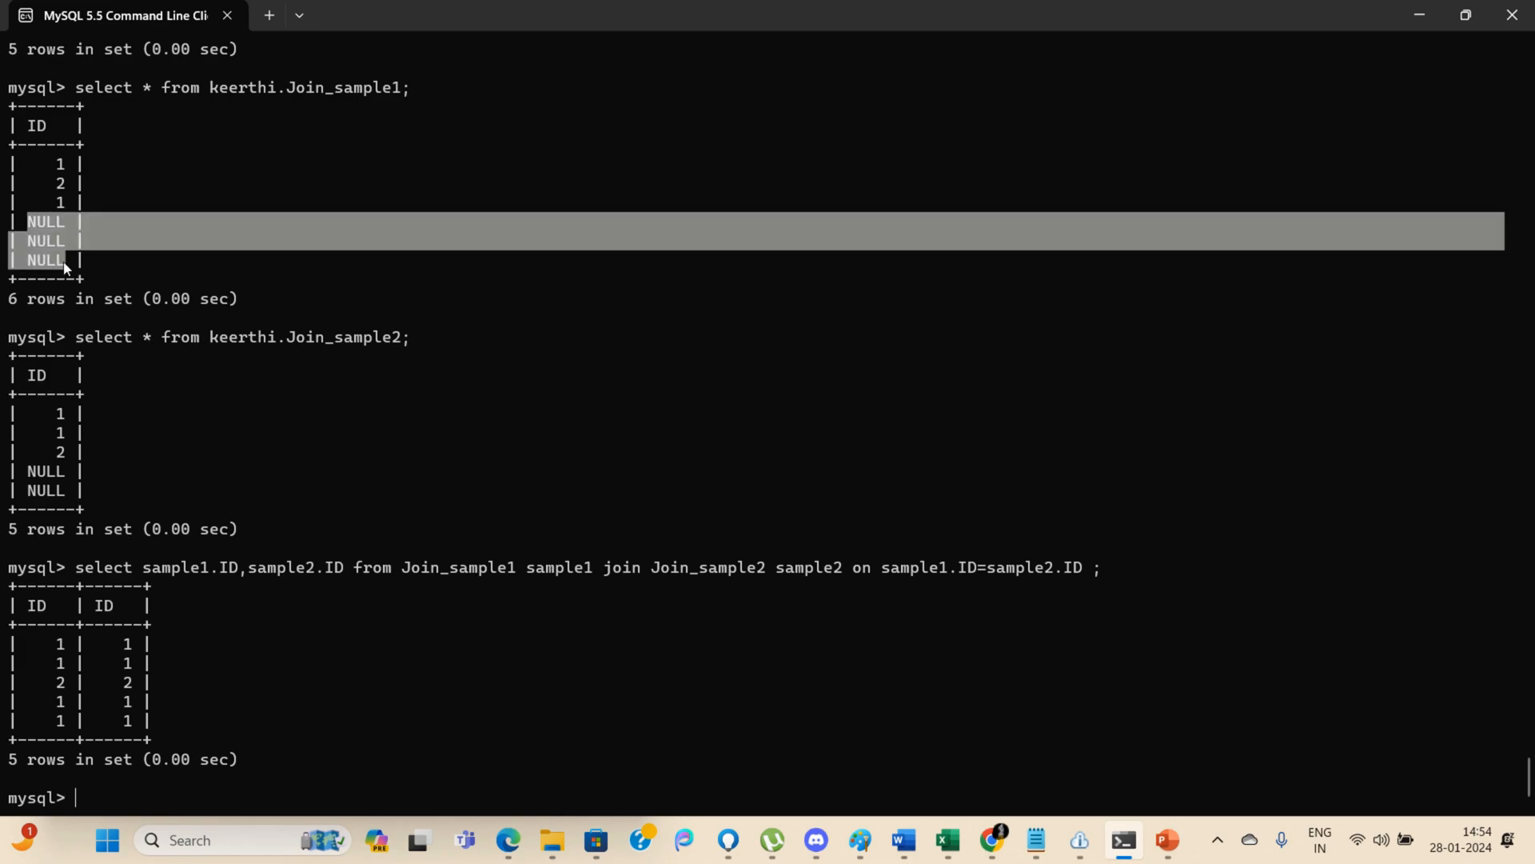
mouse_move(195, 397)
type("select sample1.ID,sample2.ID from Join_sample1 sample1 left join Join_sample2 sample2 on sample1.ID=sample2.ID ;")
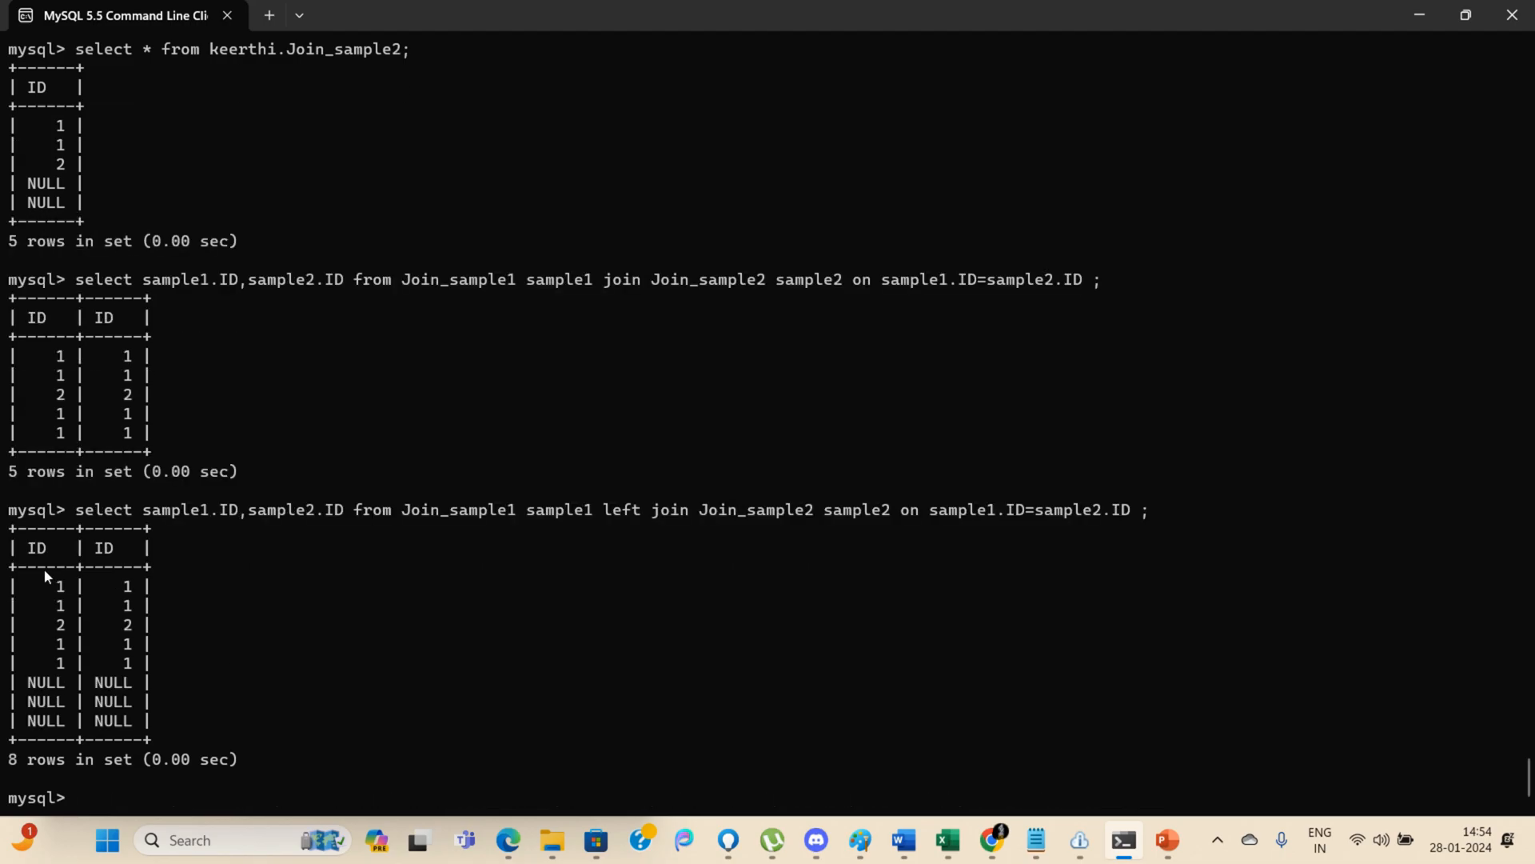
mouse_move(245, 704)
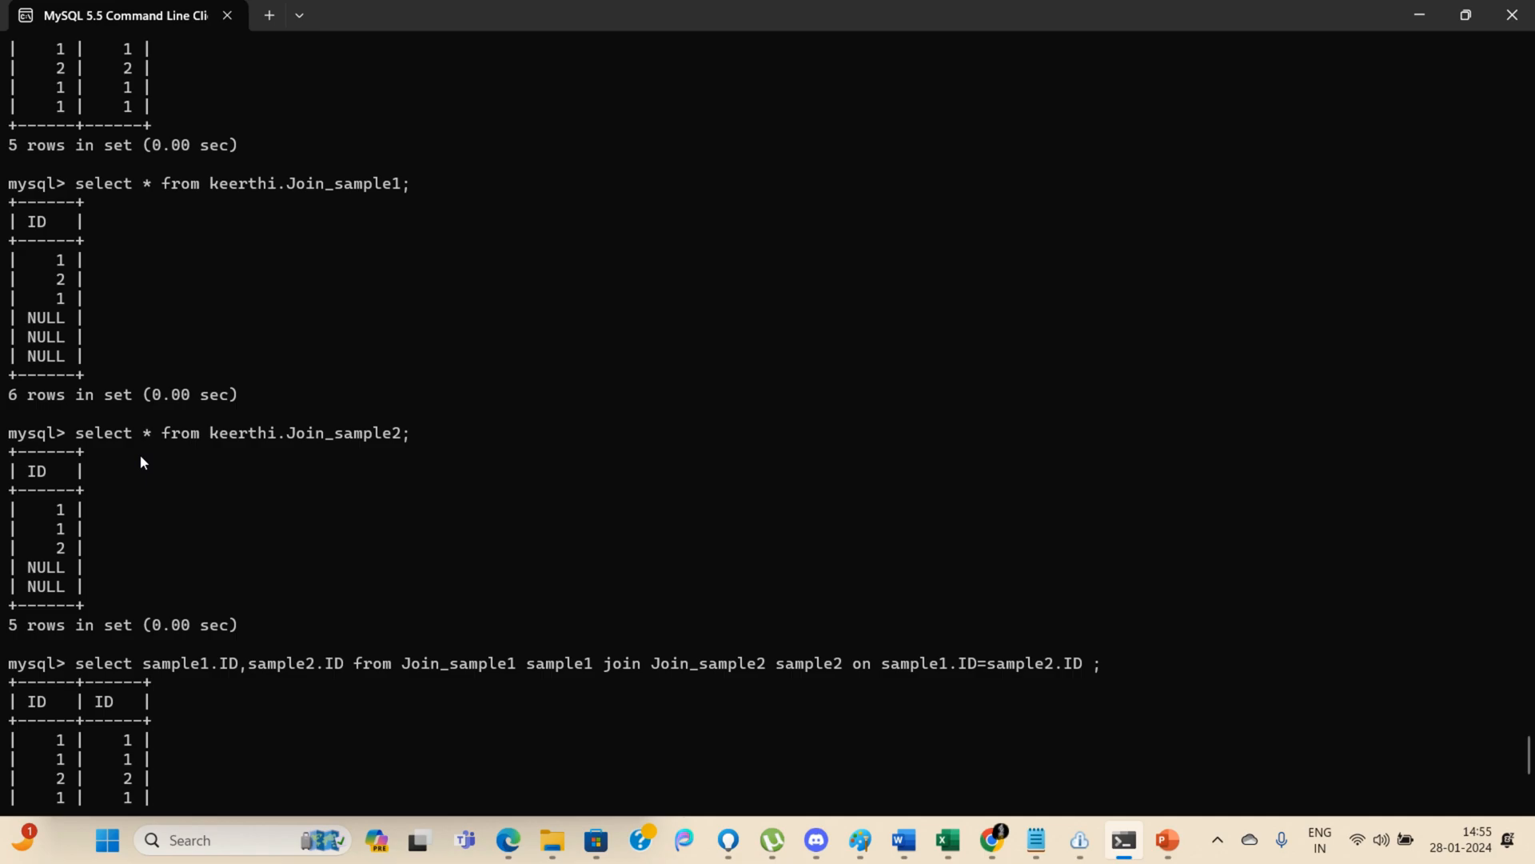
Highlight the NULL rows of Join_sample1 and the NULL pairs in the 8-row left join result.
left_click_drag(45, 317, 44, 356)
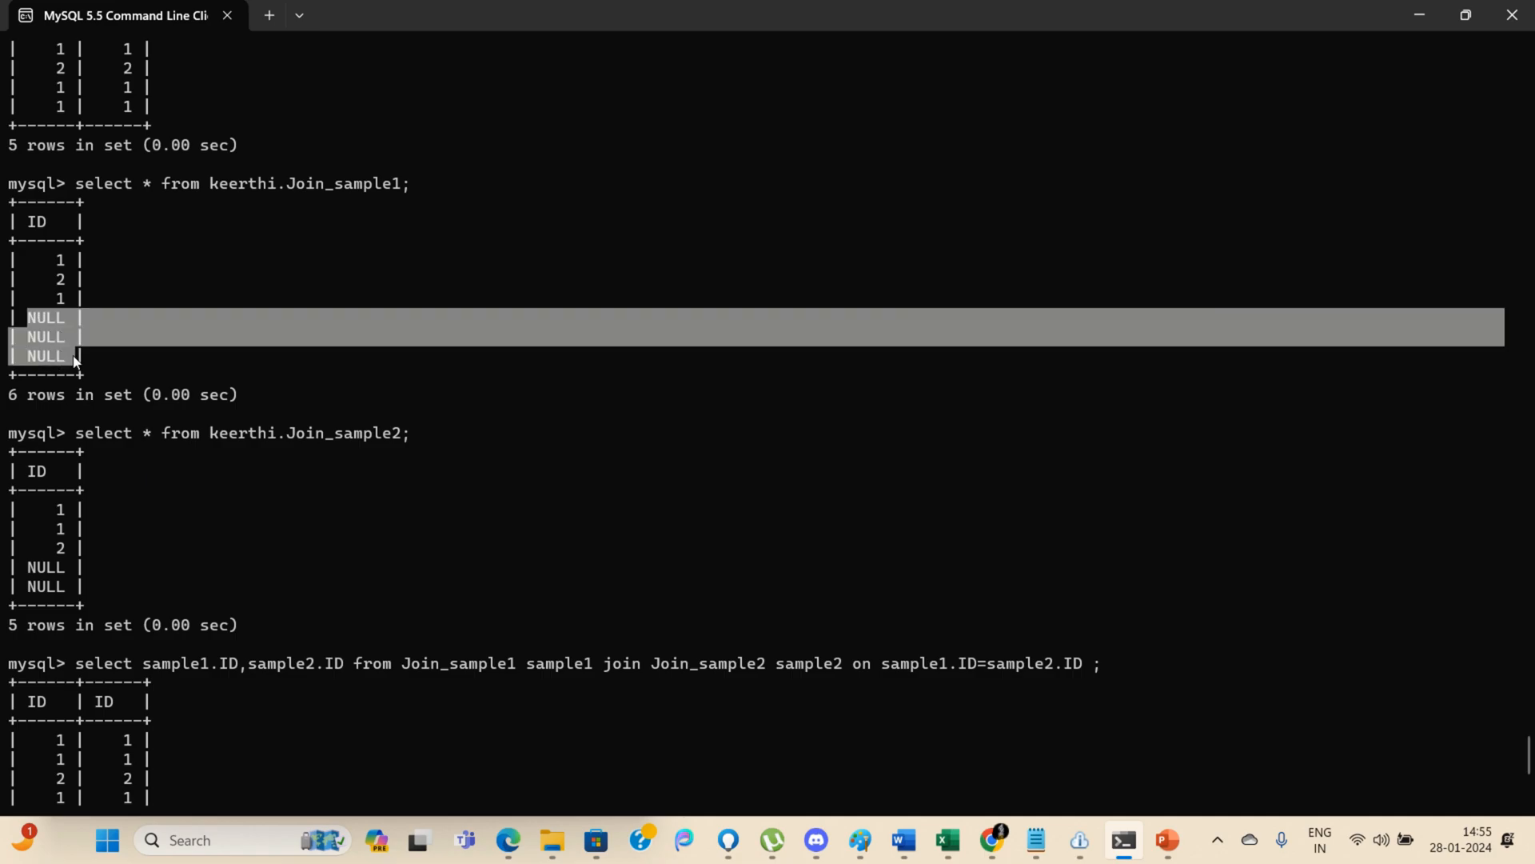
mouse_move(125, 380)
type("select sample1.ID,sample2.ID from Join_sample1 sample1 left join Join_sample2 sample2 on sample1.ID=sample2.ID ;")
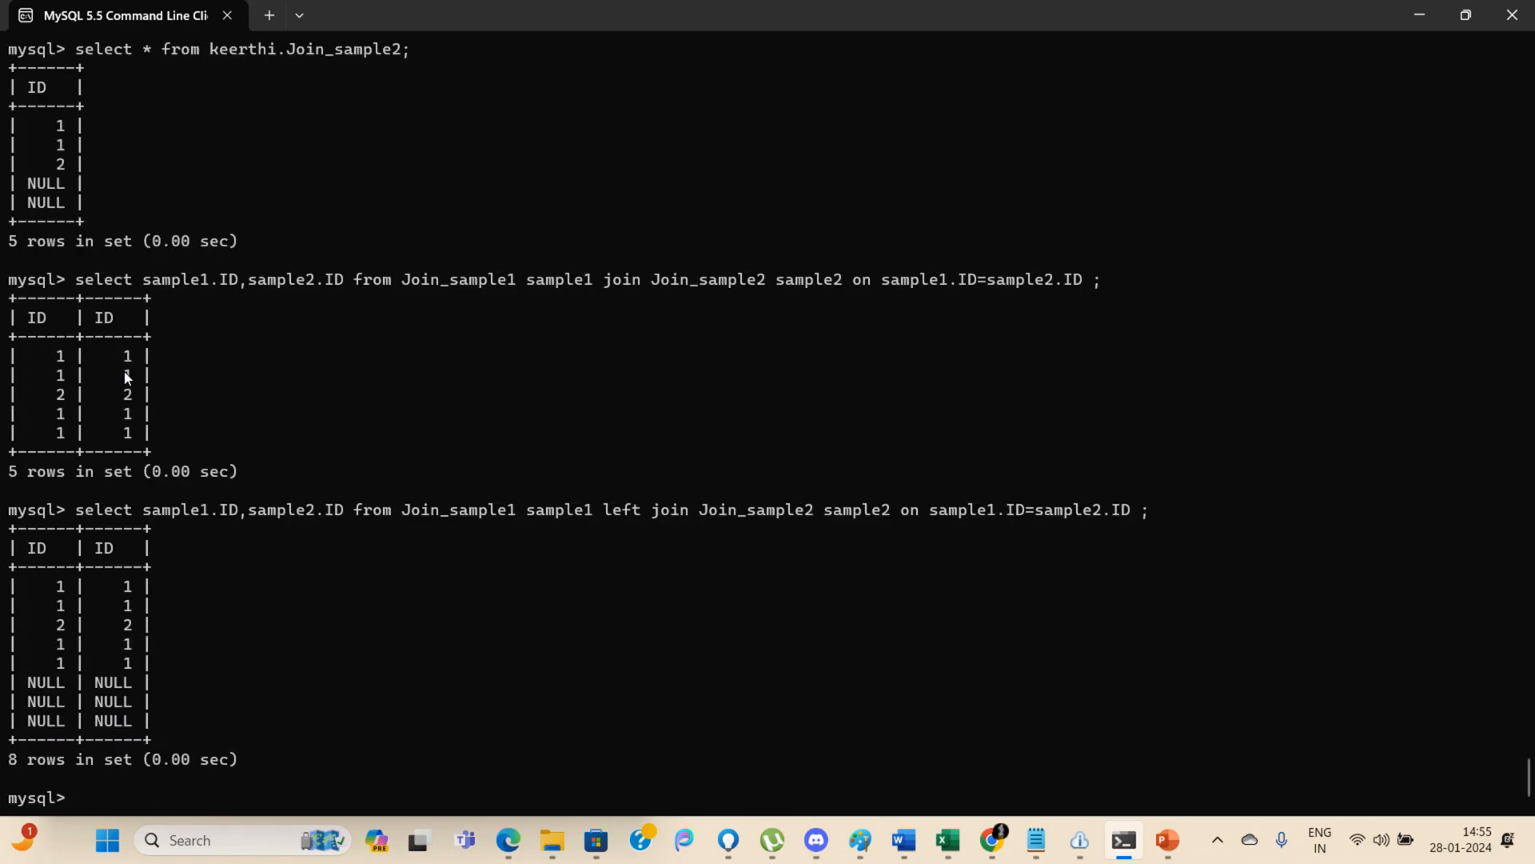
left_click_drag(49, 683, 142, 721)
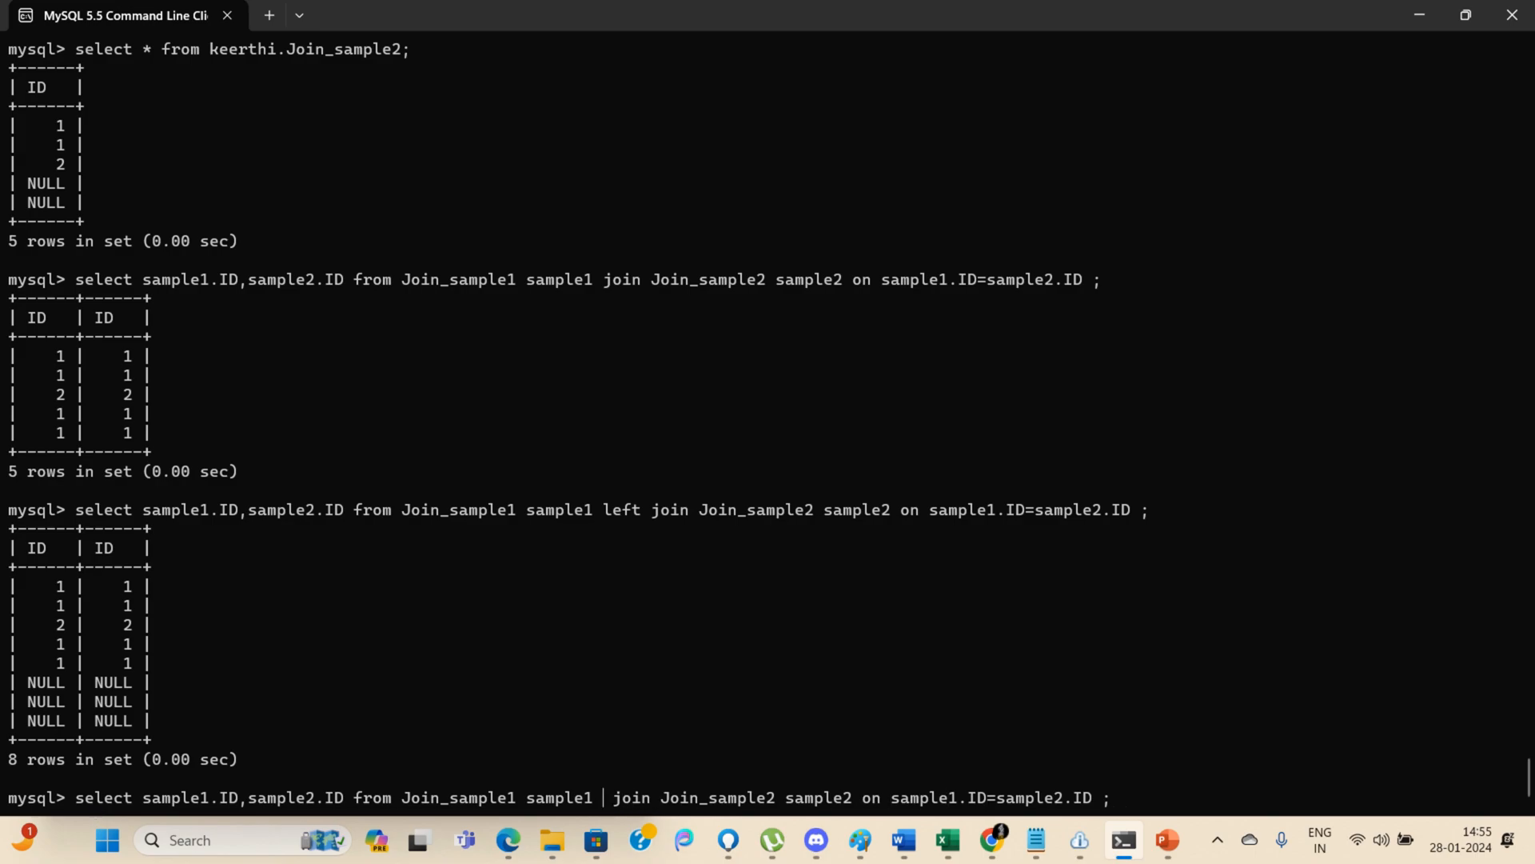
Change LEFT to RIGHT in the recalled query and run it, returning seven rows with two NULL pairs.
type("rih")
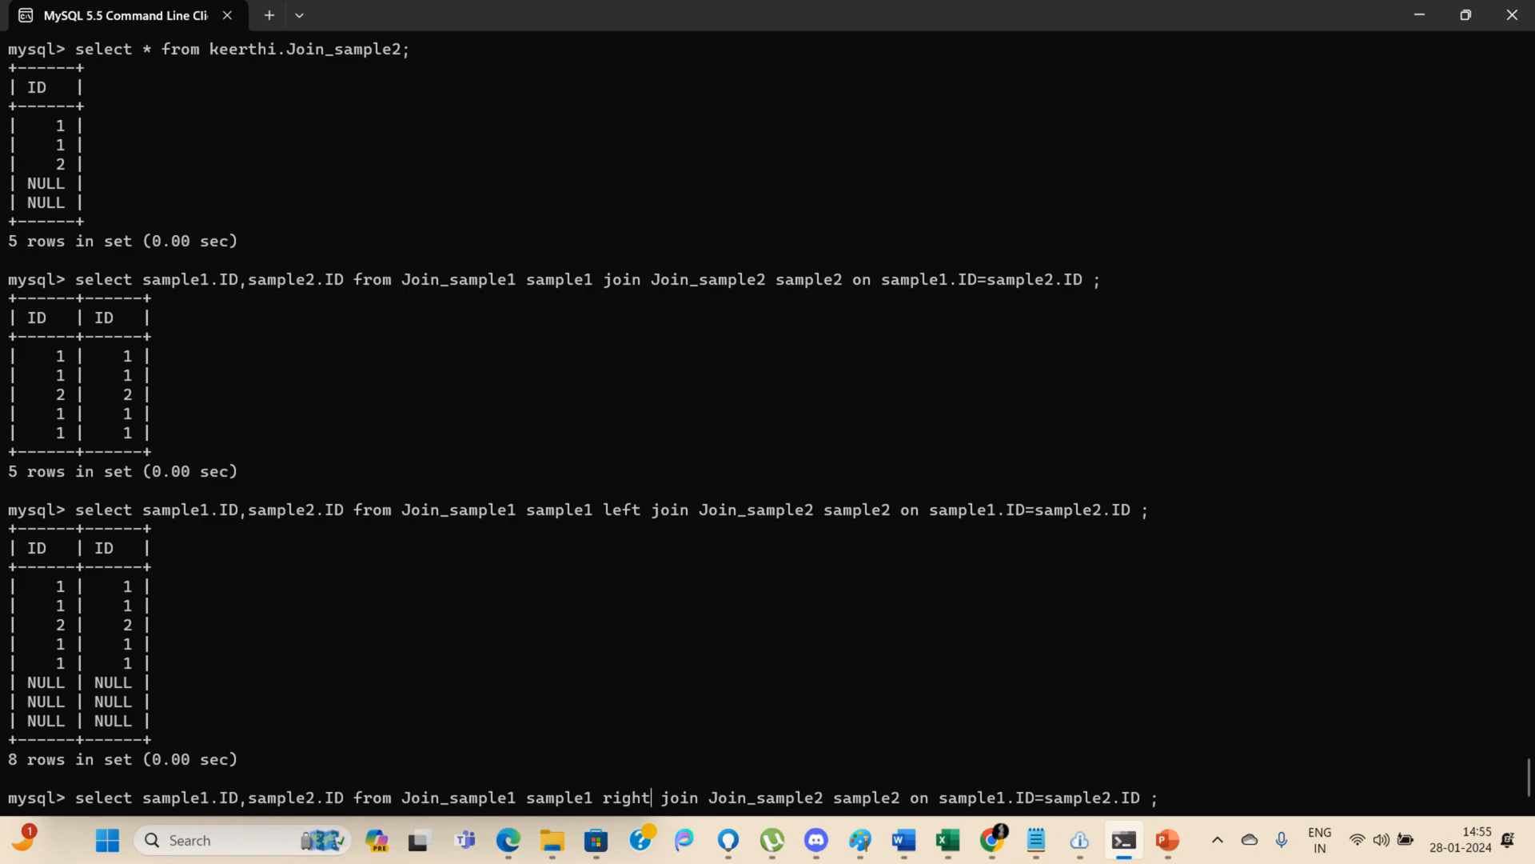
key("Return")
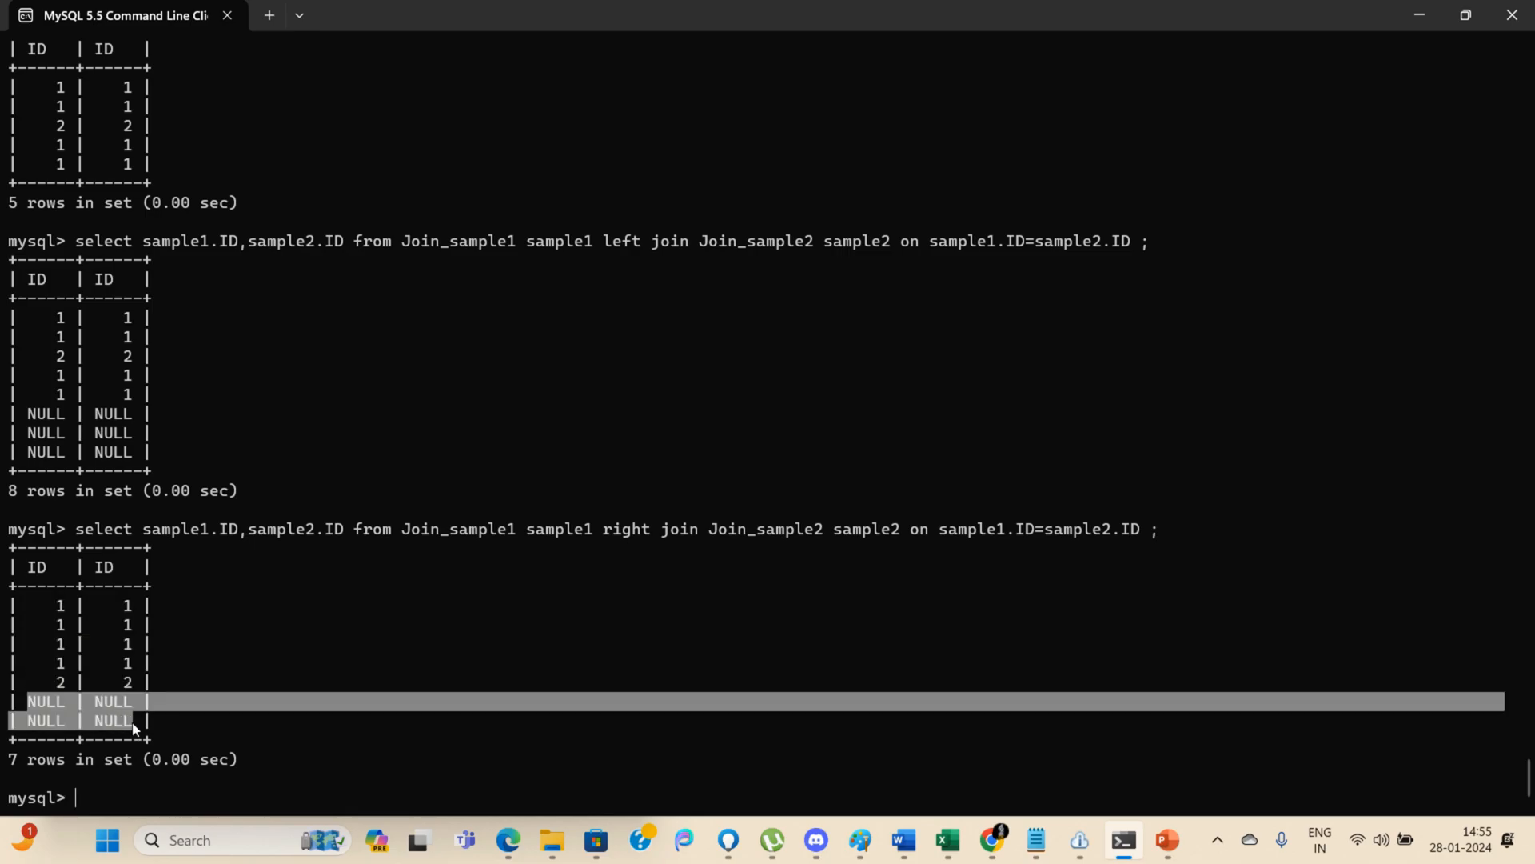
scroll("down", 3)
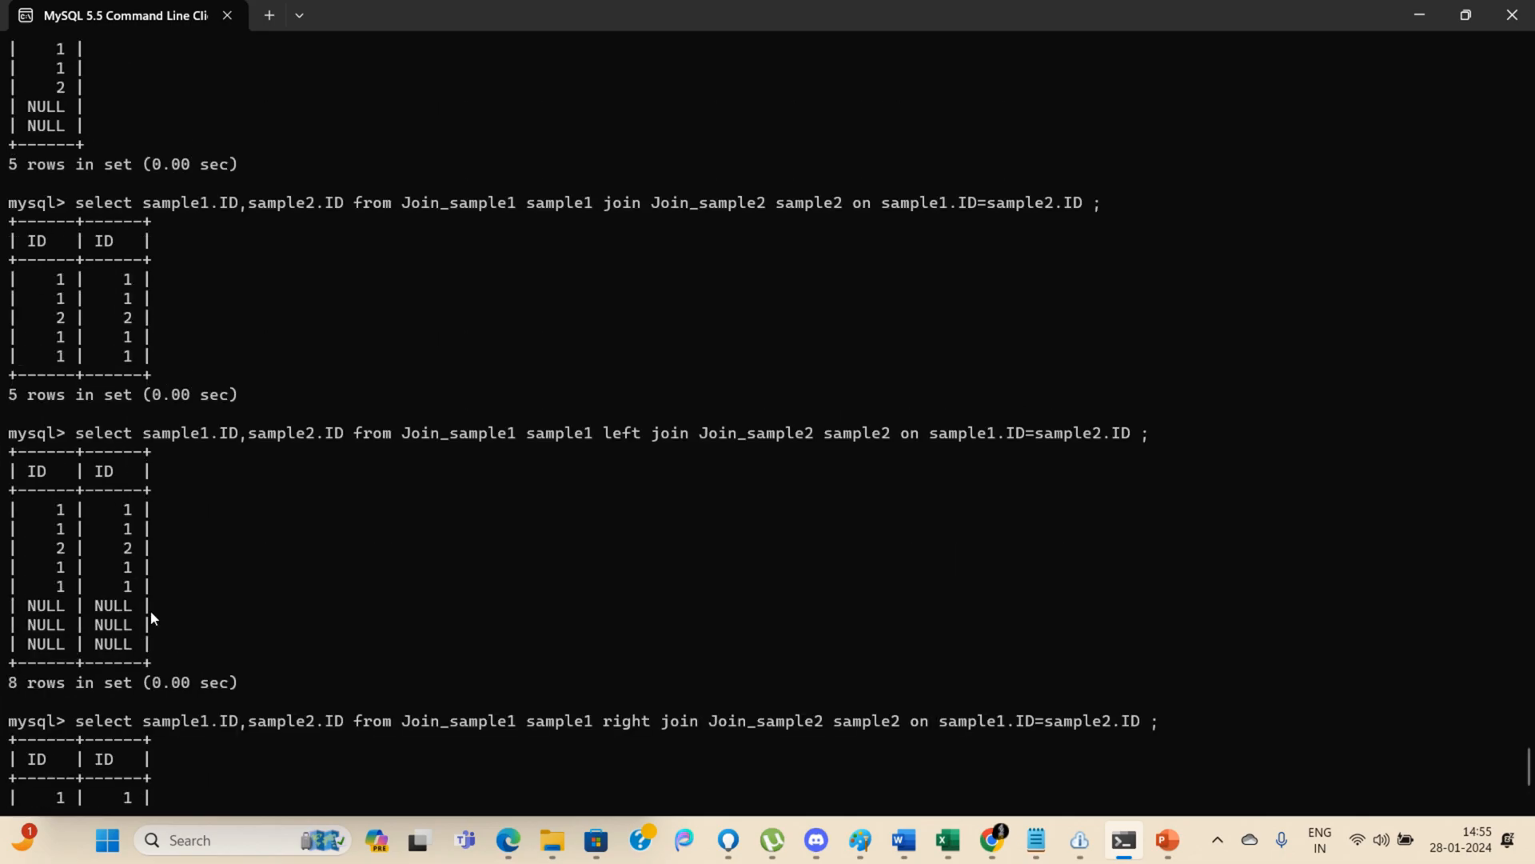
scroll("down", 3)
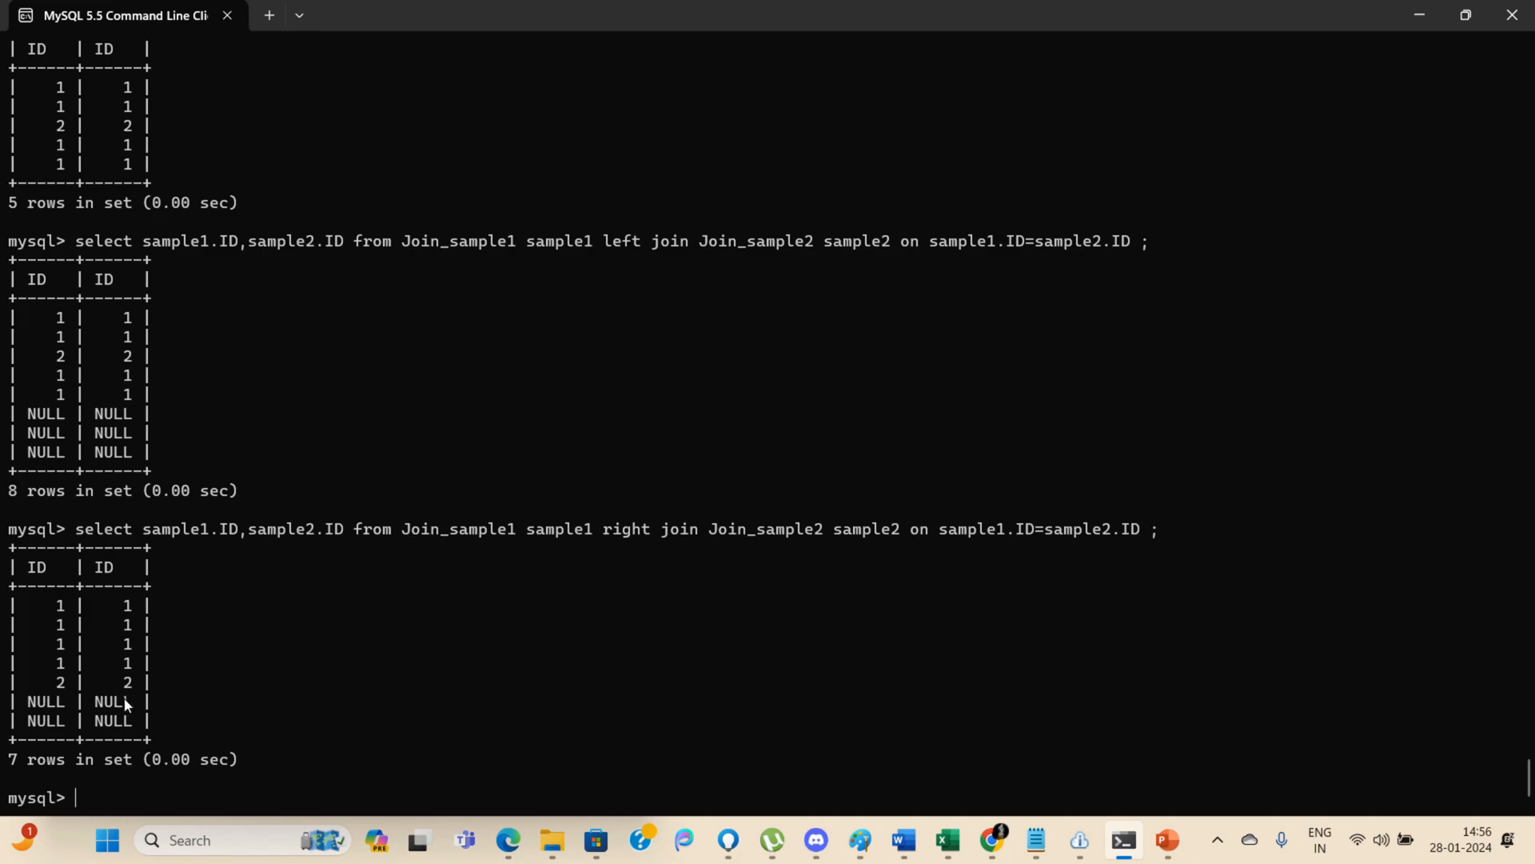
mouse_move(93, 796)
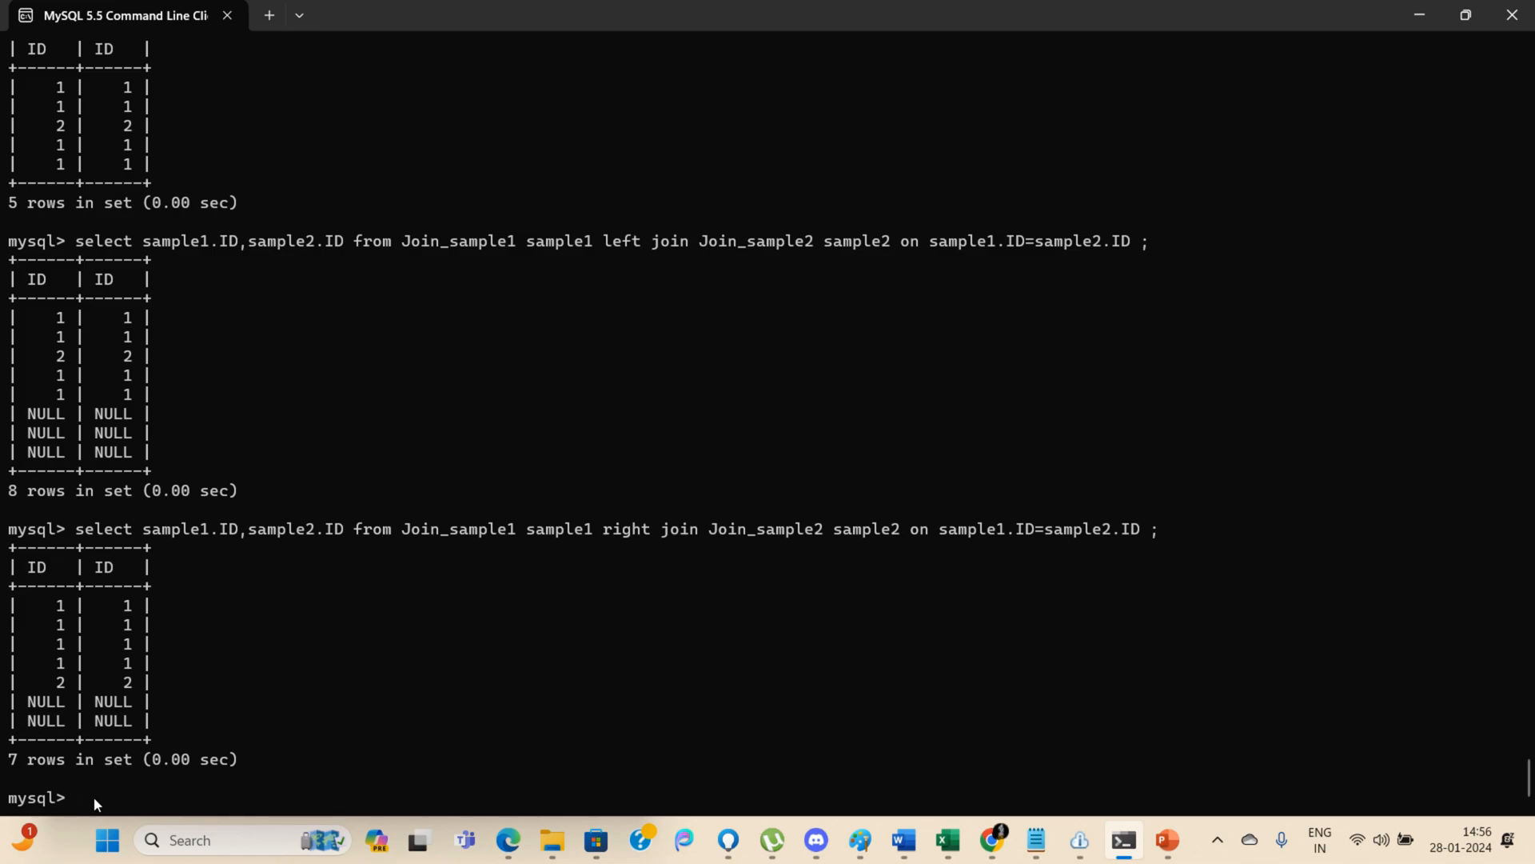
type("select sample1.ID,sample2.ID from Join_sample1 sample1 right join Join_sample2 sample2 on sample1.ID=sample2.ID ;")
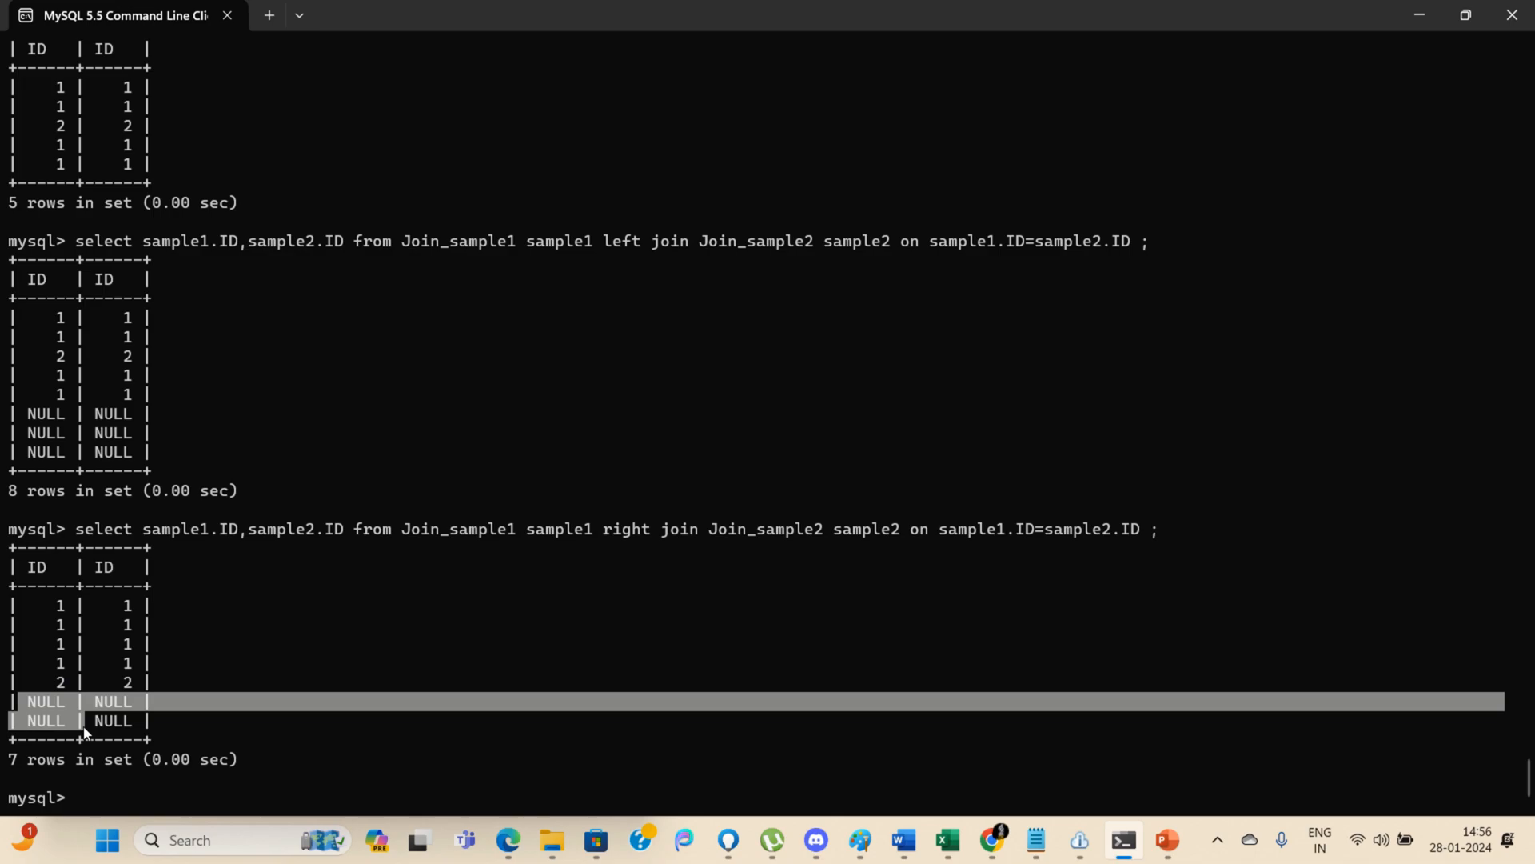
mouse_move(207, 732)
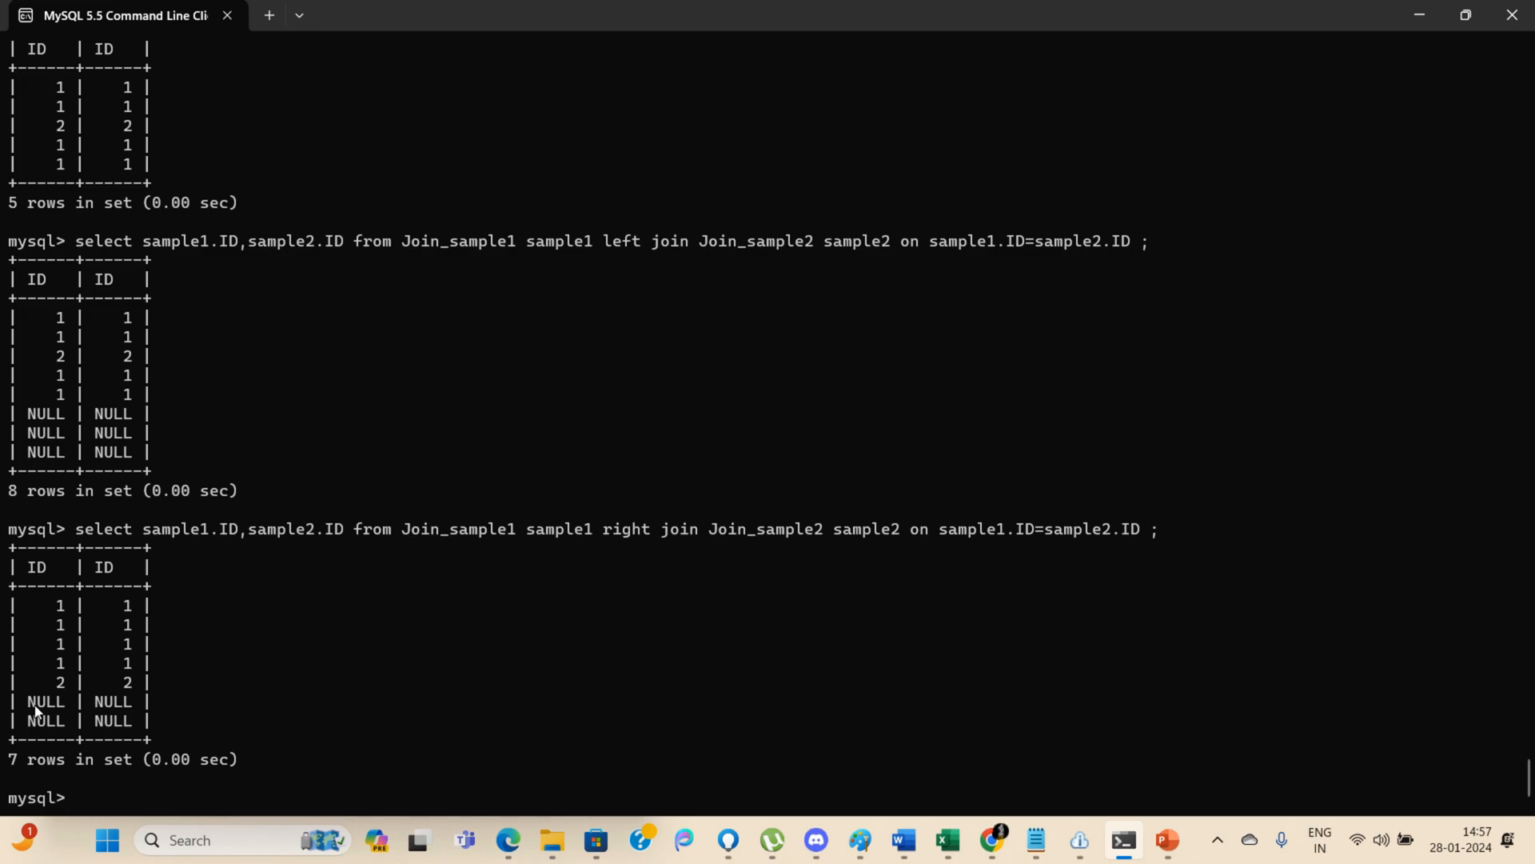
mouse_move(58, 607)
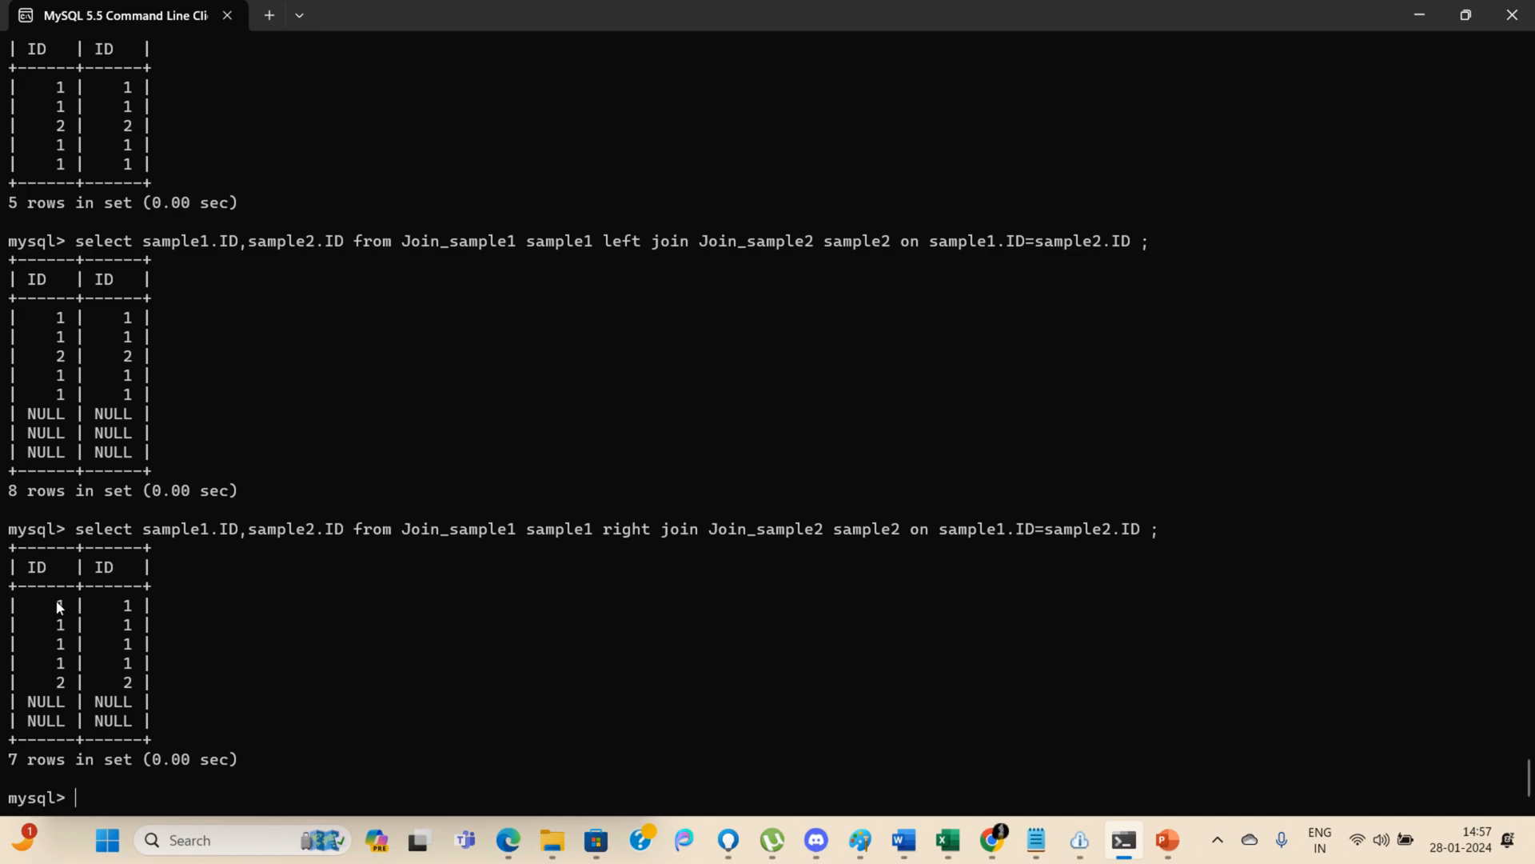